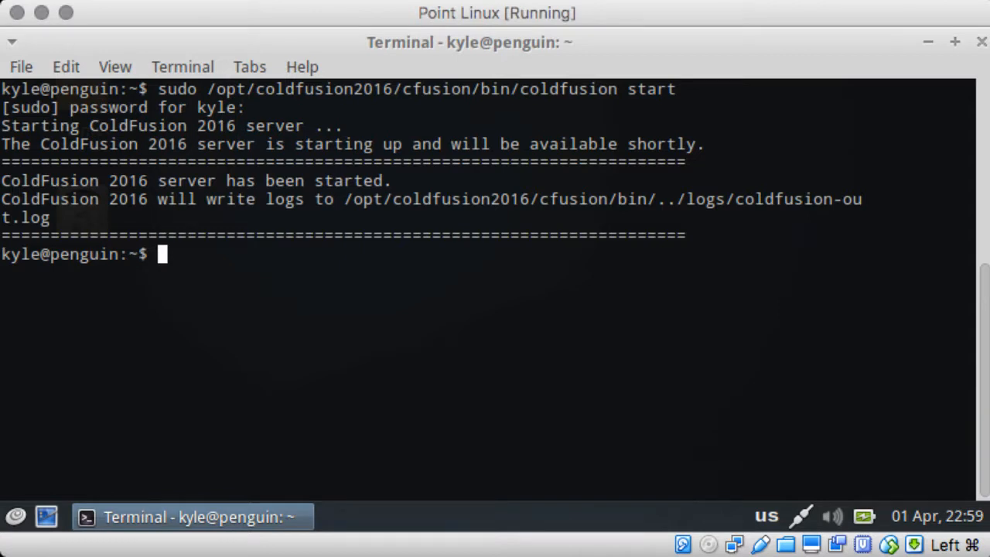
- Change into the ColdFusion 2016 folder and start editing array.cfm in vim
text(cd /opt/co)
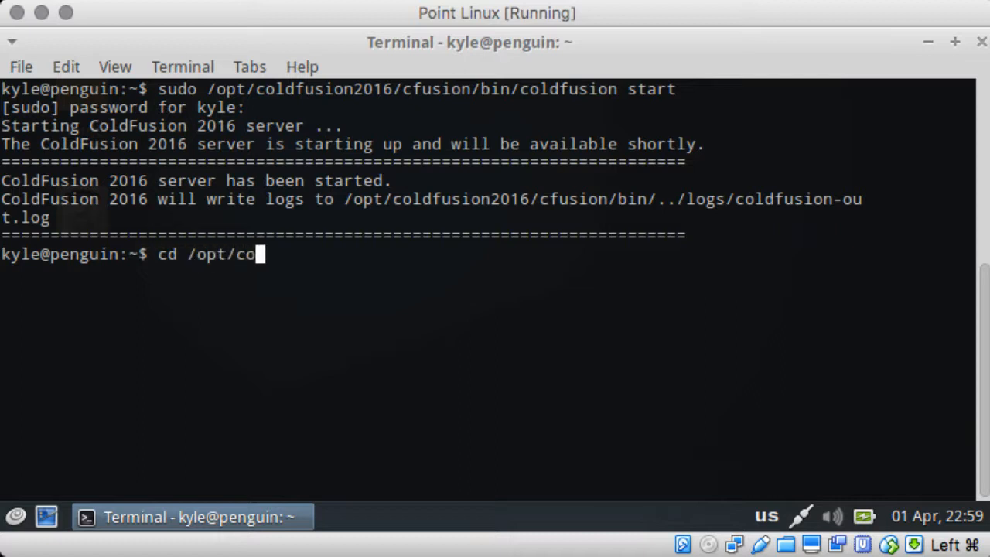
text(ldfusion2016/cfusion/bi)
text(ls)
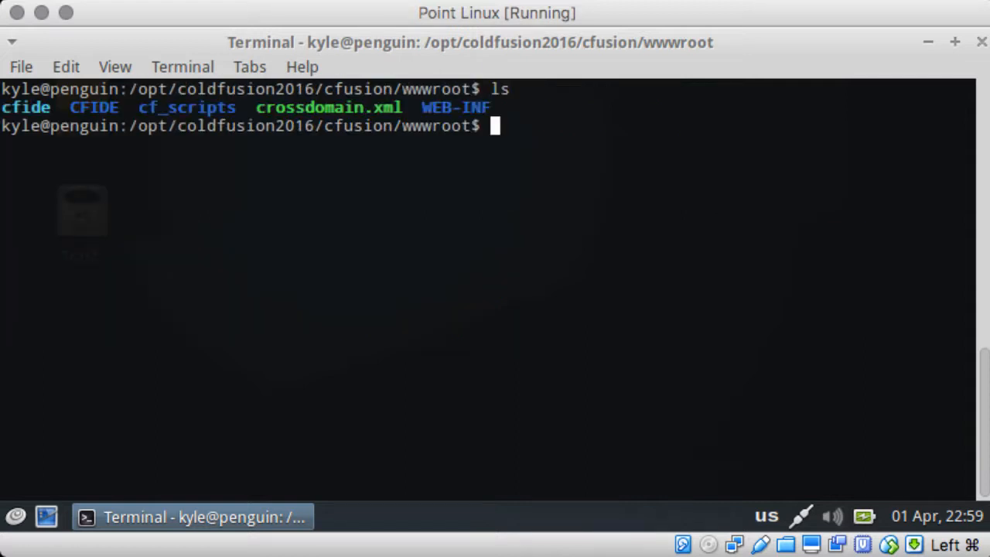
text(vim)
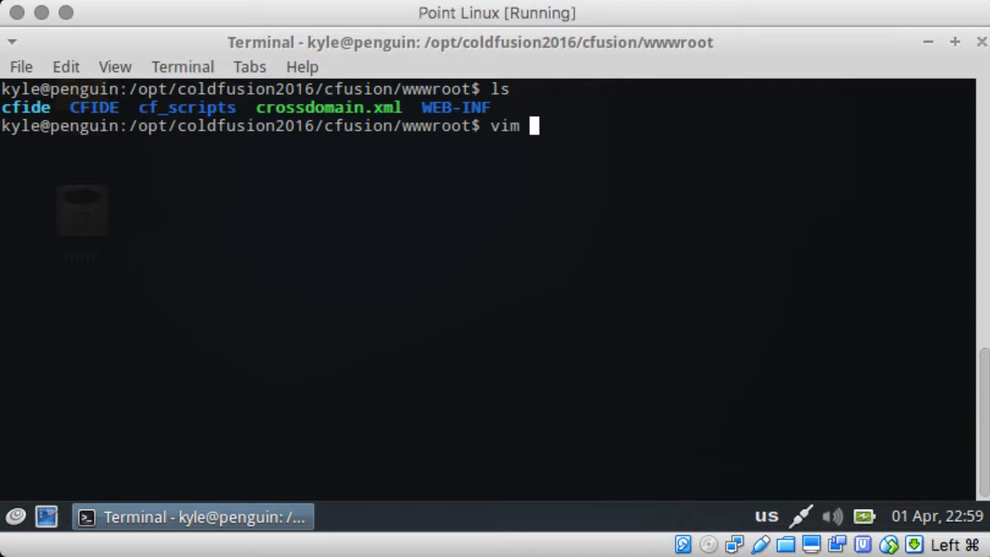
text(a)
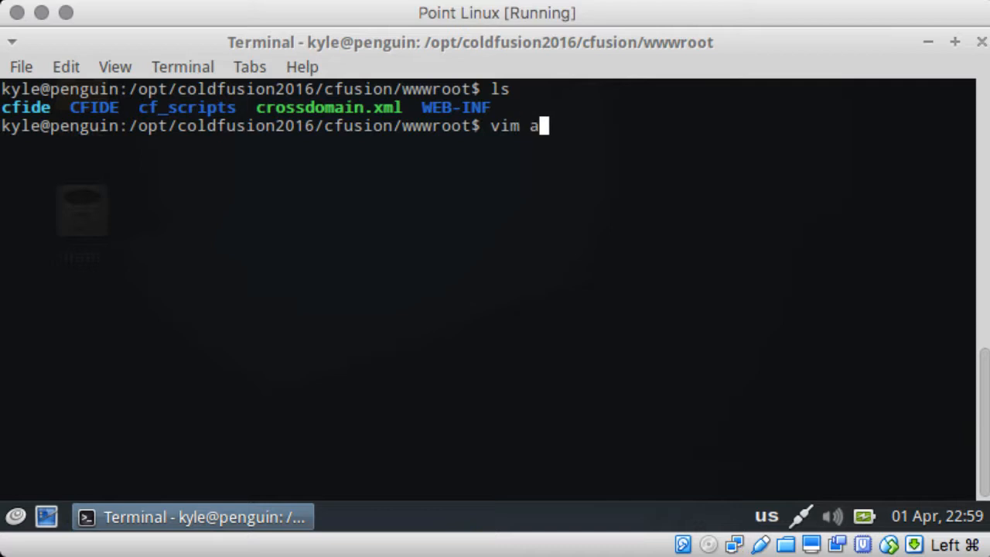
text(rray.cfm)
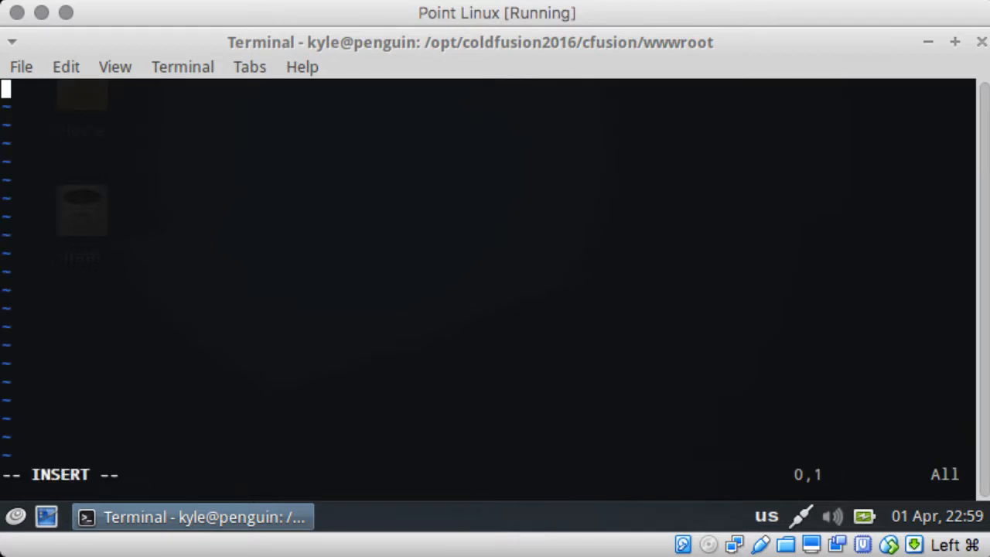
- Declare myArray with a cfset calling ArrayNew()
text(<cfset m)
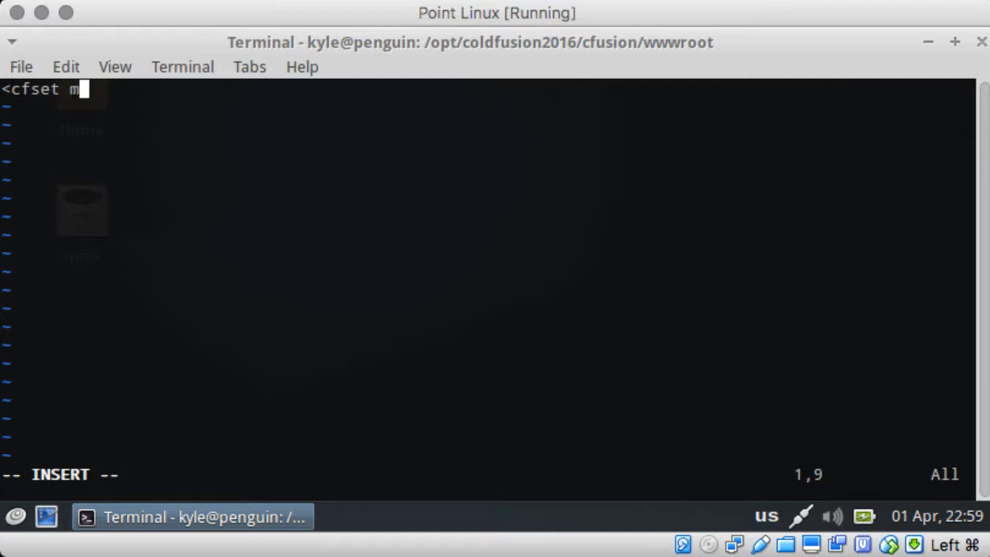
text(yArray)
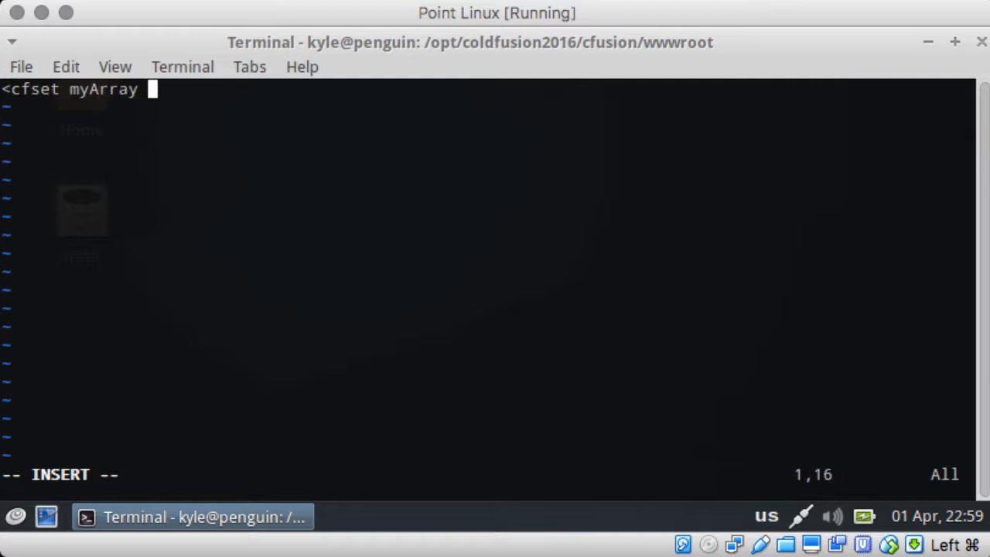
text(= ArrayN)
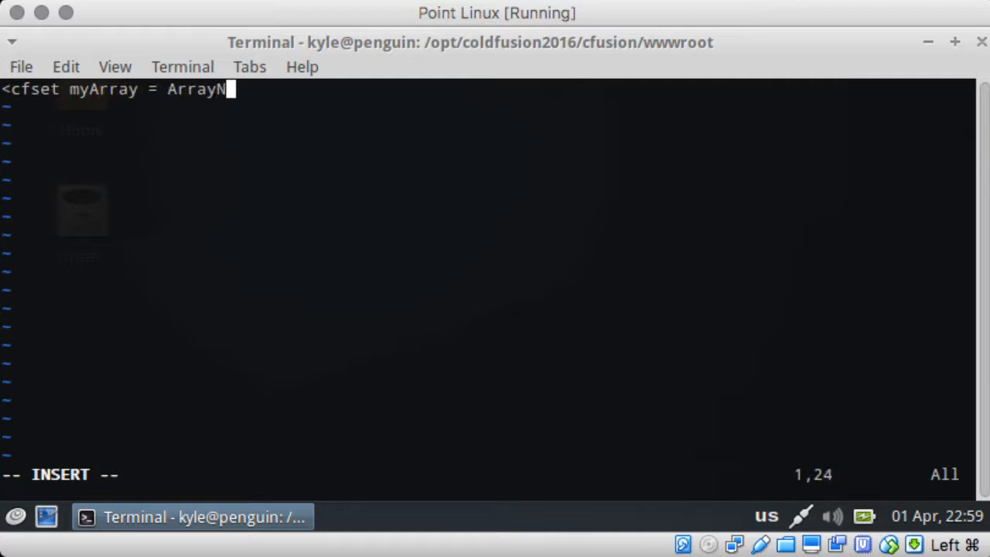
text(ew()>)
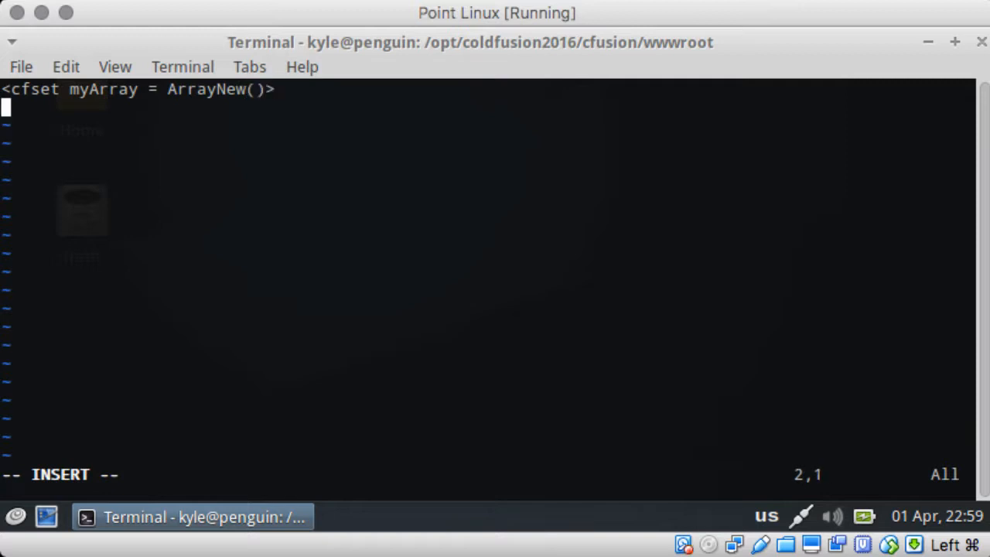
- Assign "One", "Two" and "Three" to myArray[1], [2] and [3] with cfset tags
text(<cfset my)
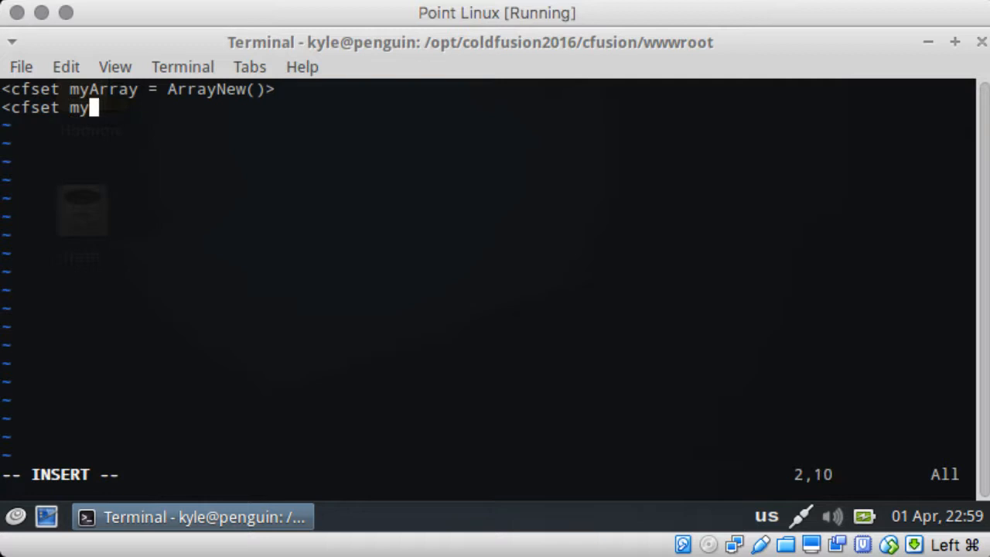
text(Array)
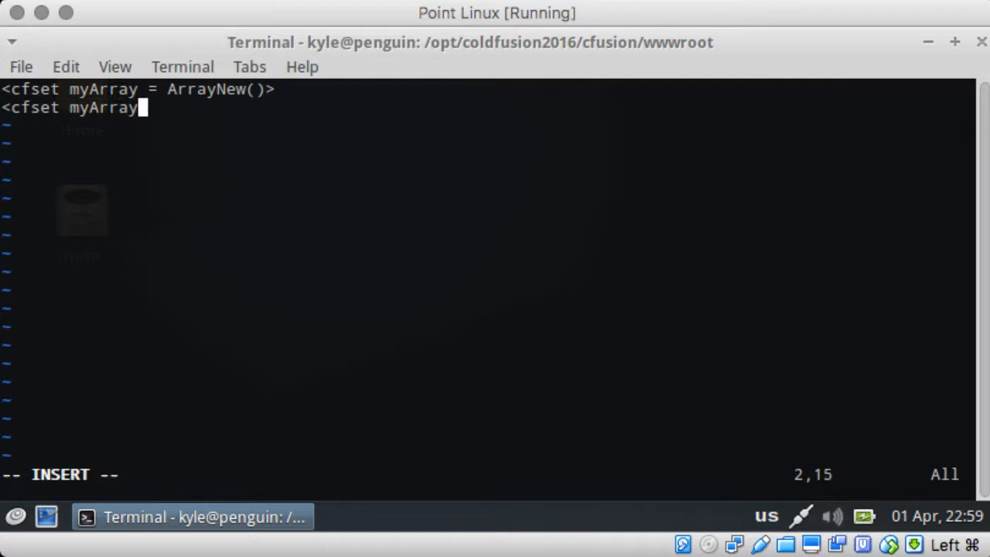
text([1)
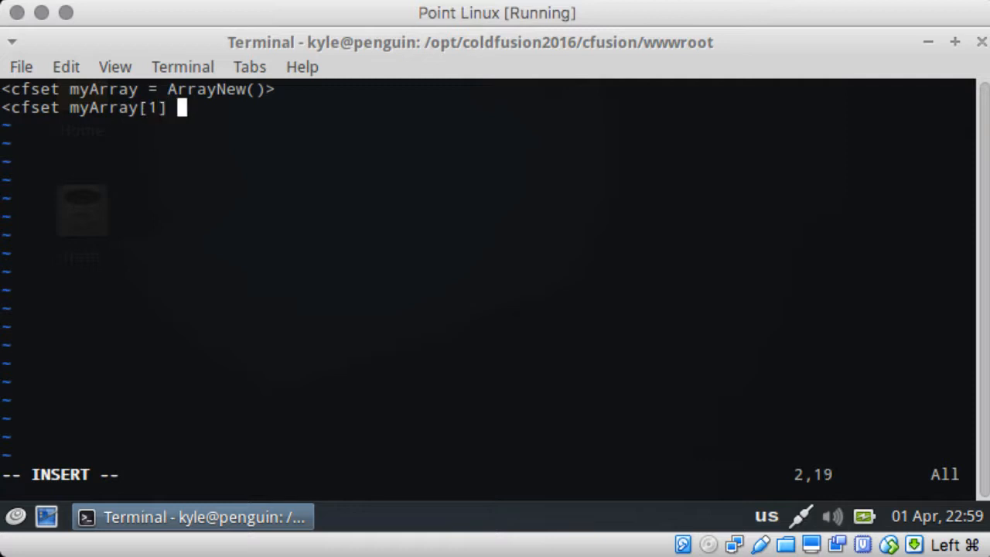
text(=")
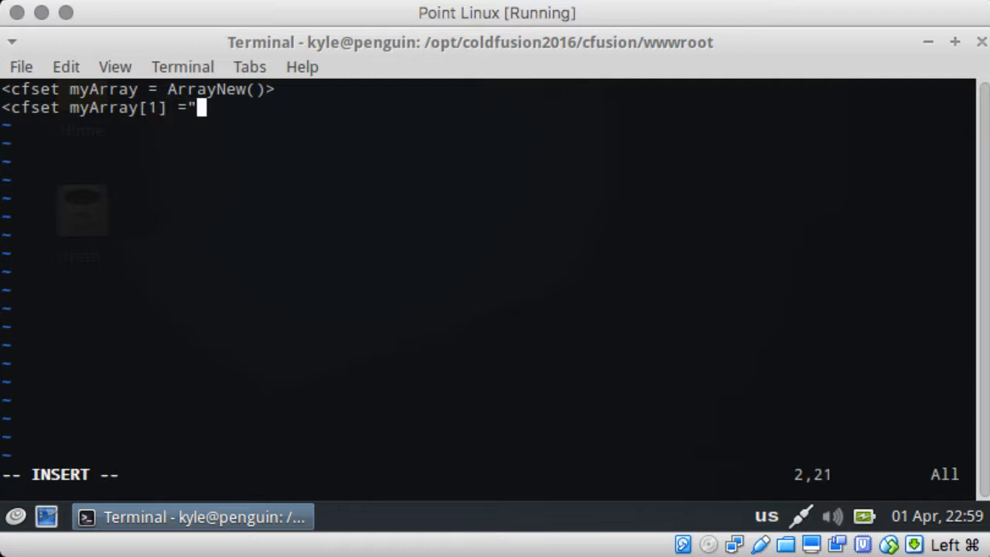
text(One">)
text(<cfset m)
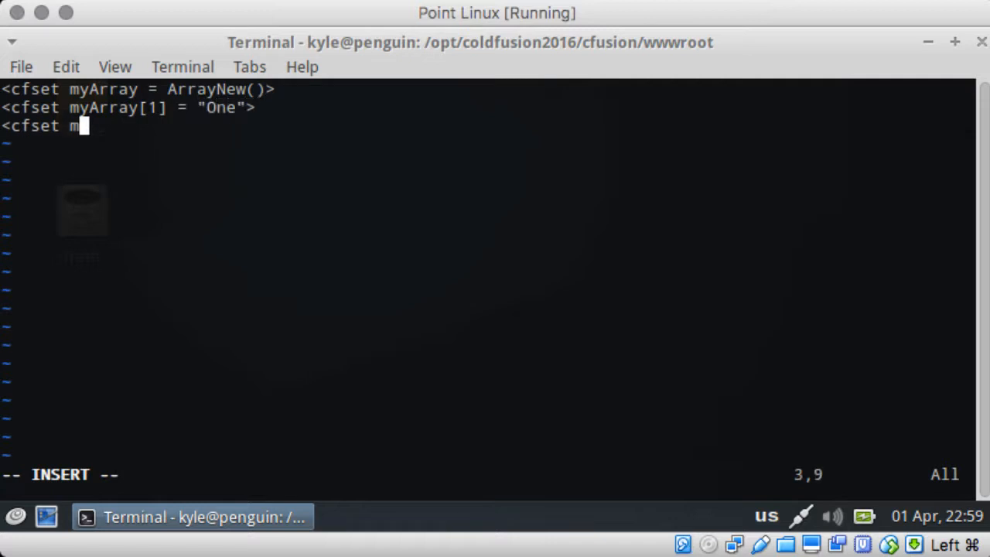
text(yArray[2])
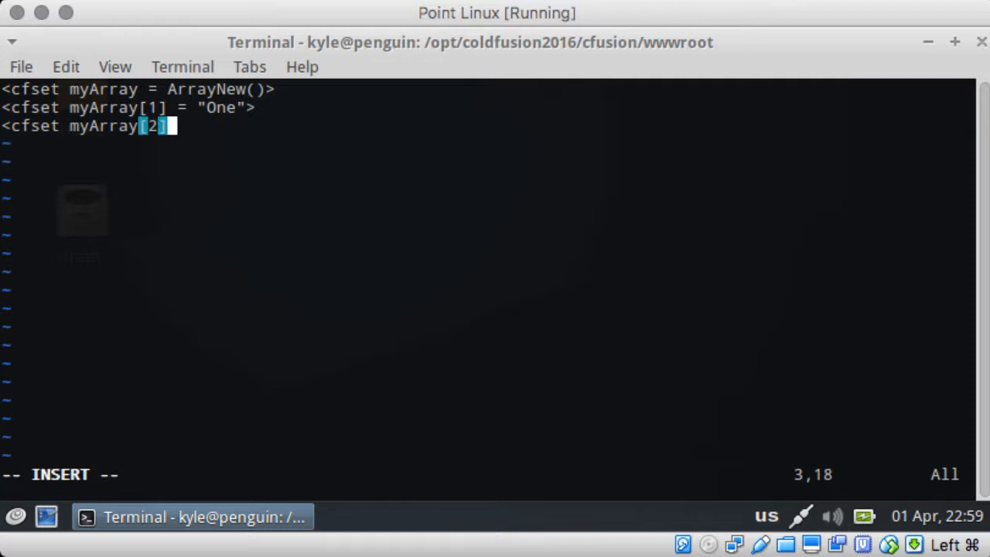
text(= "Two)
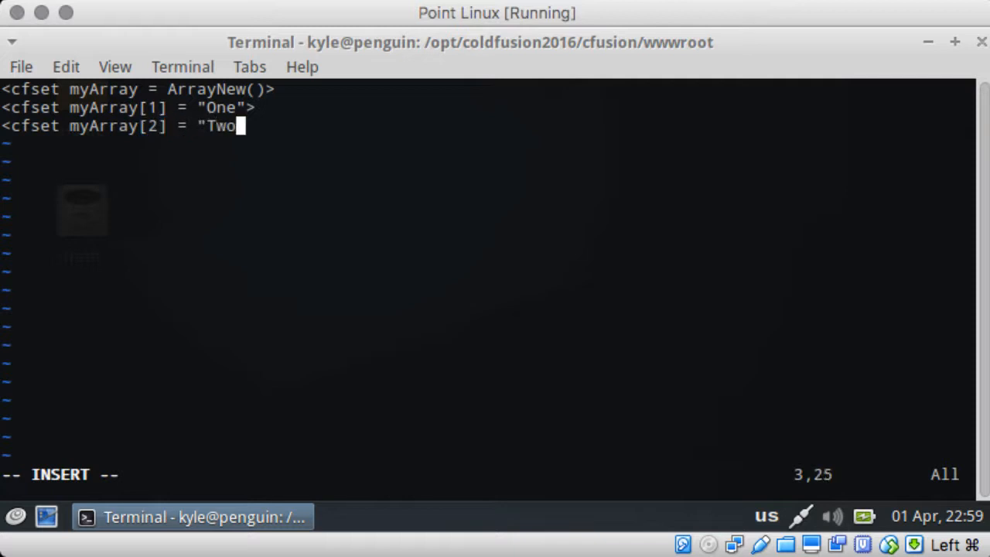
text(">\n<cfs)
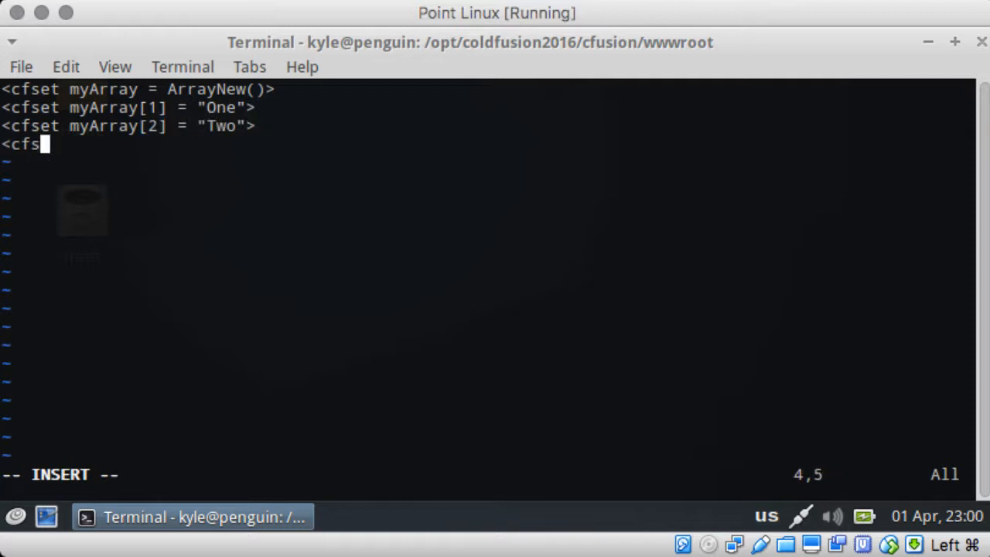
text(et myArray)
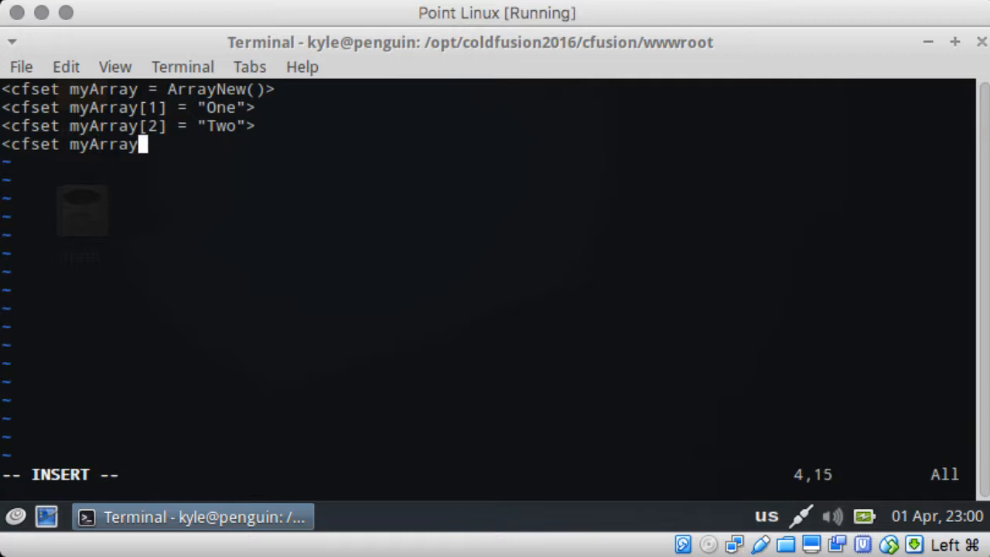
text([3] =)
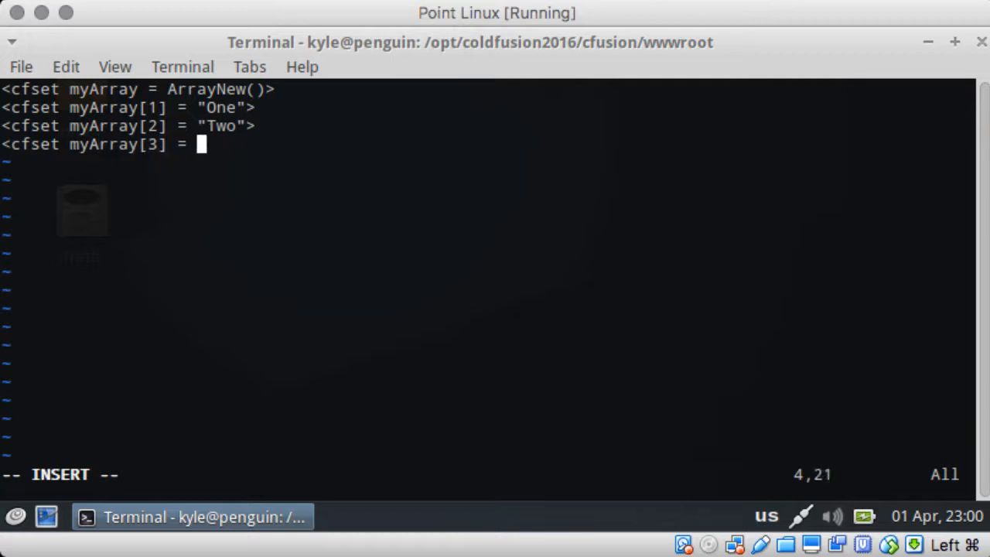
text("Three">)
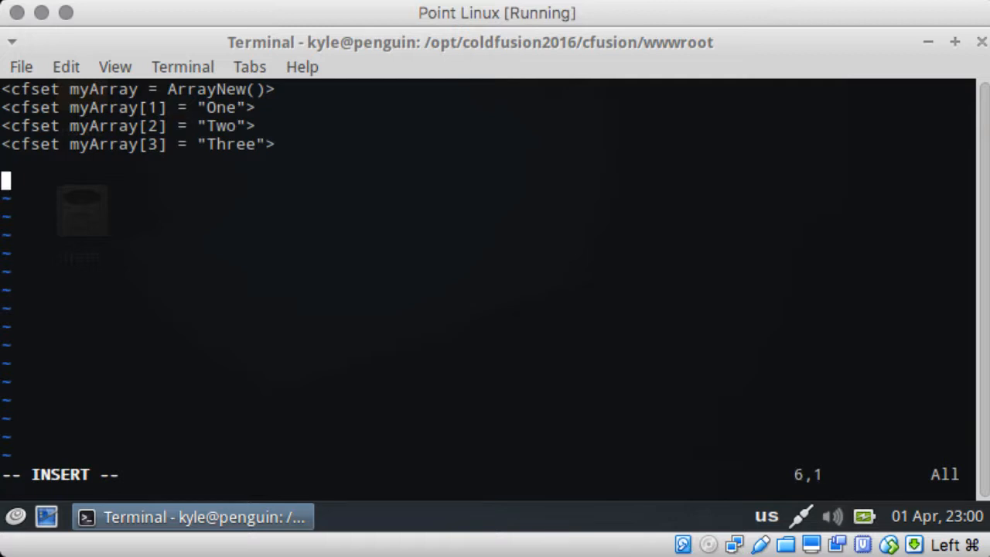
- Write a cfloop over #myArray# with index i
text(<cfloop)
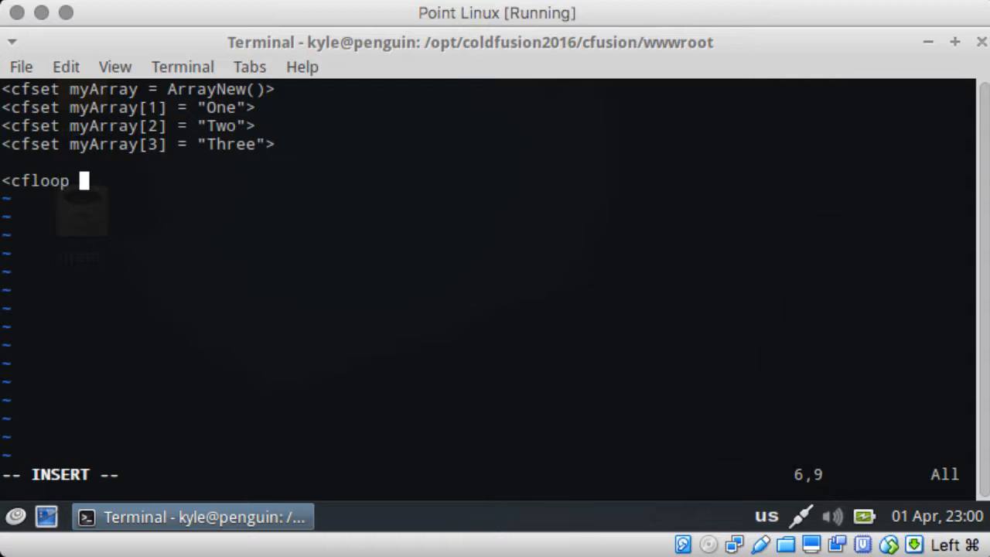
text(array=)
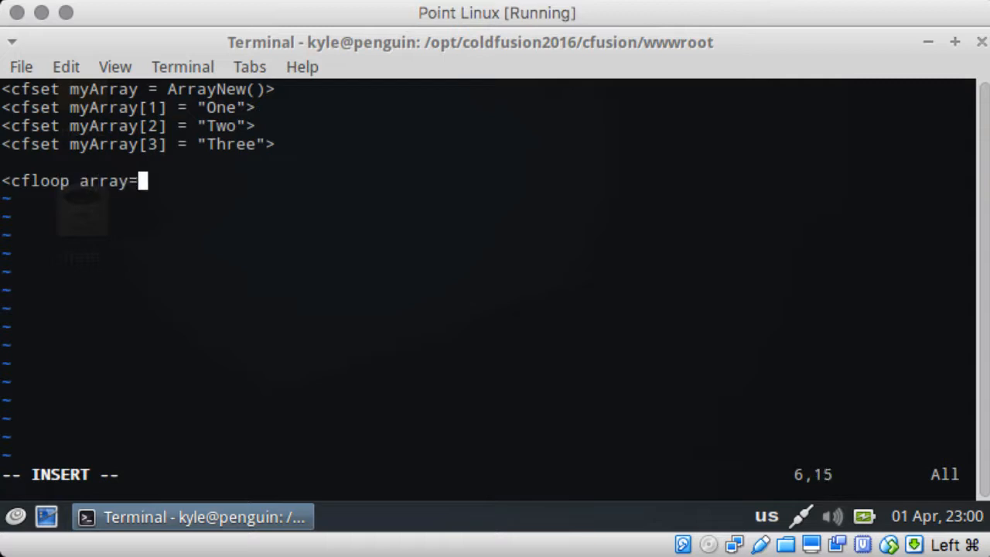
text("#myArra)
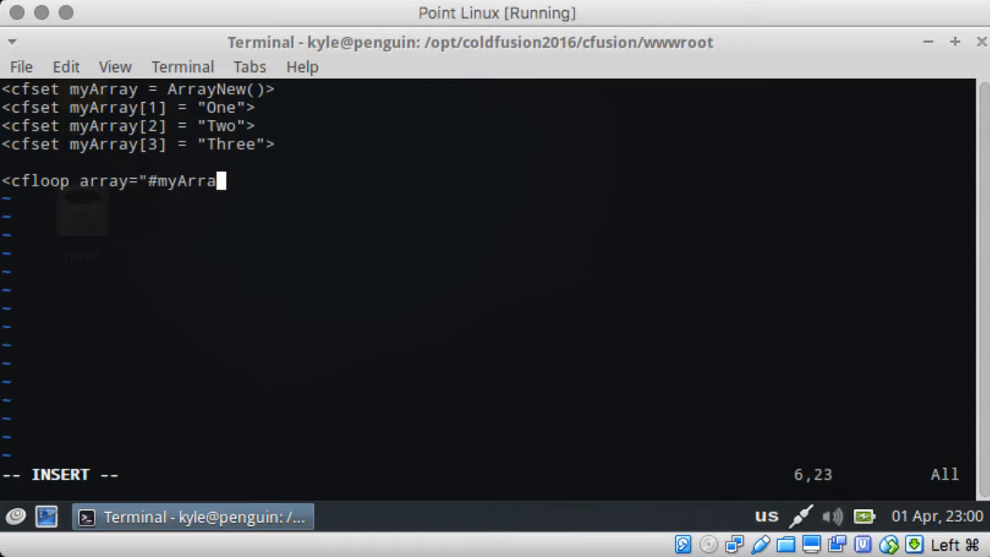
text(y#" index=")
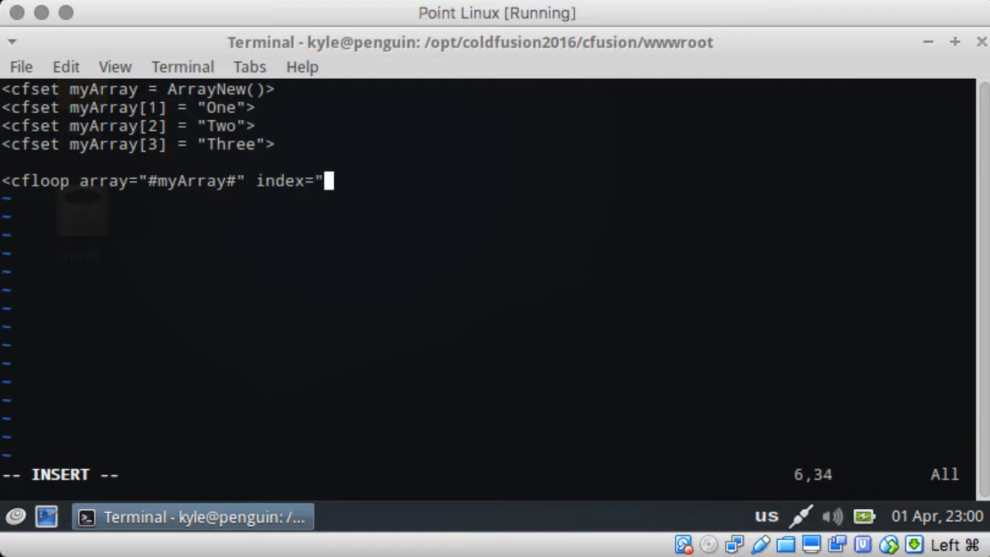
text(i">)
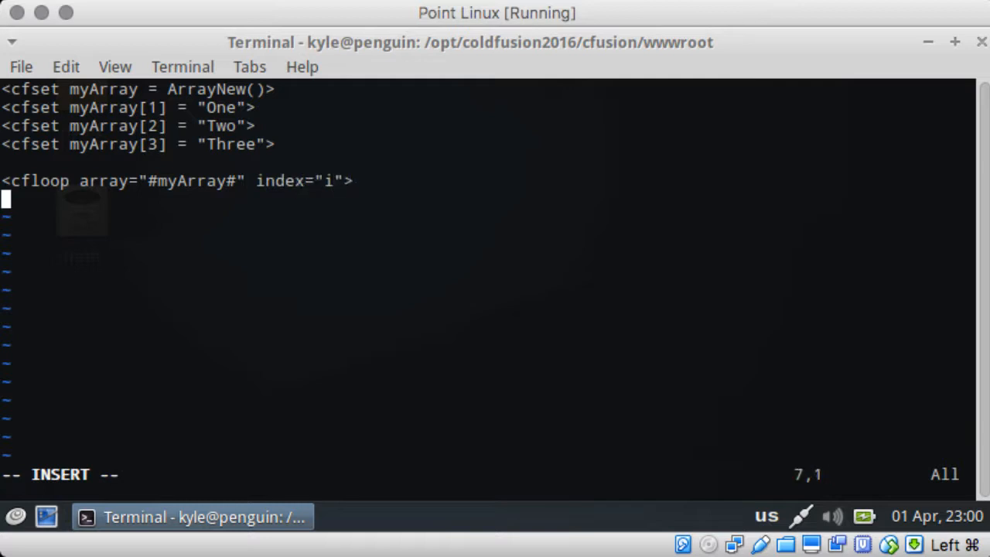
text(</cfloop>)
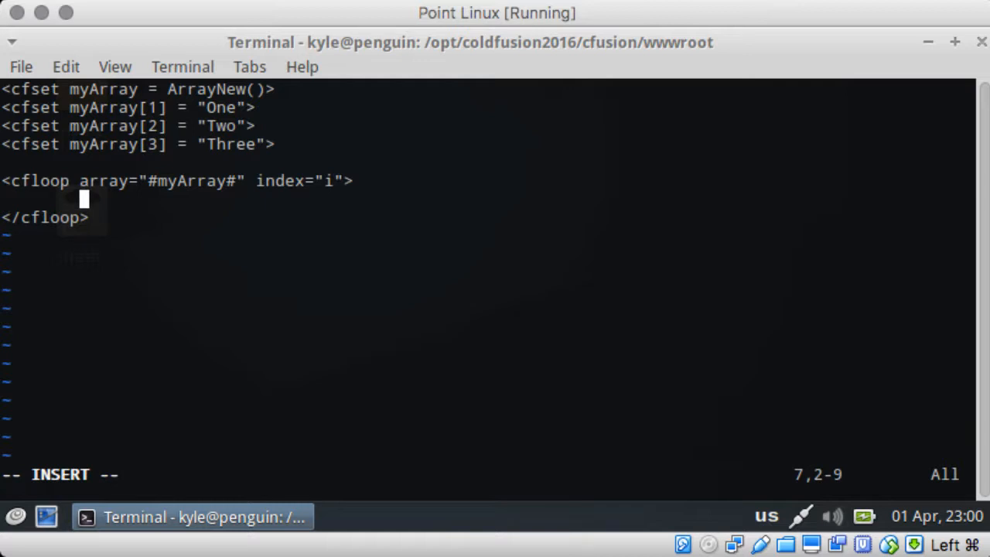
- Output #i# inside the loop with a cfoutput tag
text(<cfout)
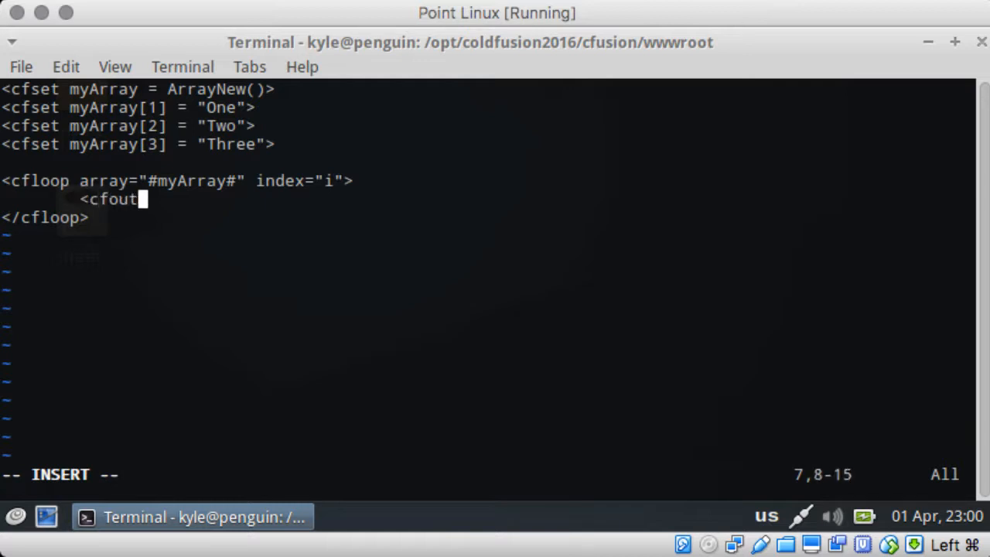
text(put>)
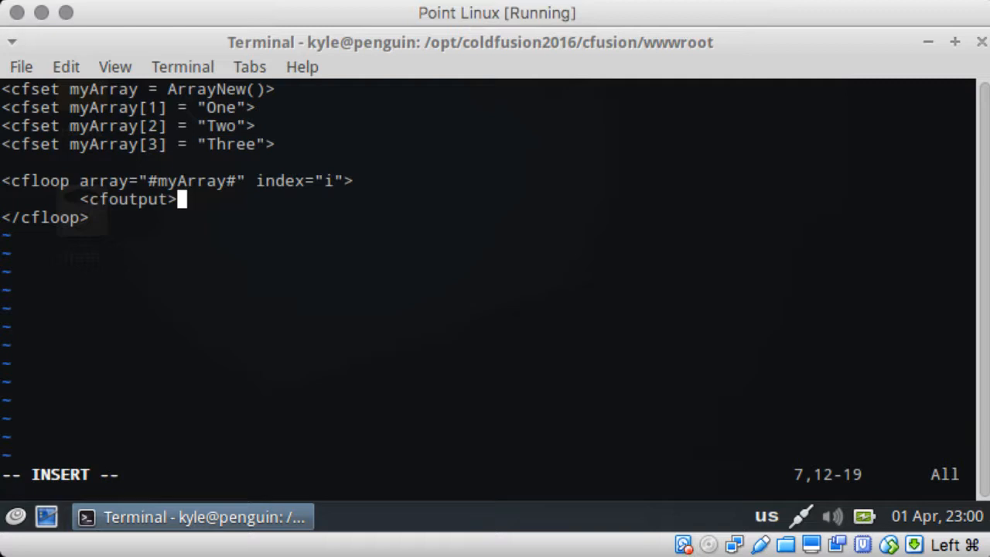
text(#i)
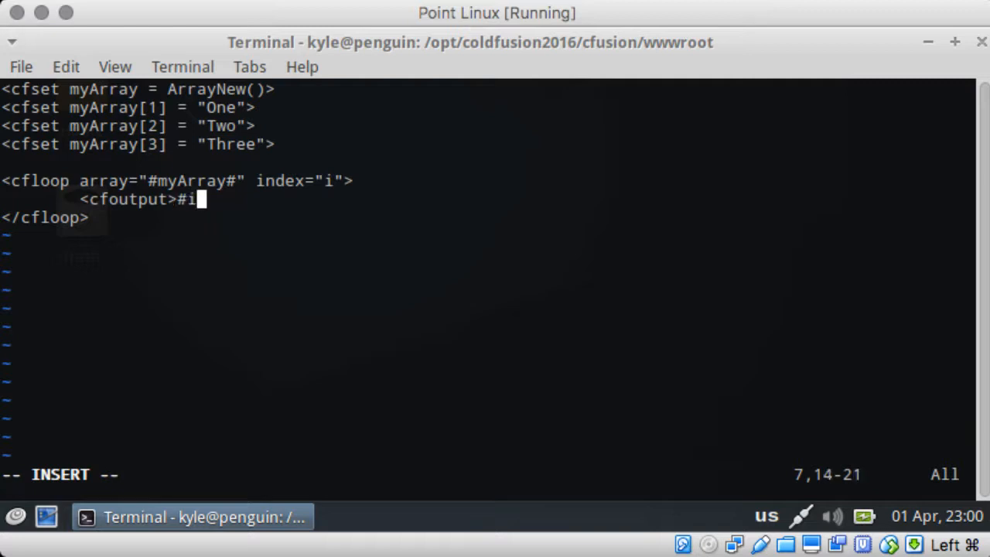
text(#</cf)
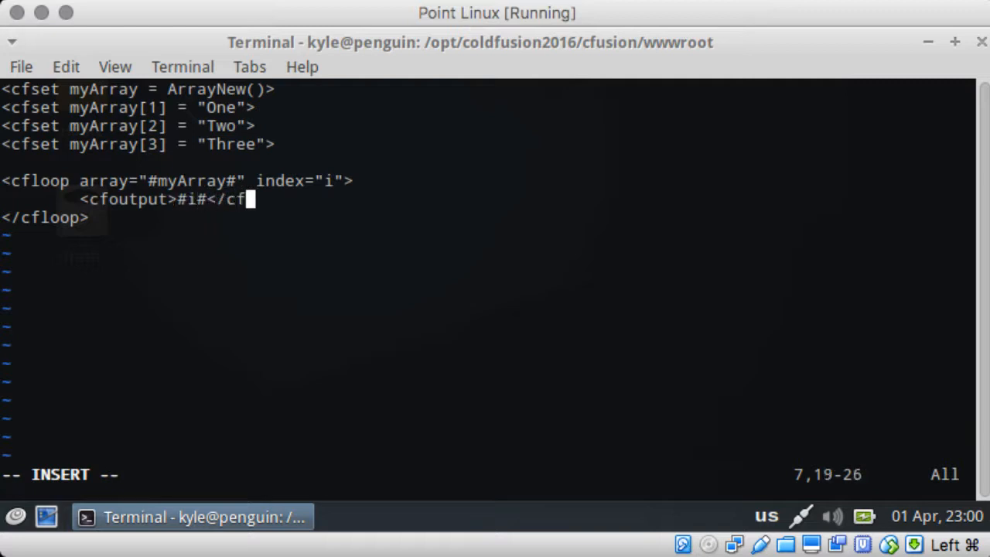
text(output)
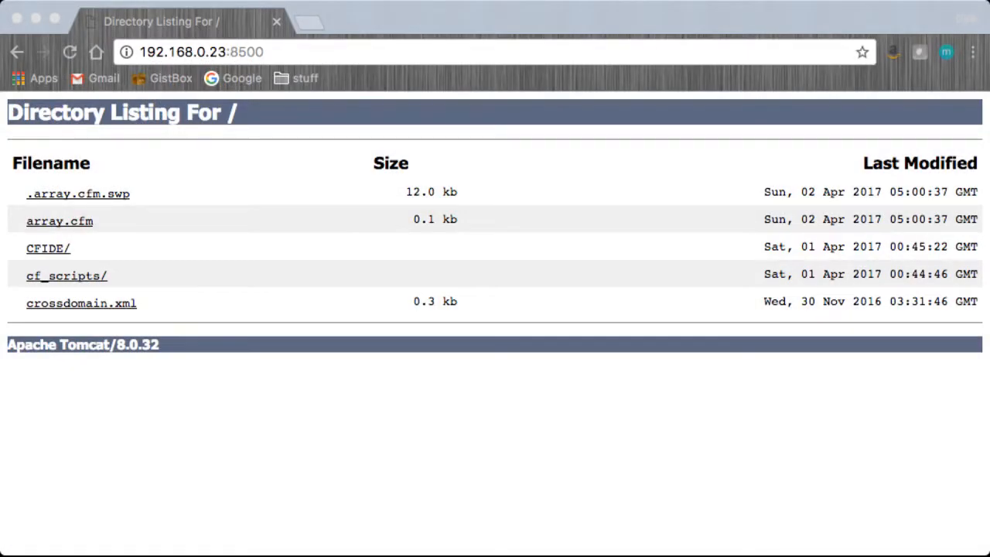
- Browse to 192.168.0.23:8500 and view the root directory listing with array.cfm
click(68, 53)
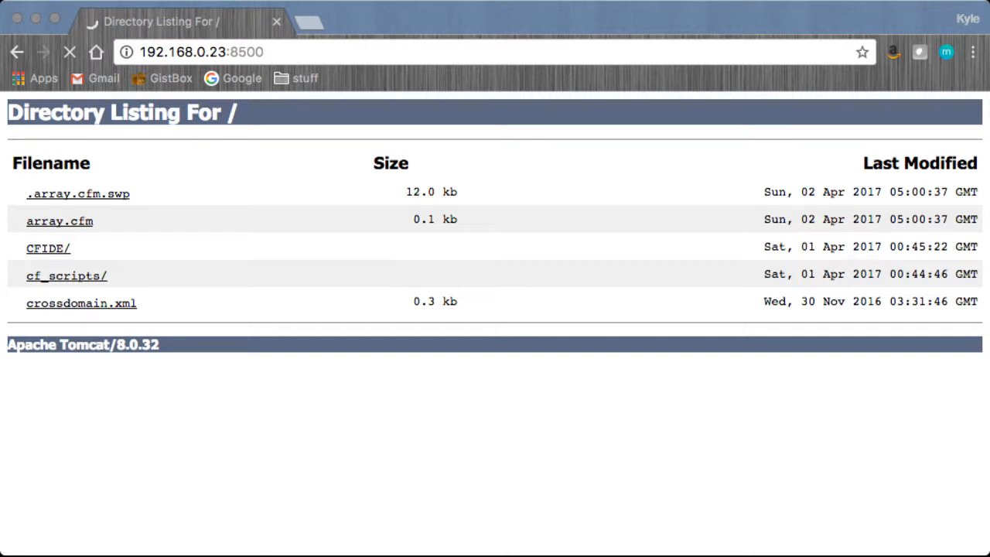
click(59, 220)
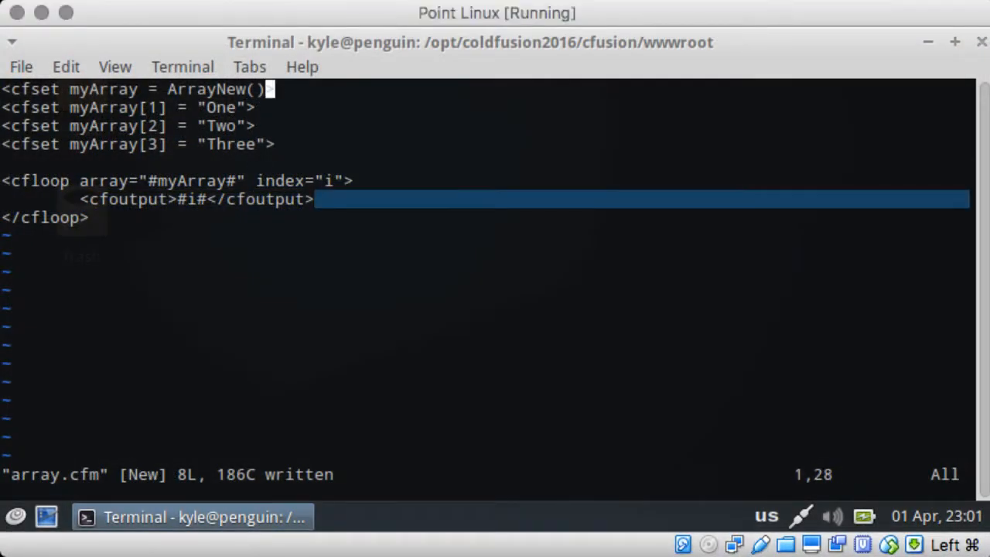
- Write the array page source to array.cfm
key(i)
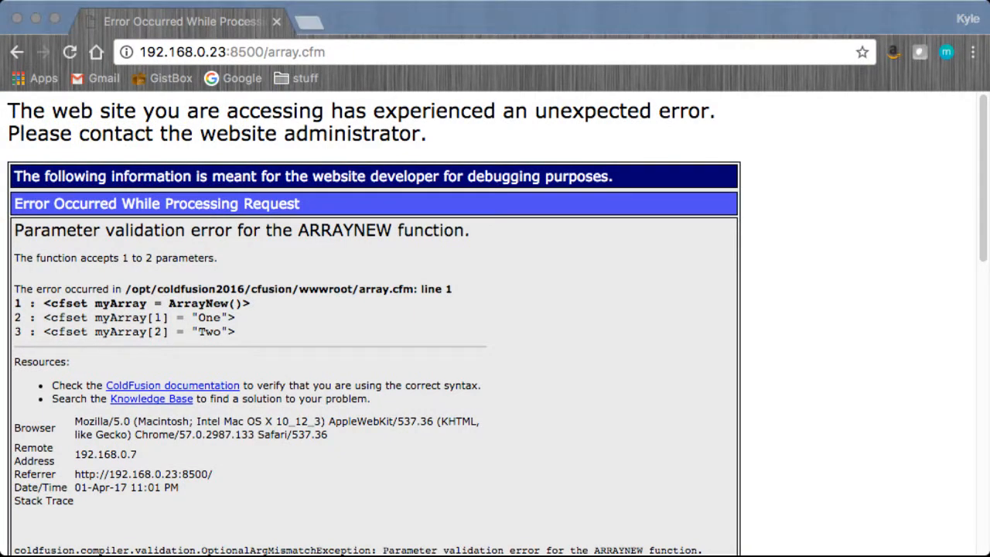
- Load array.cfm in Chrome and see the ArrayNew parameter validation error
click(68, 53)
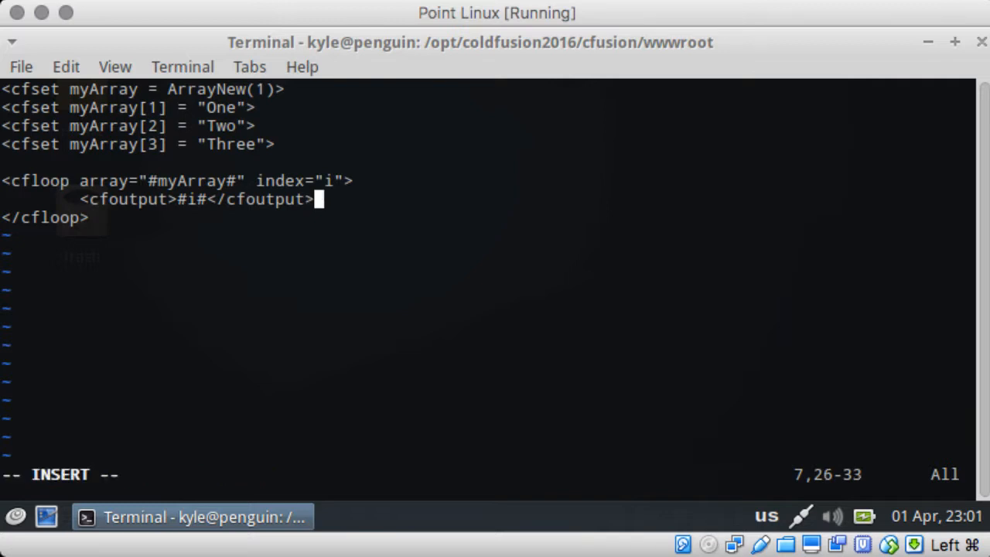
- End the looped cfoutput with a <br> tag and leave insert mode
text(<br>)
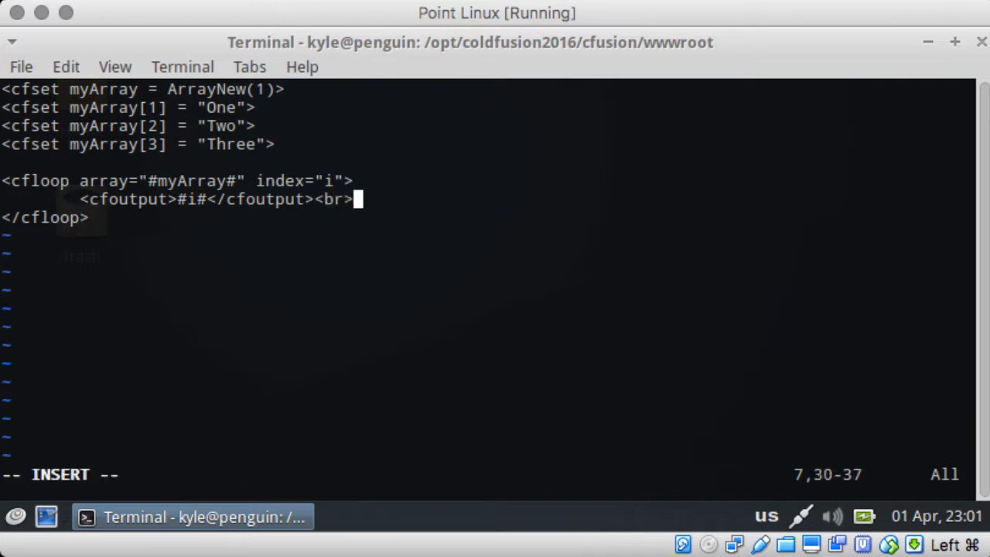
key(Escape)
text(<)
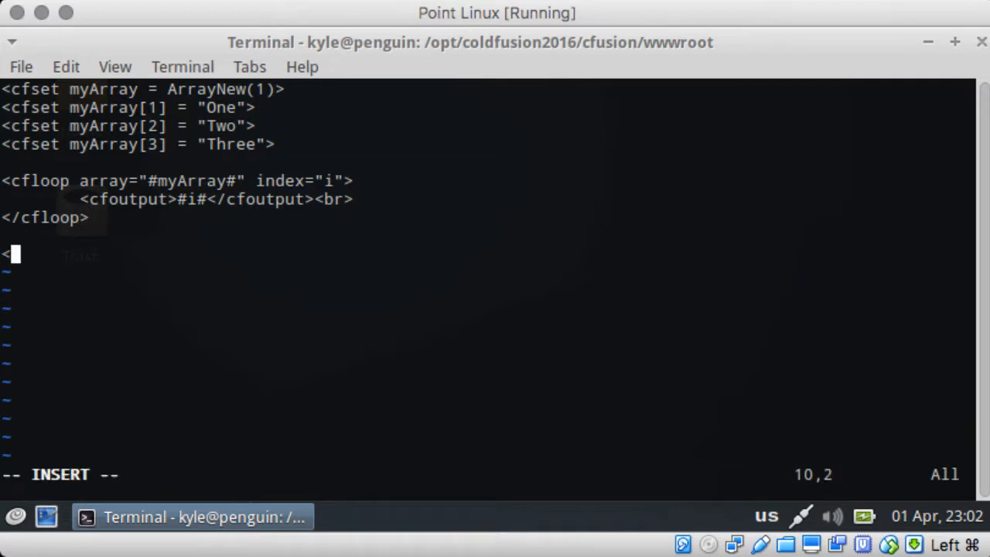
- Declare arr2 with a cfset calling ArrayNew(1)
text(cfset)
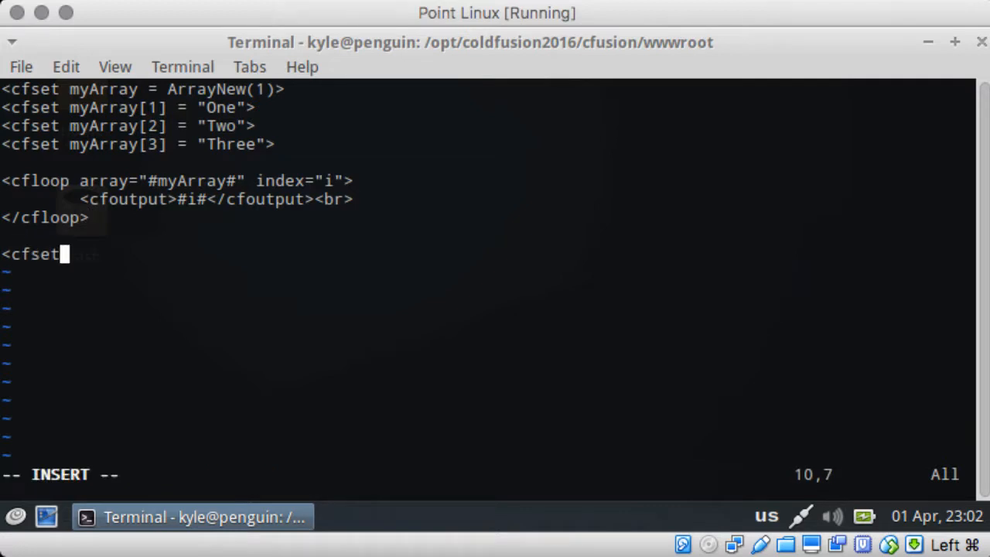
text(my)
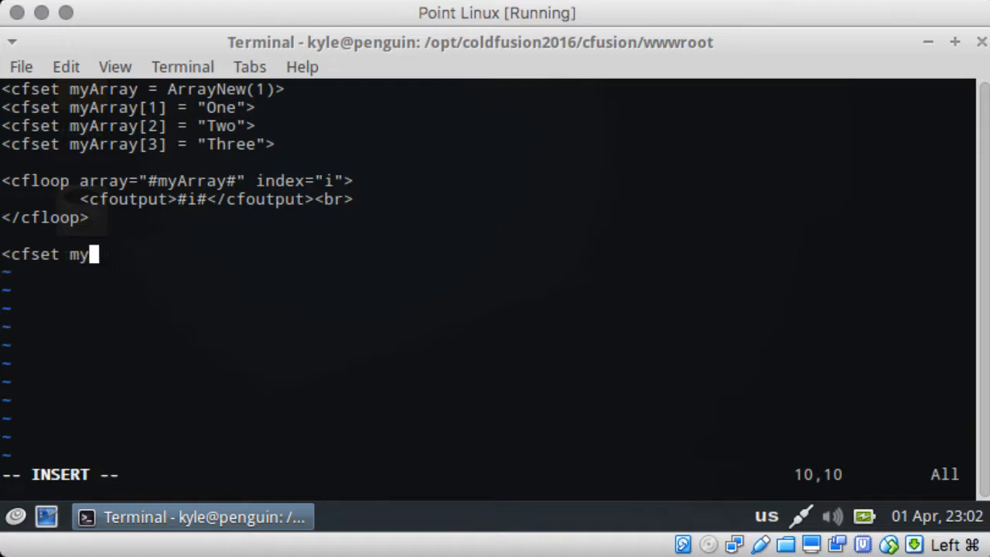
key(BackSpace)
text(arr2 =)
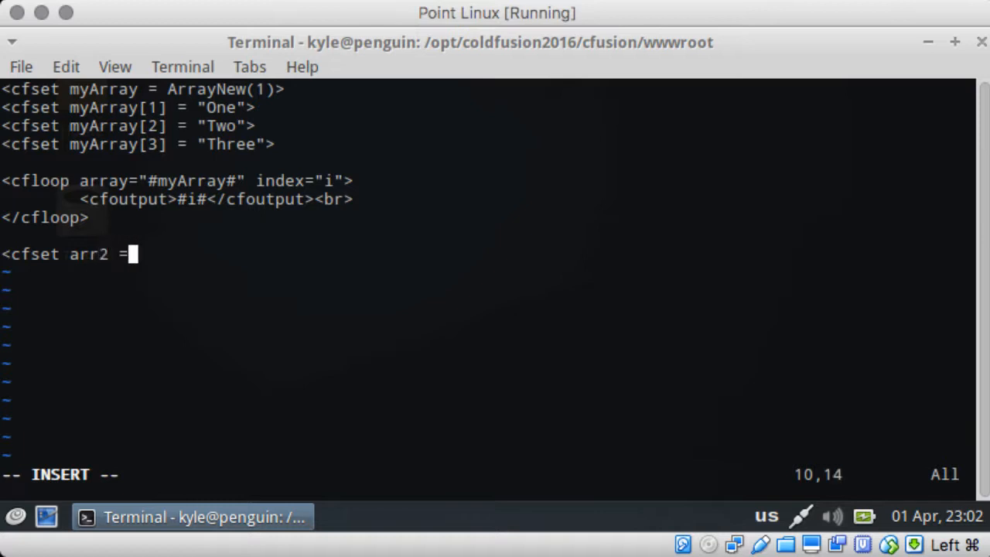
text(ArrayNew()
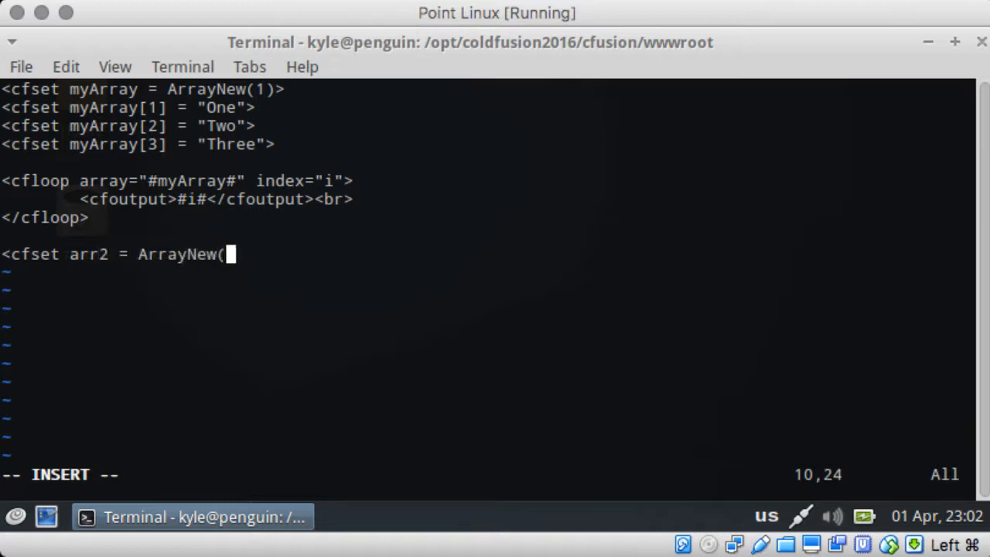
text(1)>)
text(<)
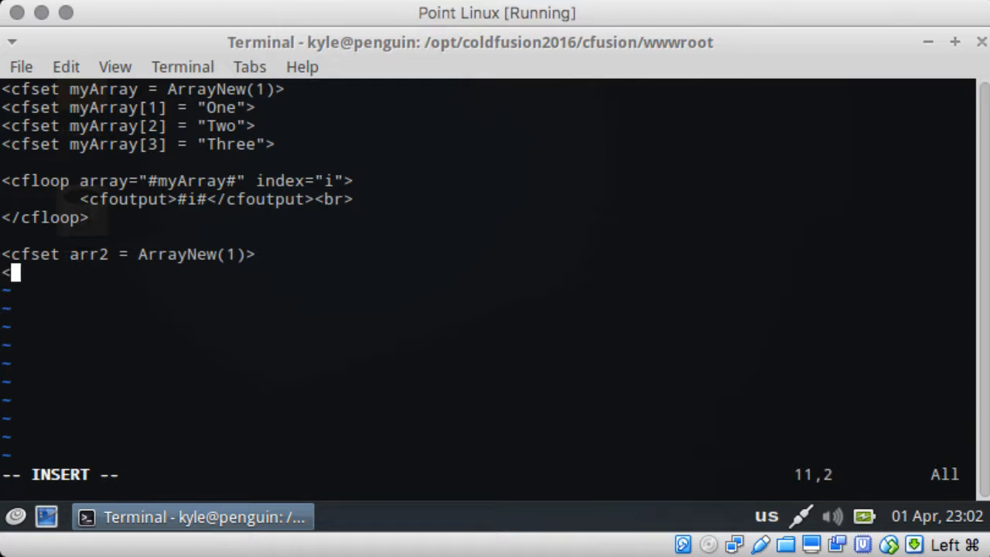
- Append "Hello" and "Greetings" to arr2 with ArrayAppend cfset lines
text(cfset A)
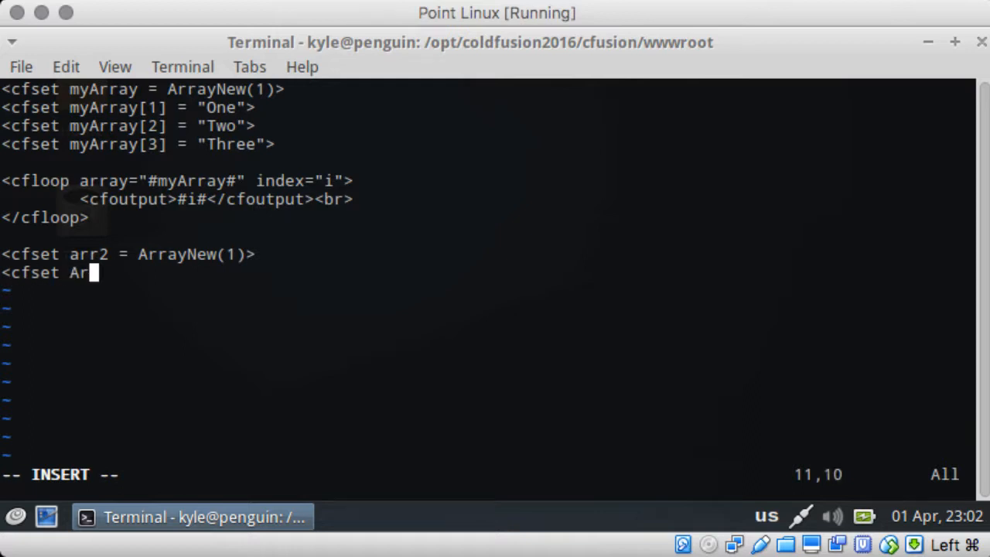
text(rayAppen)
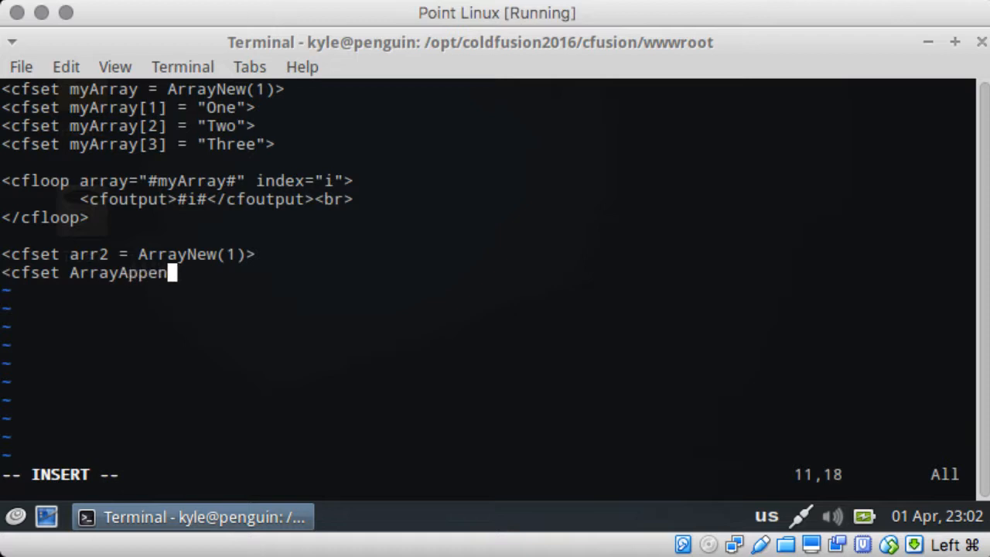
text(d(arr2)
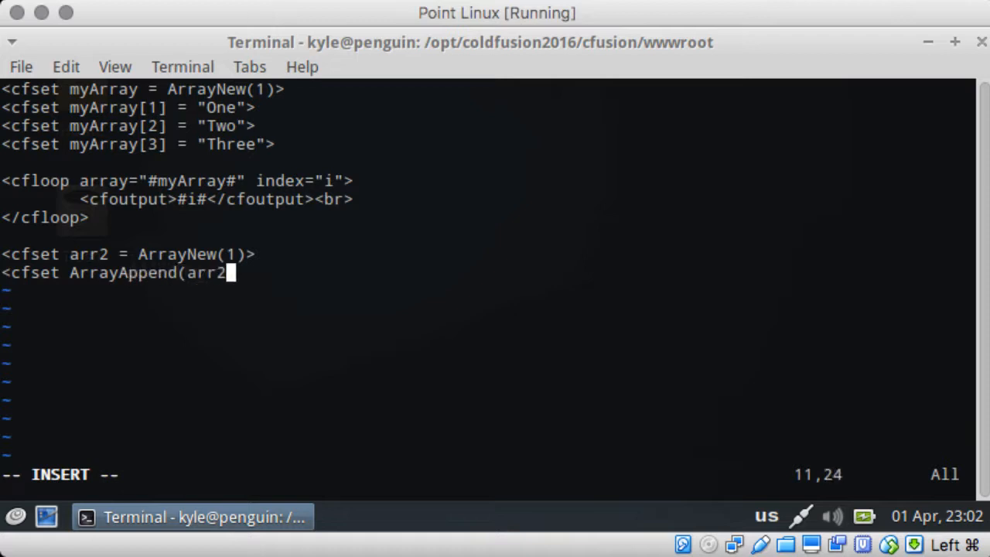
text(, ")
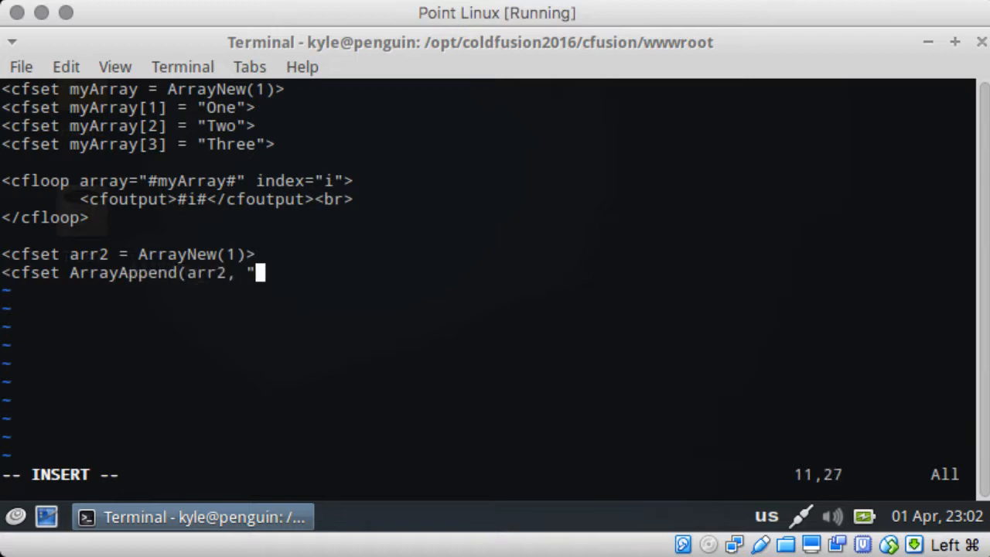
text(H)
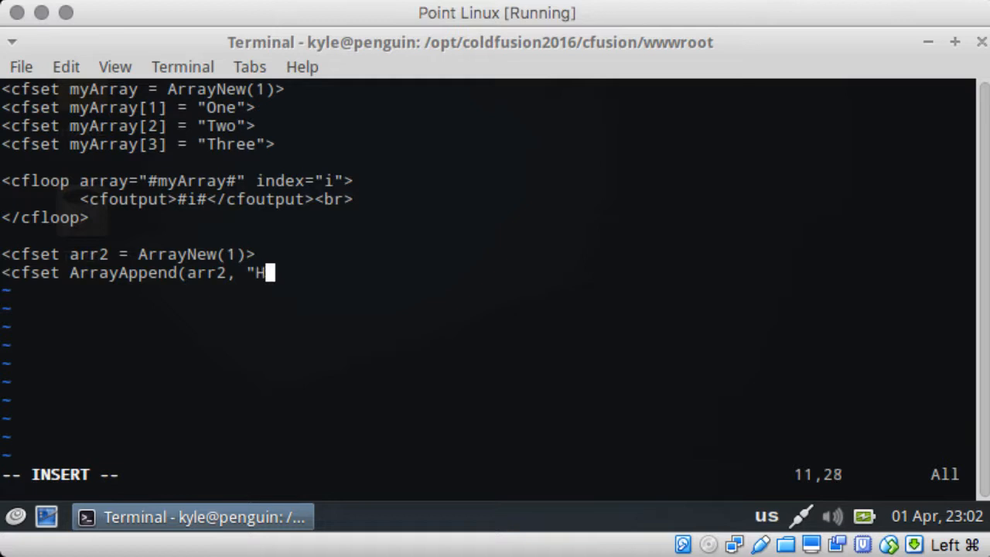
text(ello")>)
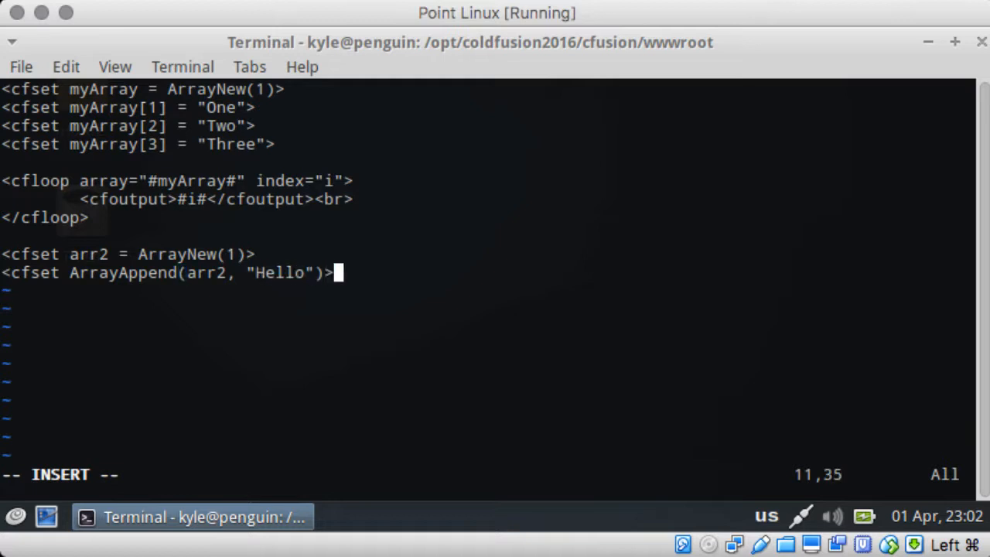
text(<cfset Arr)
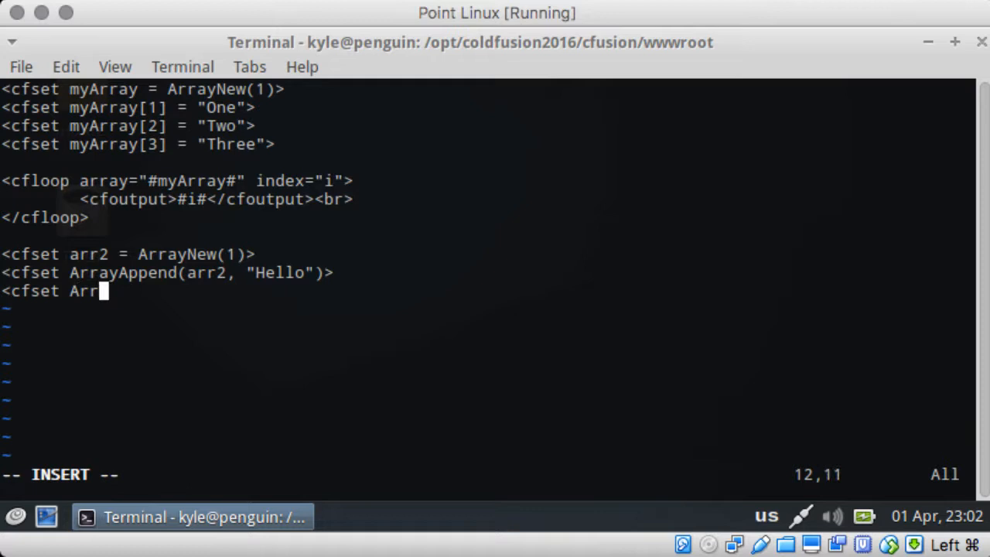
text(ayAppend()
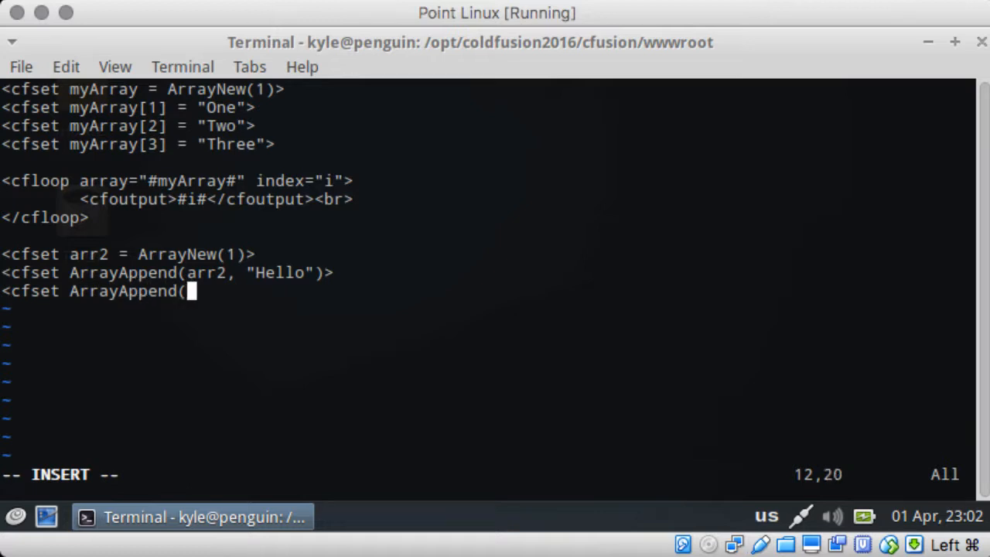
text(arr2,)
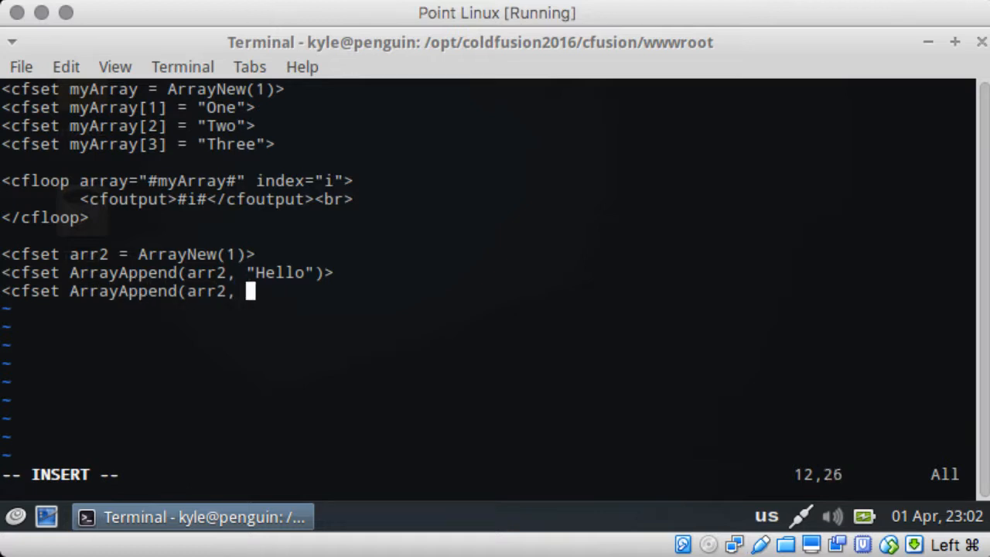
text(")
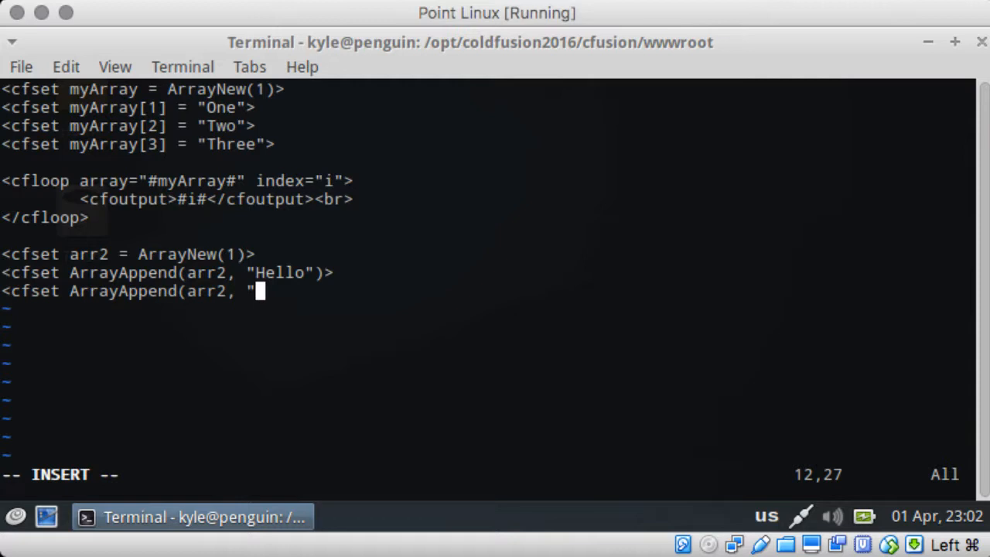
text(Gree)
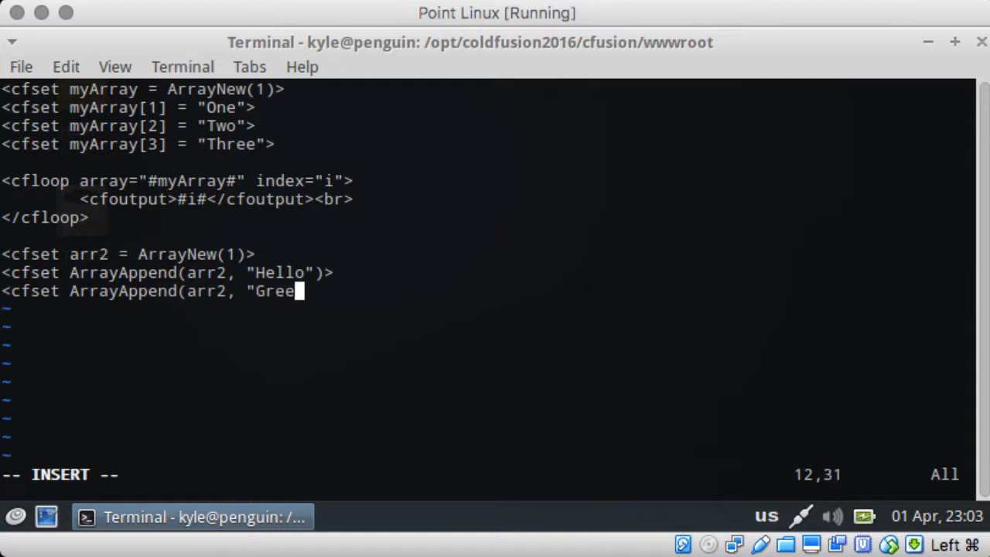
text(tings")>)
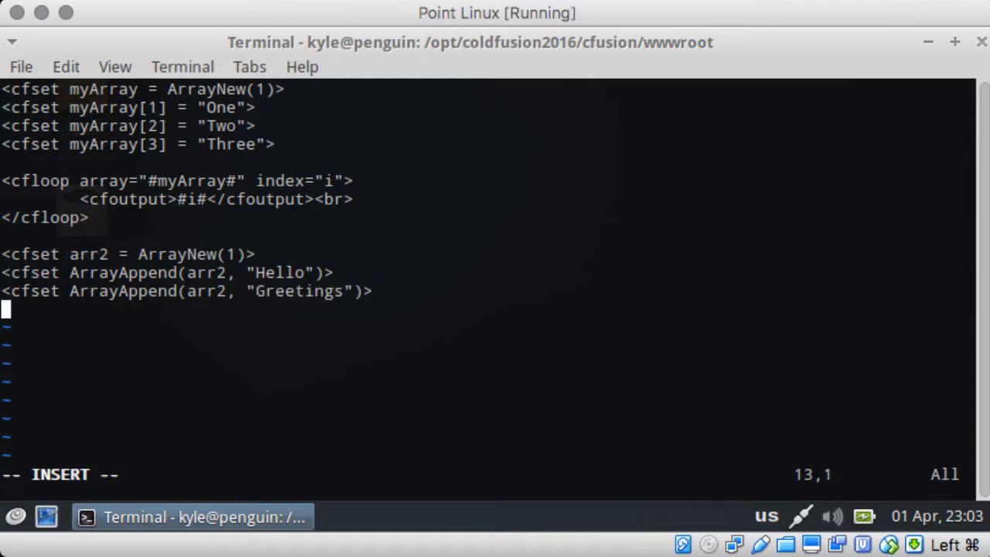
- Add a cfloop over #arr2# with index x that outputs #x#
text(<cfloop)
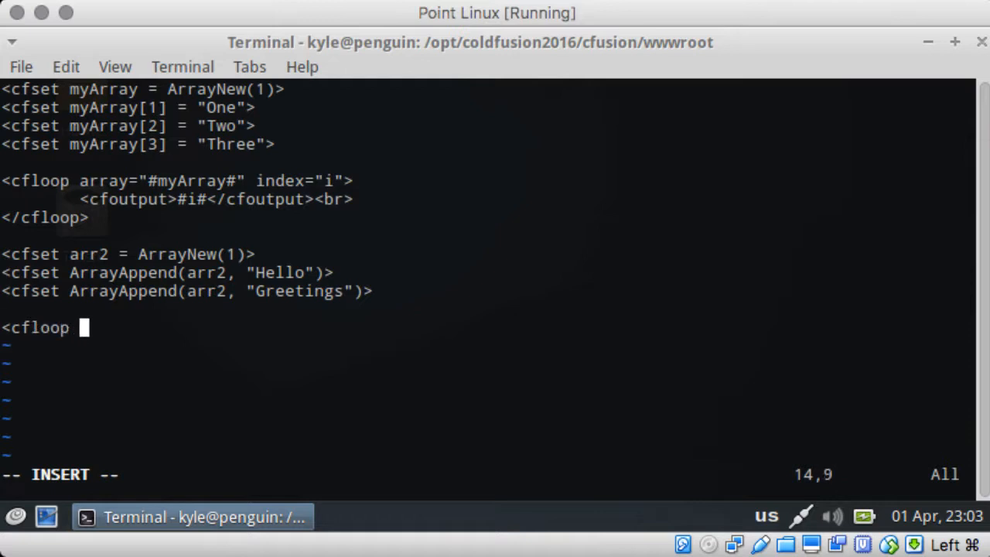
text(ar)
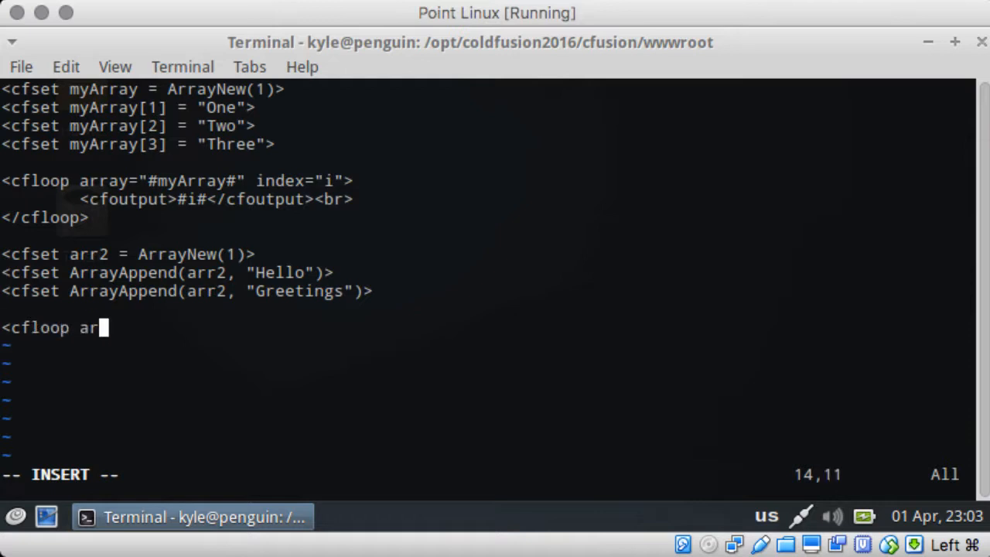
text(ray=)
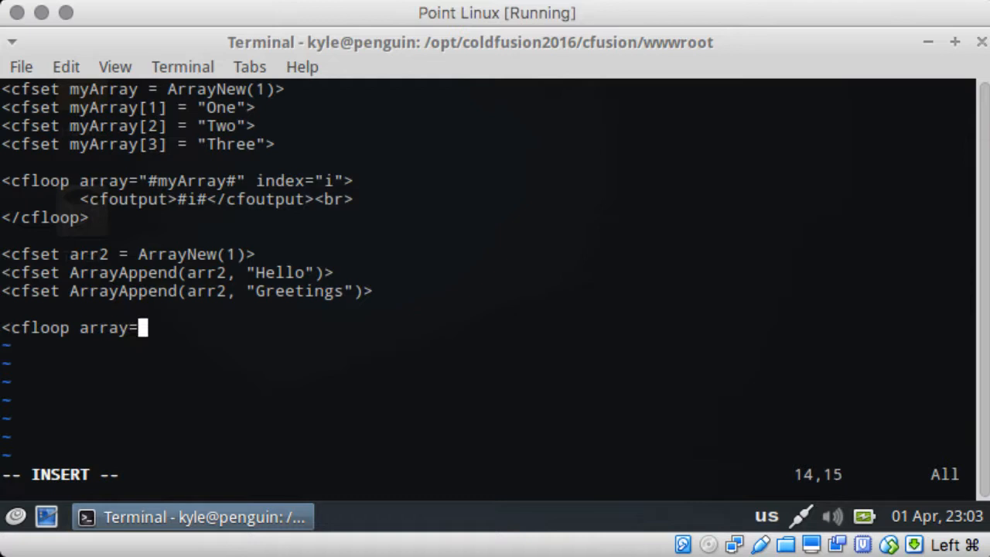
text("#arr2#" index=")
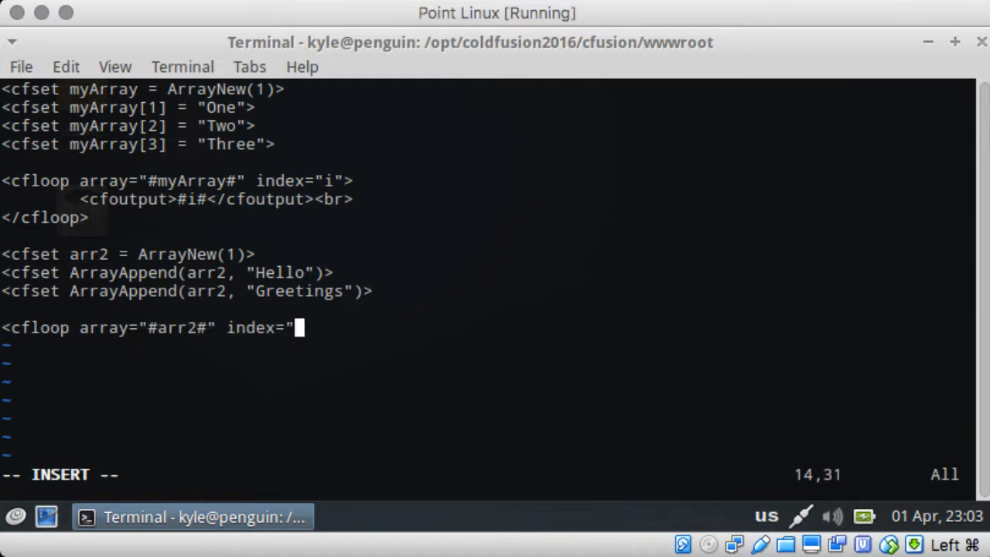
text(x">)
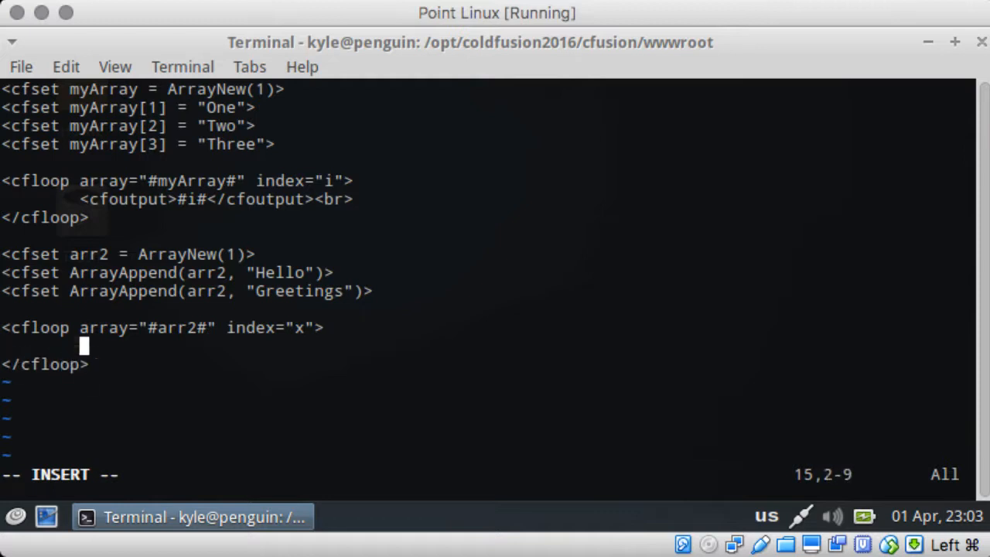
text(<cfoutput>#)
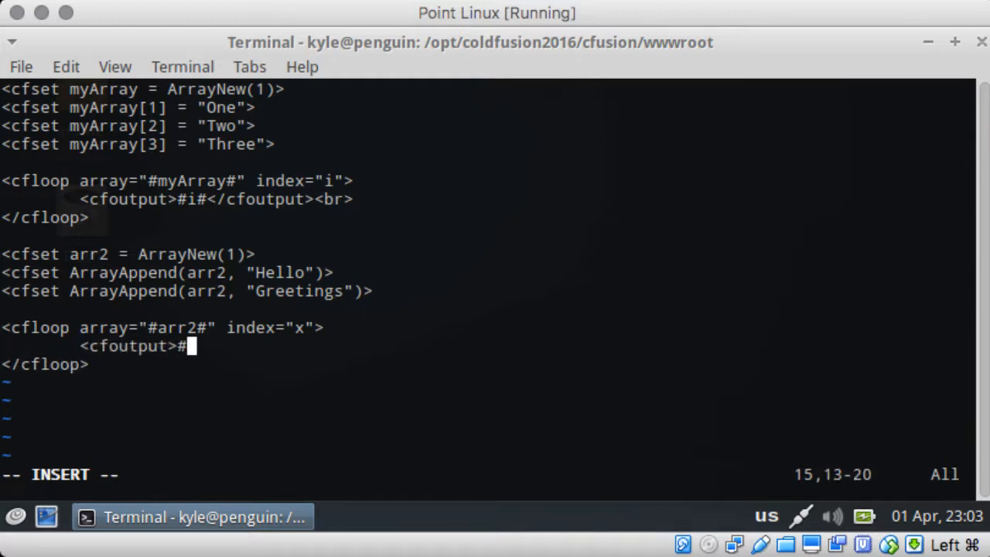
text(x)
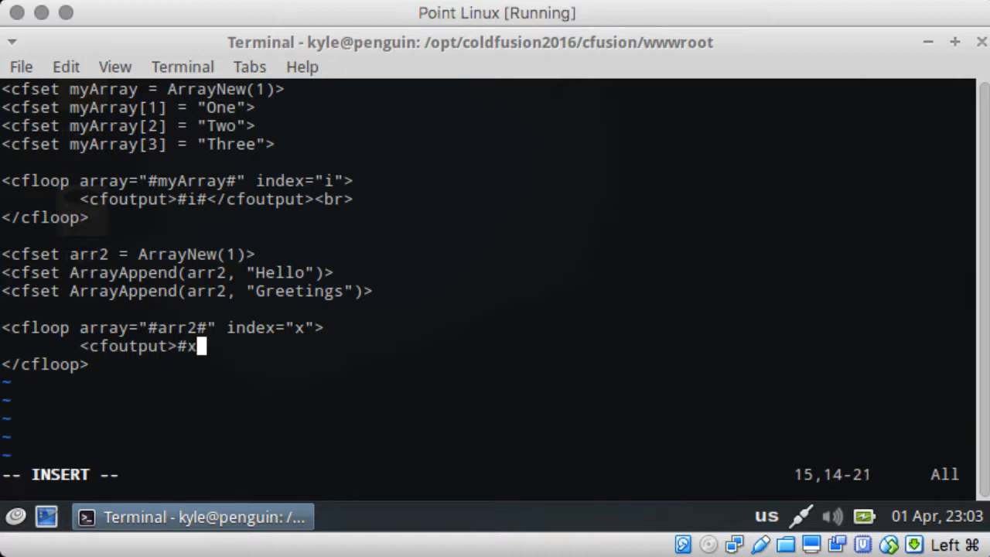
text(#</cfoutput>)
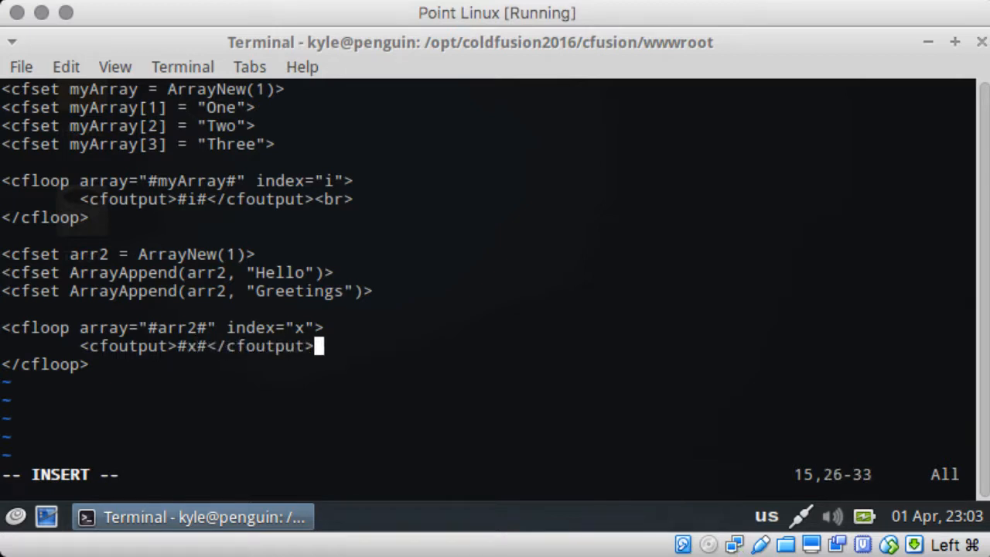
key(Escape)
text(<)
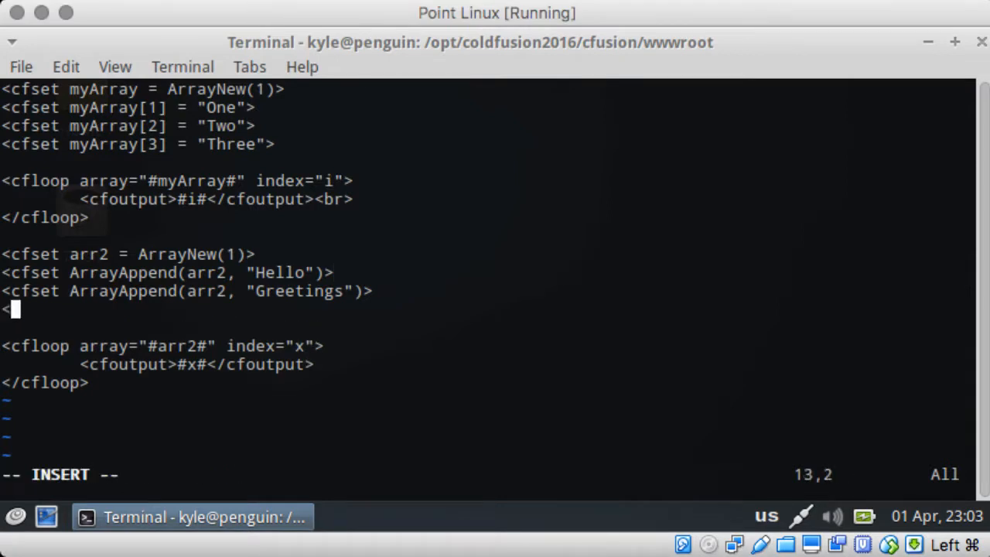
- Append "Morning" to arr2 and end the arr2 loop output with a <br> tag
text(cfset Array)
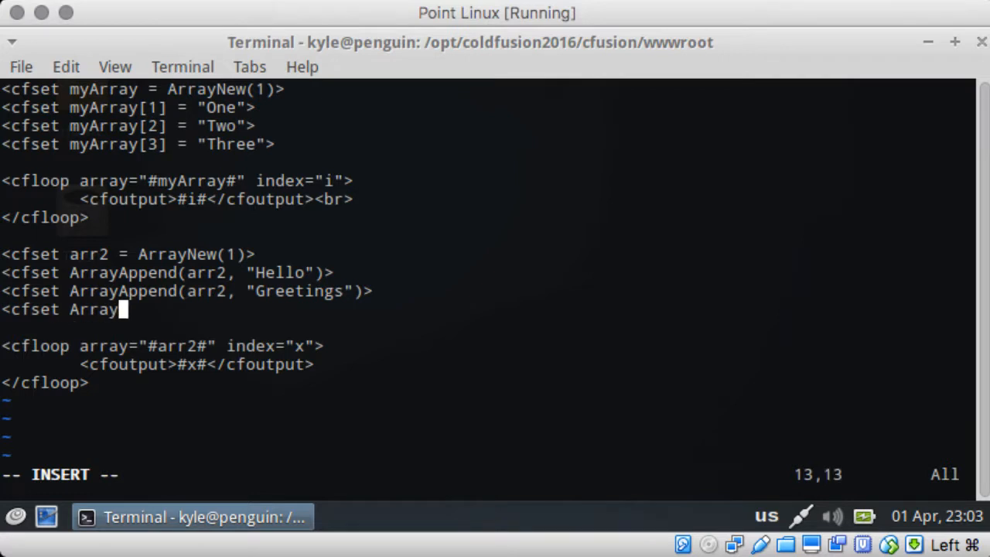
text(Append(arr2, "Morning")>)
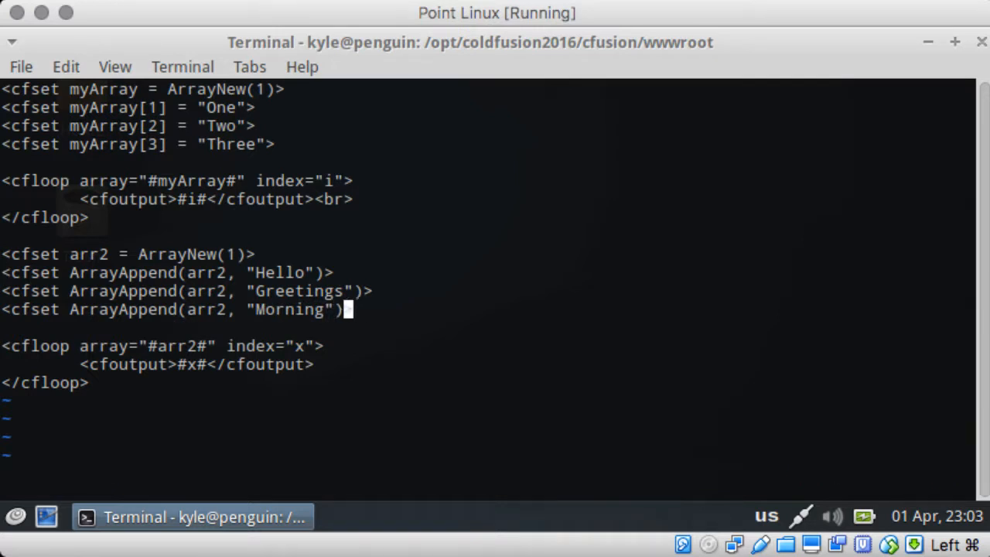
key(i)
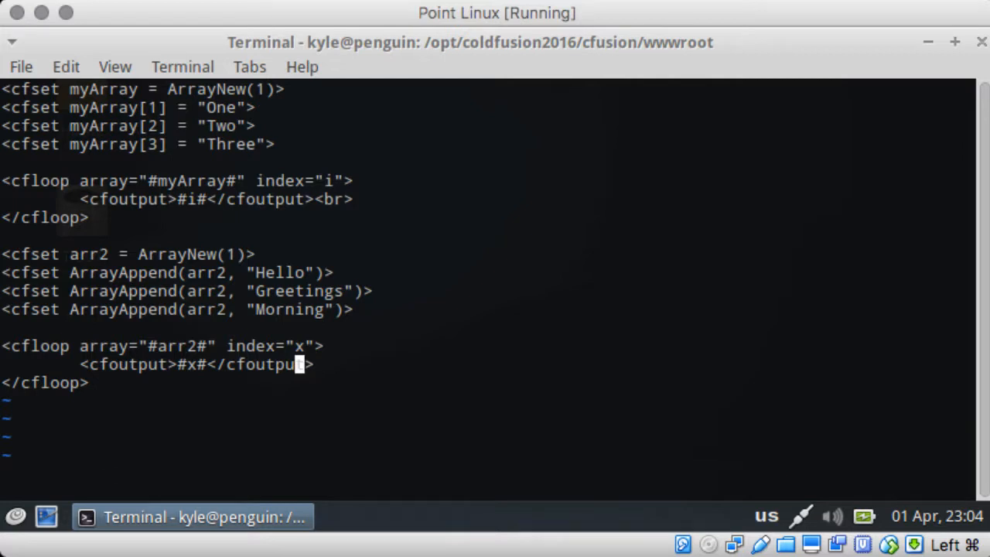
key(i)
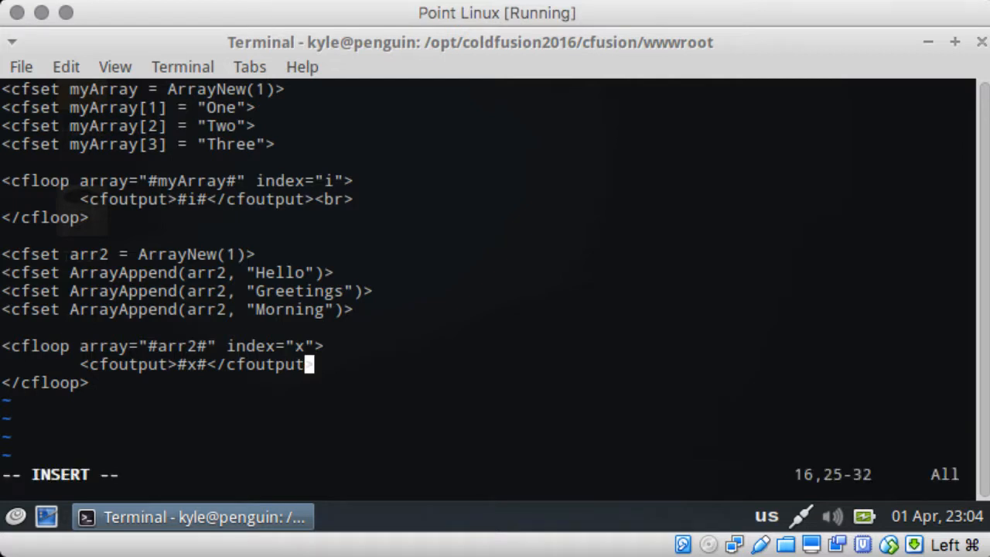
text(<br>)
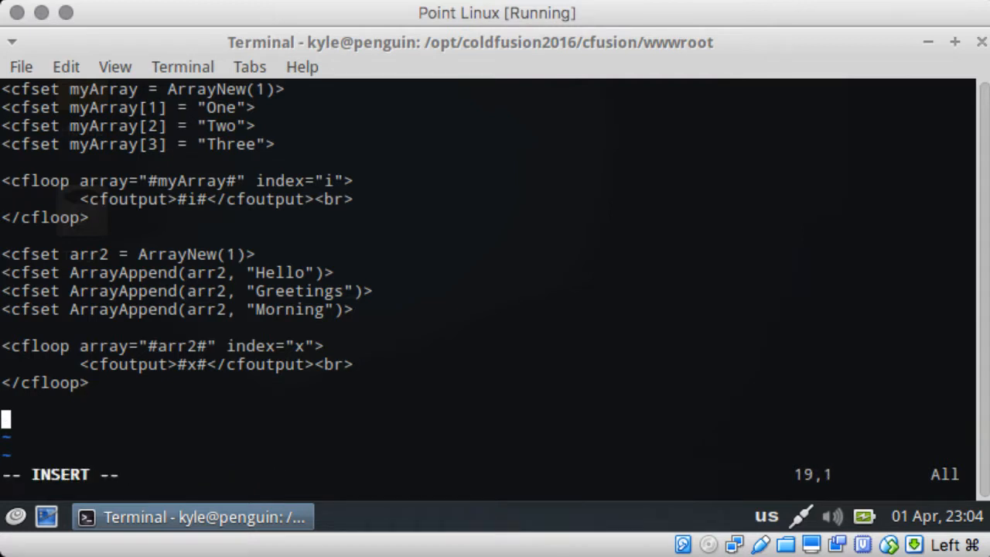
- Add a <p> and a cfoutput showing #ArrayLen(arr2)#
text(<p>)
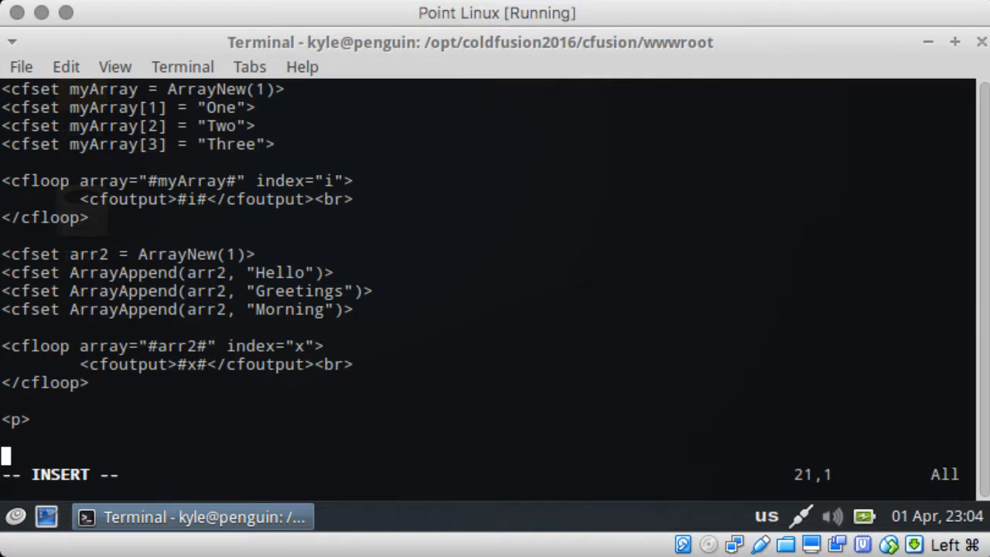
text(<c)
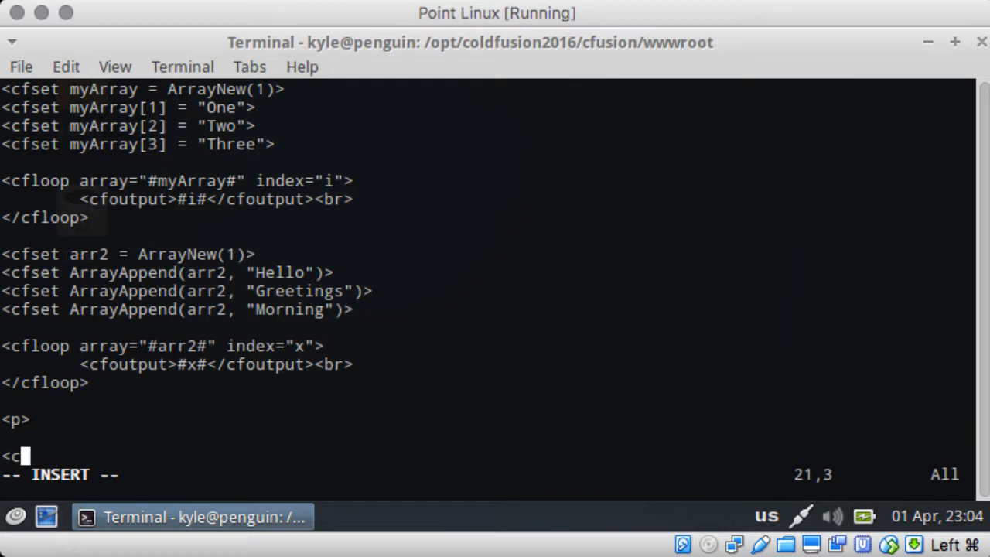
text(foutput>#Arra)
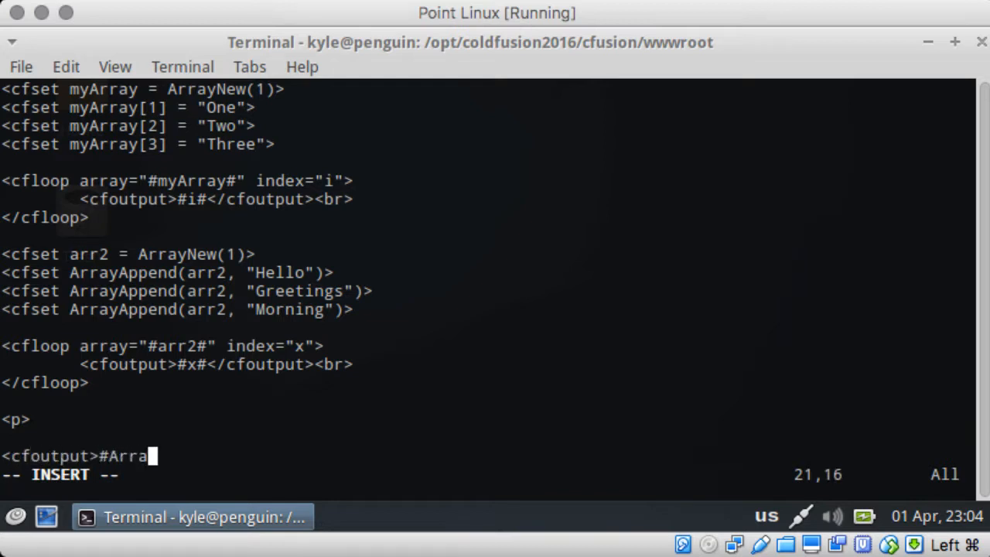
text(Len(arr)
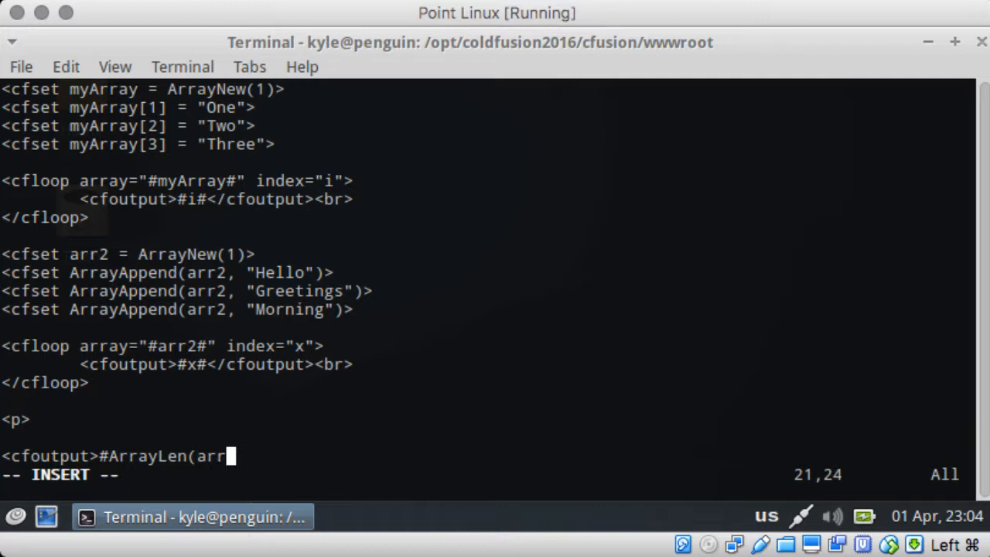
text(2)#</cf)
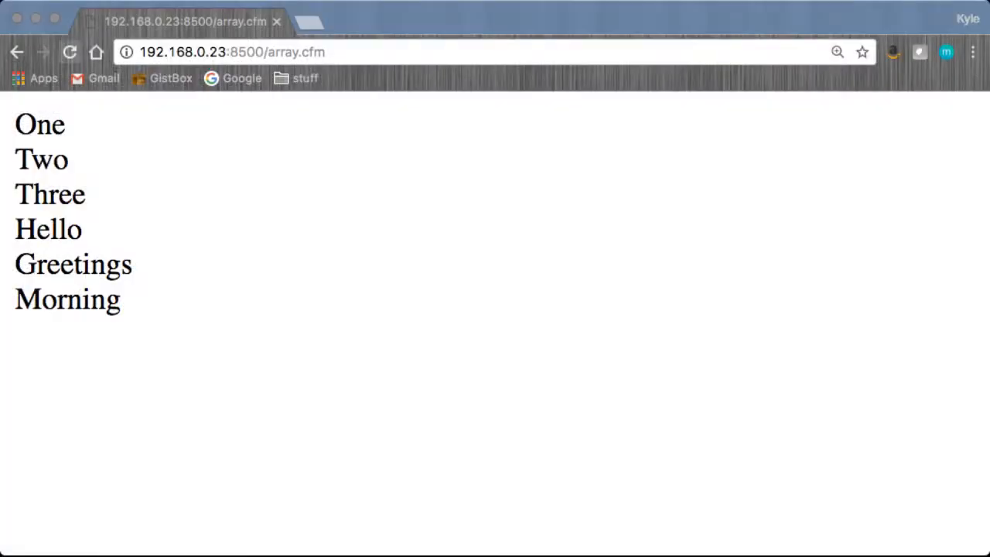
- Reload array.cfm in Chrome so the ArrayLen result 3 shows under the six words
click(68, 53)
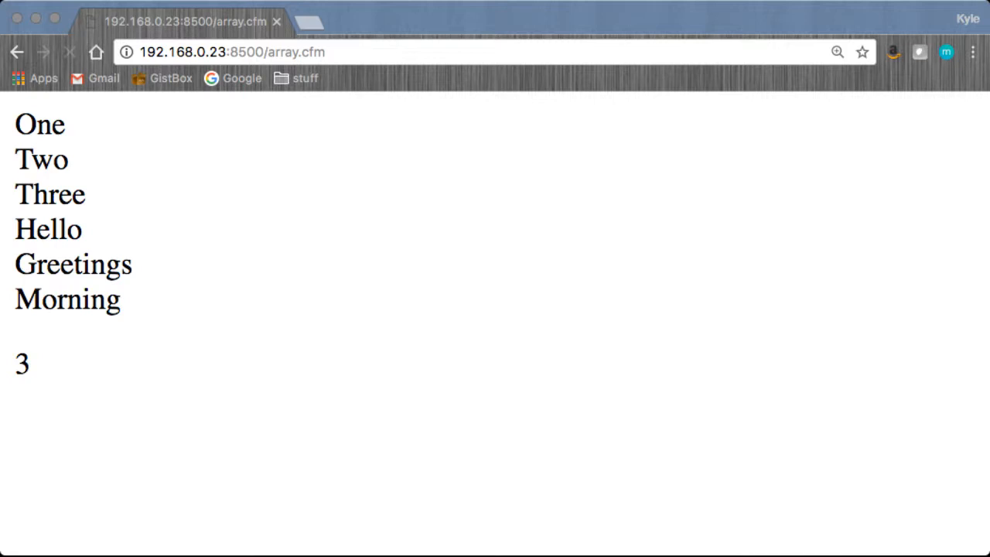
click(69, 53)
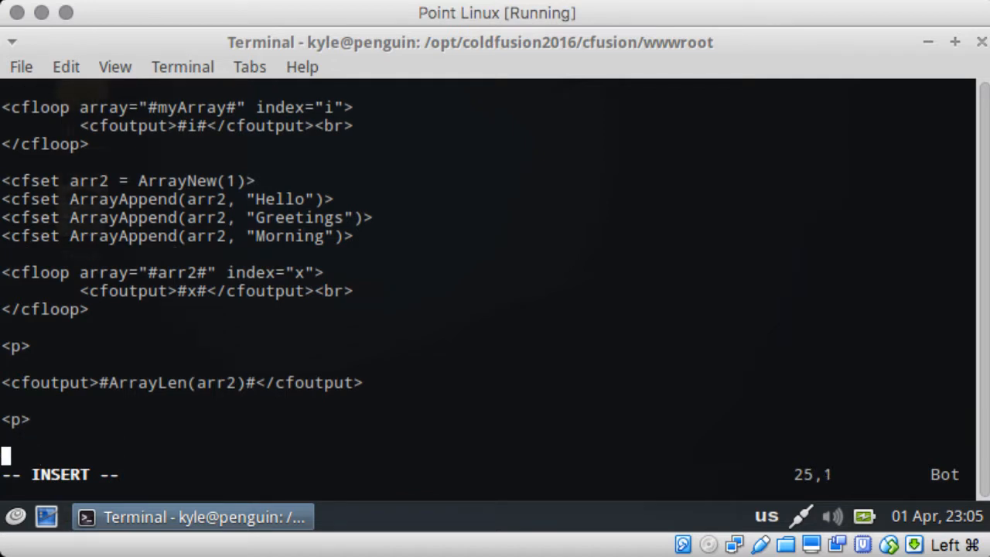
- Declare array3 as a two-dimensional array with ArrayNew(2)
text(<cfset a)
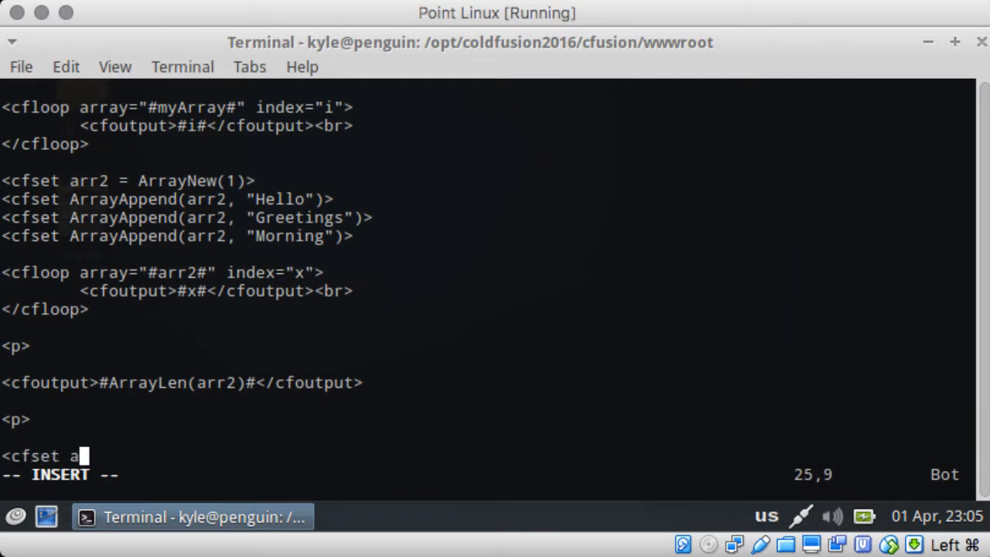
text(rray3)
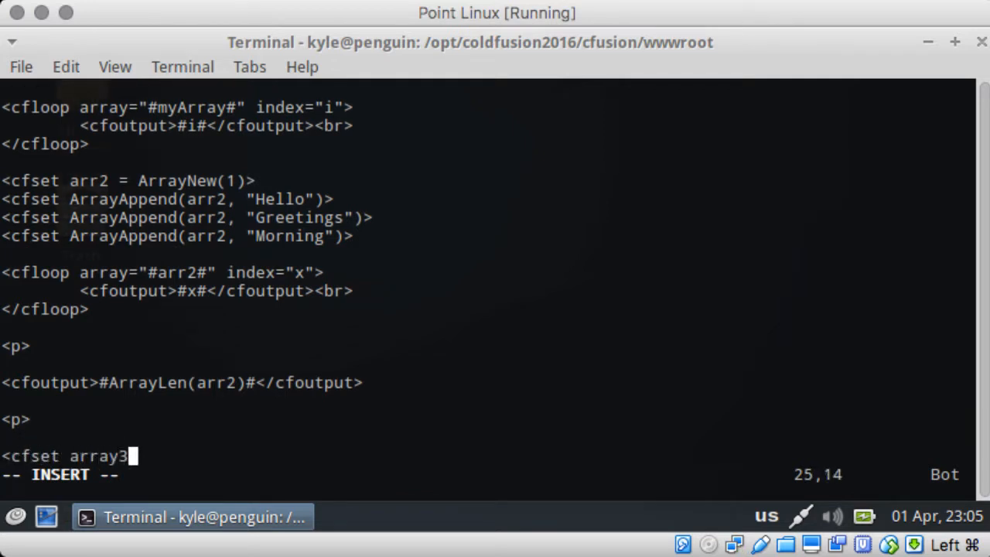
text(= ArrayNe)
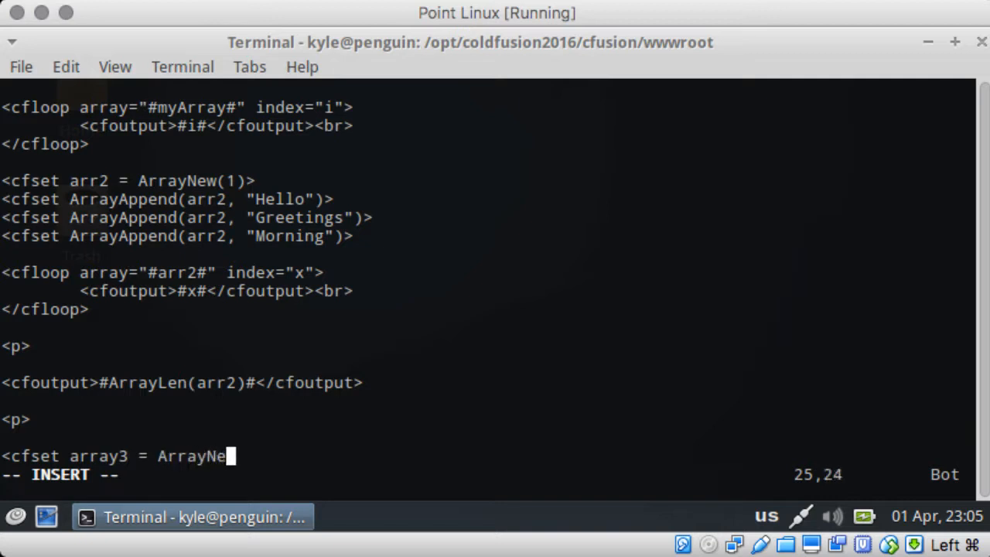
text(w(2)>)
text(<cfset)
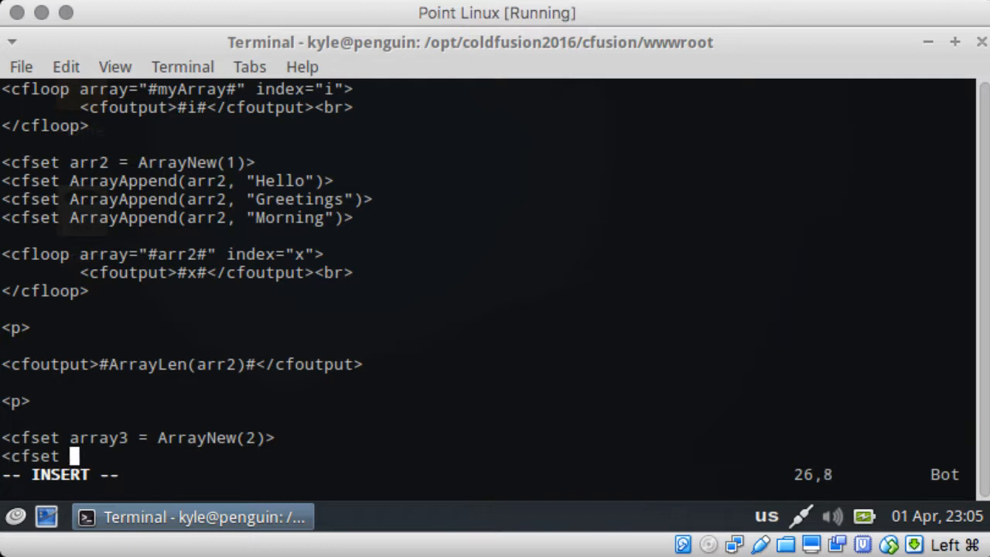
- Assign array3[1][1] = "1" and array3[1][2] = "One" with cfset lines
text(Arra)
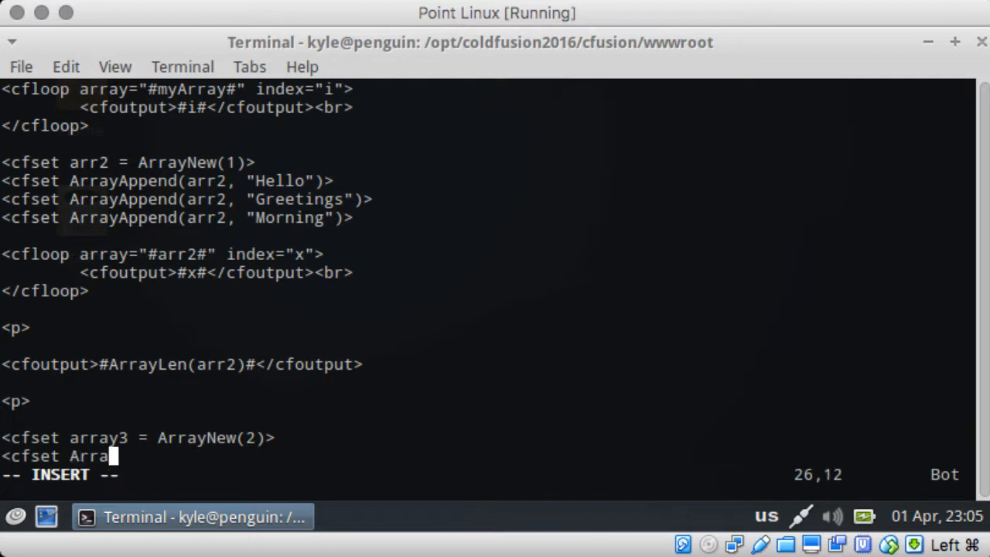
key(BackSpace)
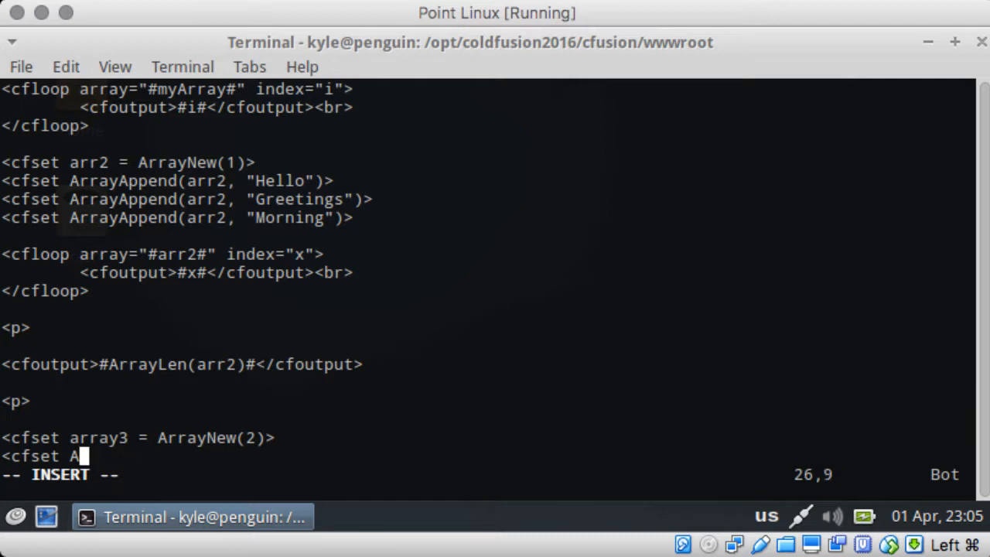
text(rray)
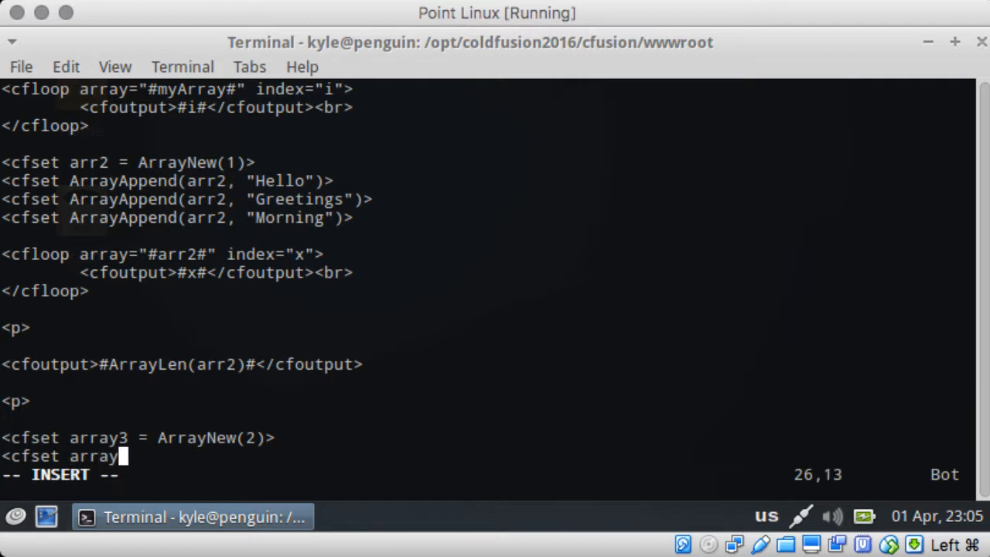
text(3[1][1] = "1">)
text(<c)
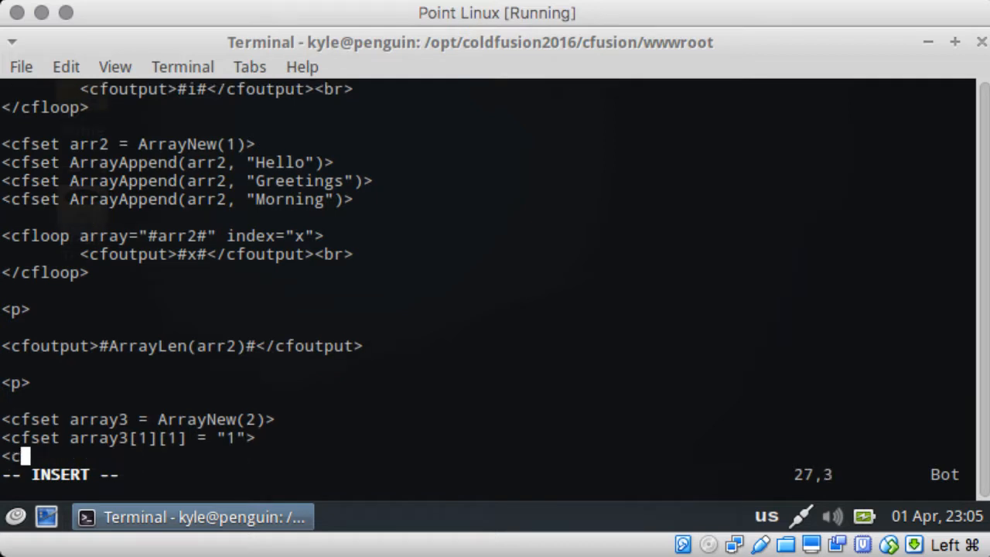
text(fset array)
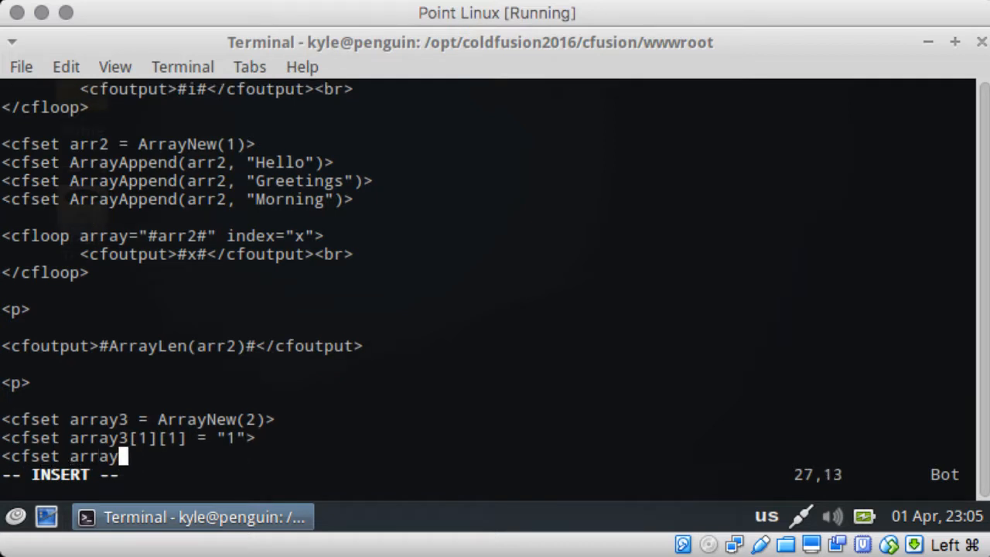
text([1])
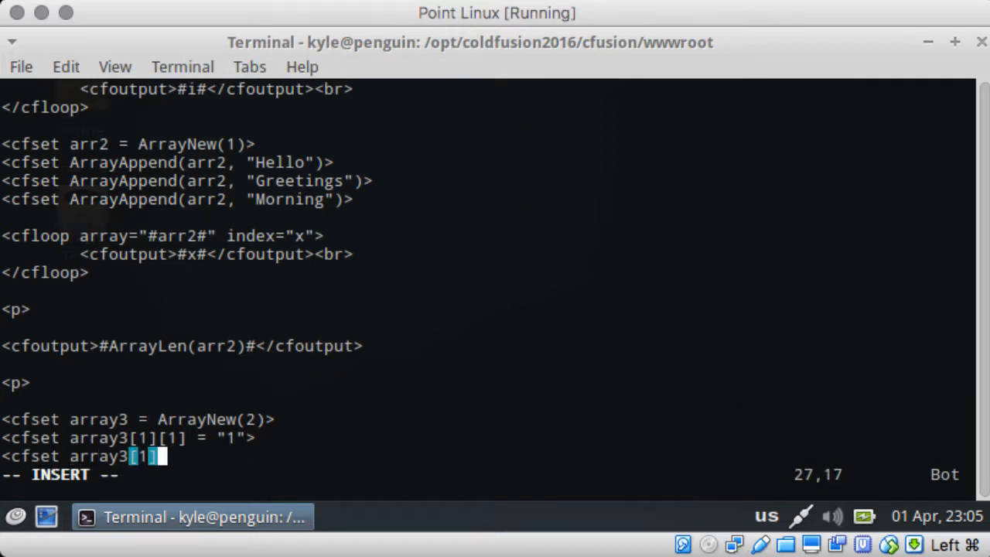
text([2] = ")
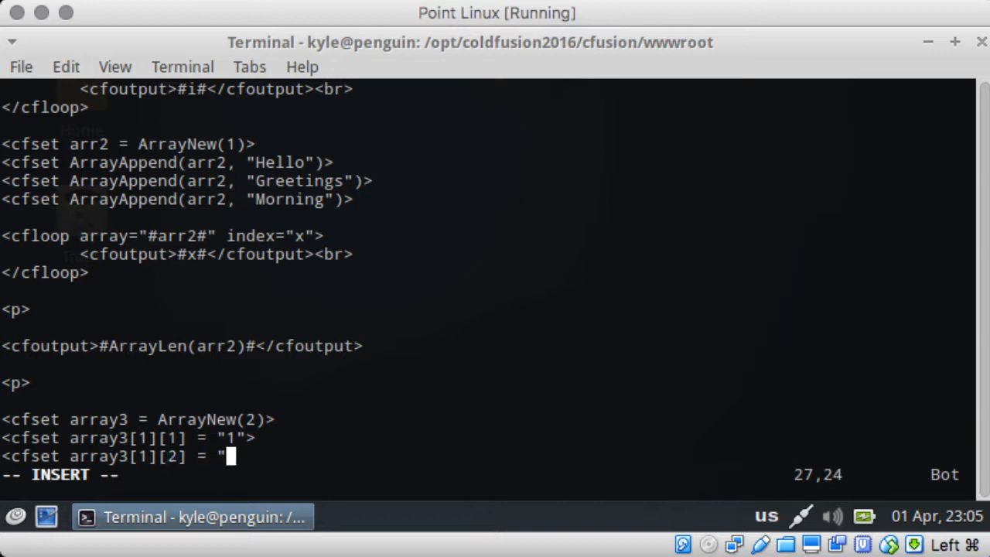
text(One">)
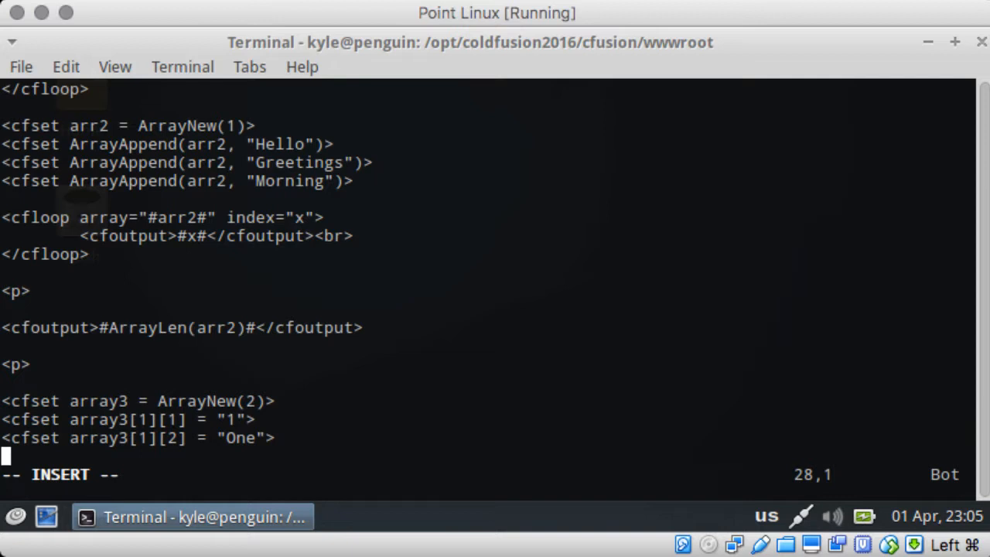
- Assign array3[2][1] = "2" and array3[2][2] = "Two" with cfset lines
text(<cfset array)
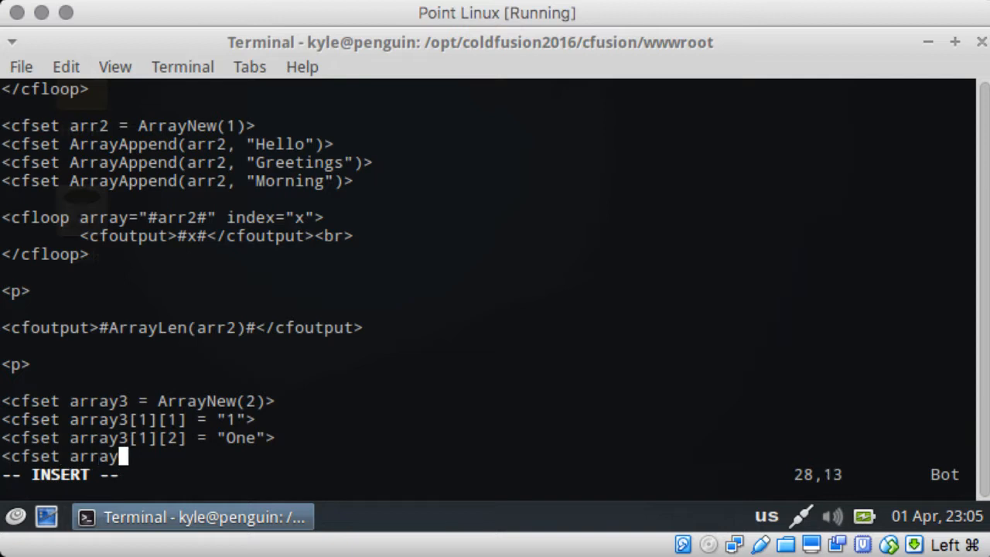
text(3[1)
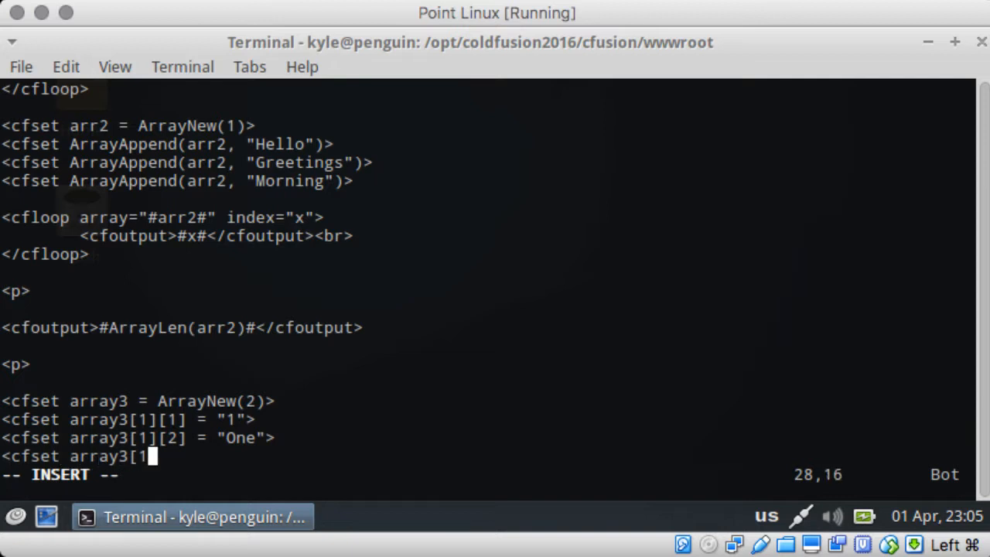
text(2][1] =)
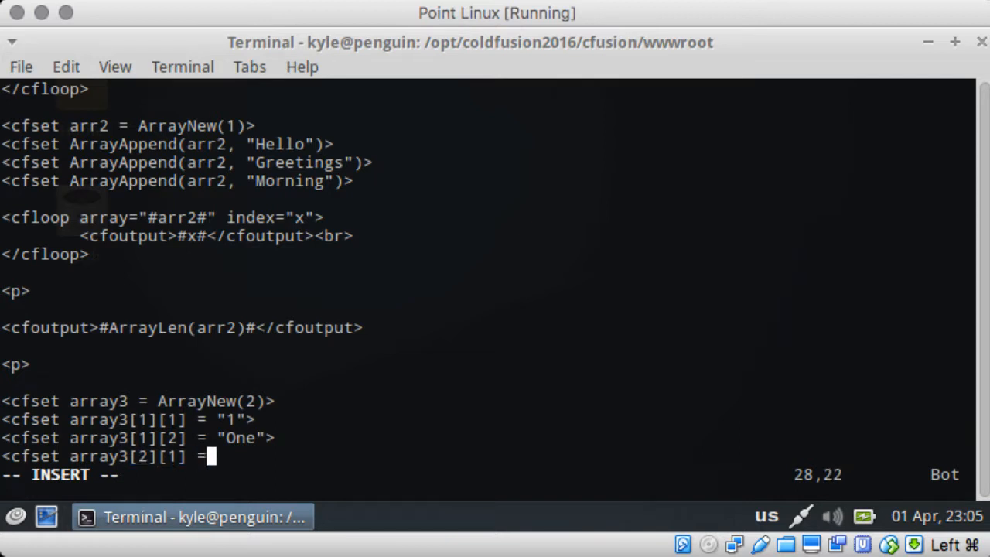
text("2">)
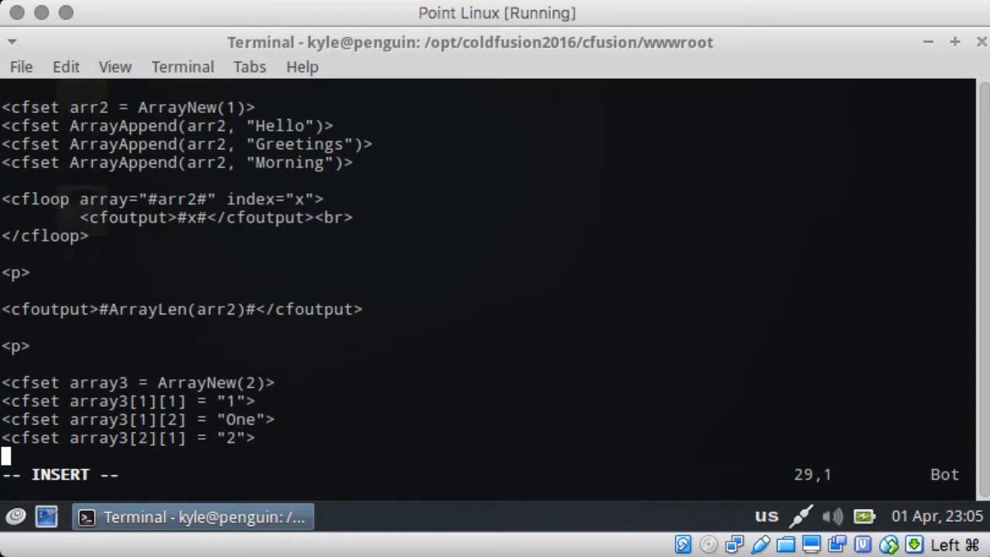
text(<cfset array3)
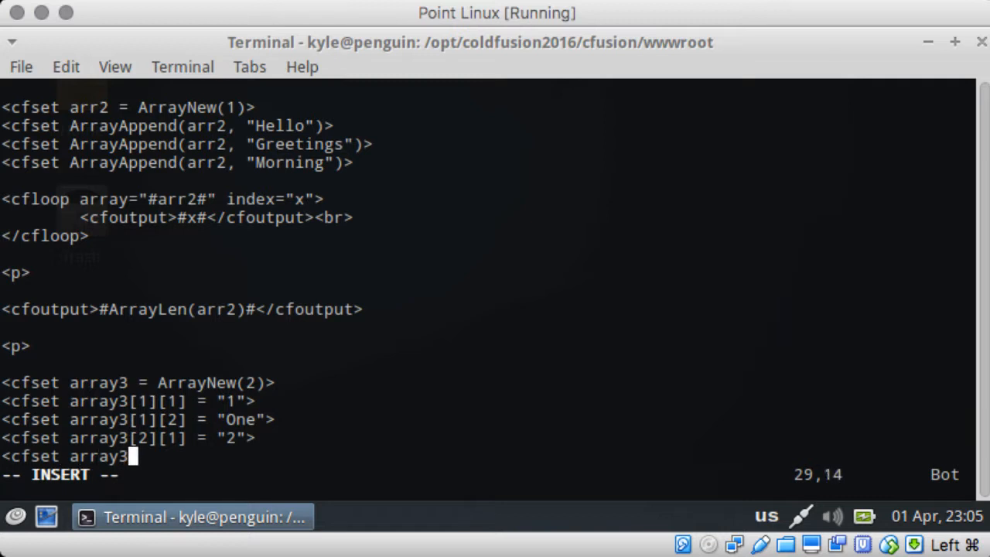
text([)
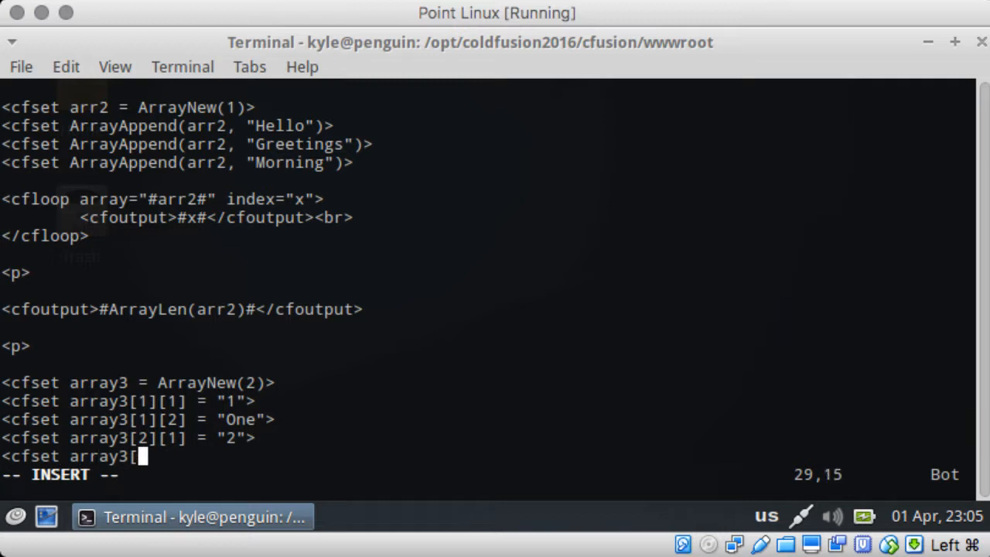
text(2][2] = "Two">)
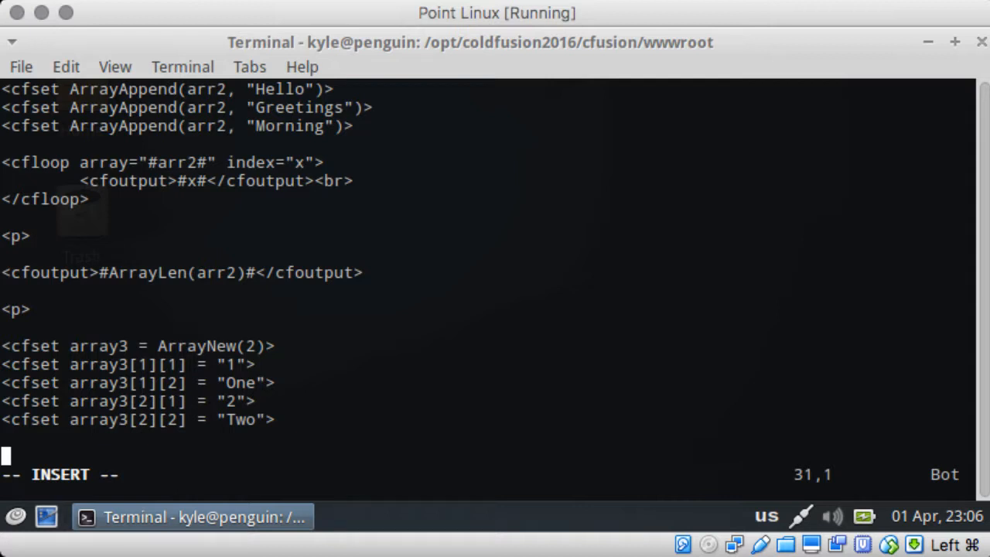
- Write a cfloop from 1 to #ArrayLen(array3)# with index i and its closing tag
text(<cfloop)
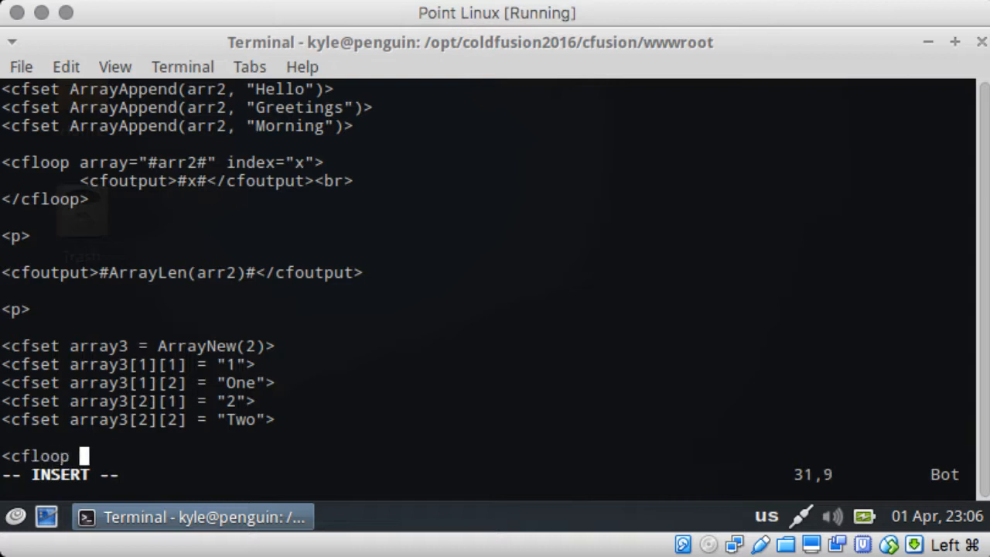
text(from="1")
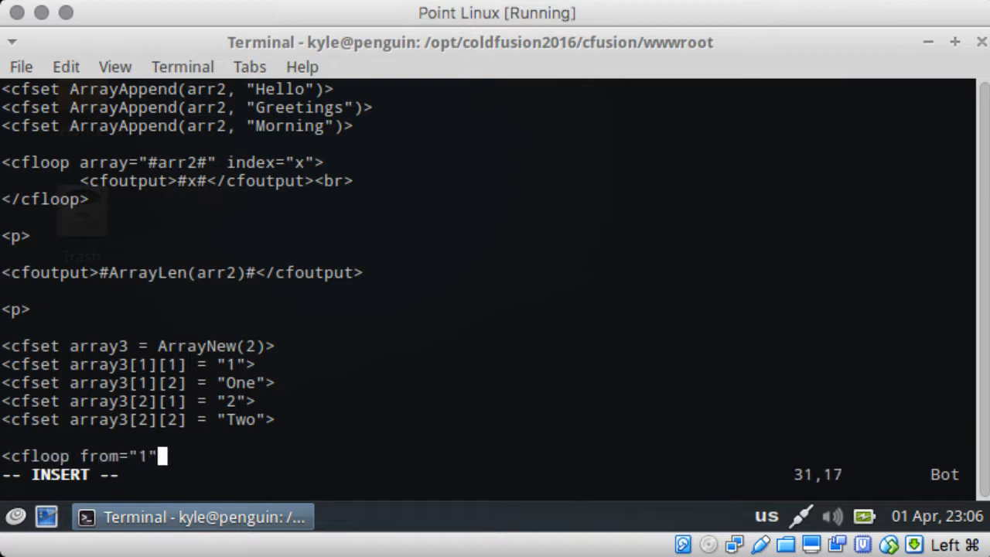
text(to="Arr)
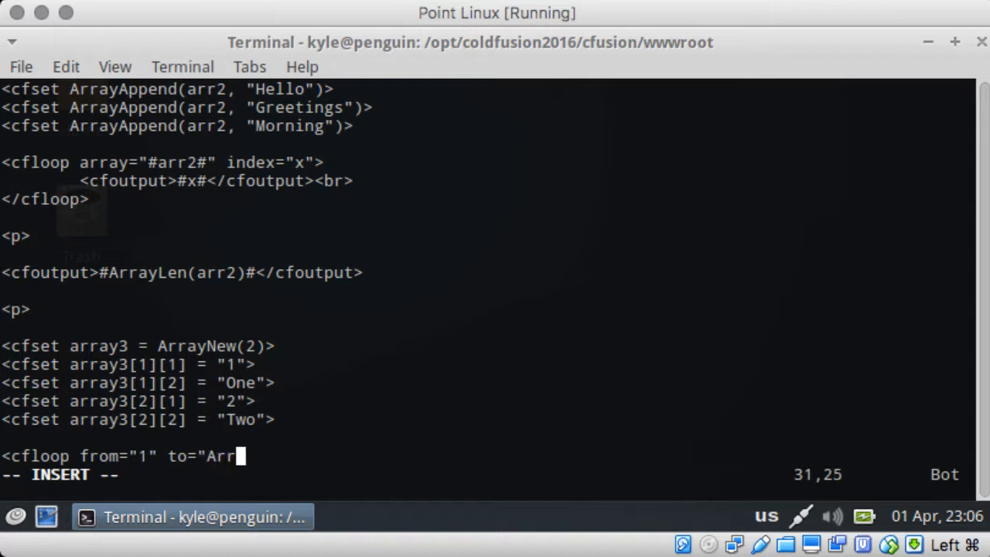
text(ayLen)
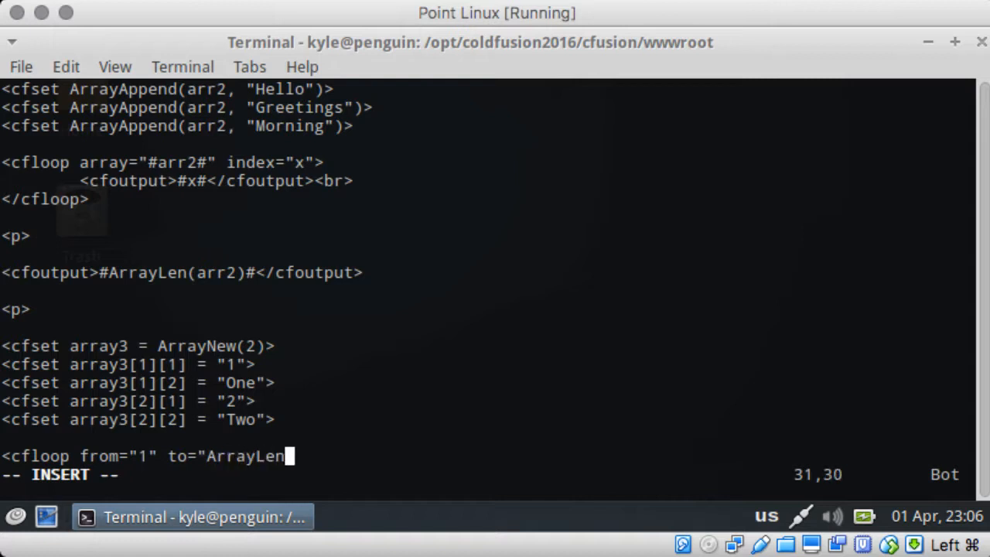
text((array3)
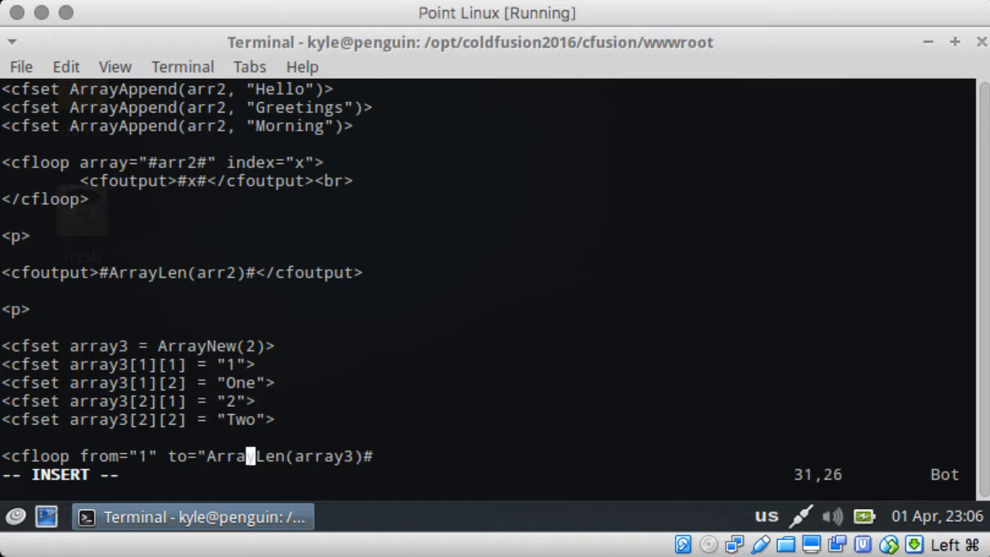
text(#)
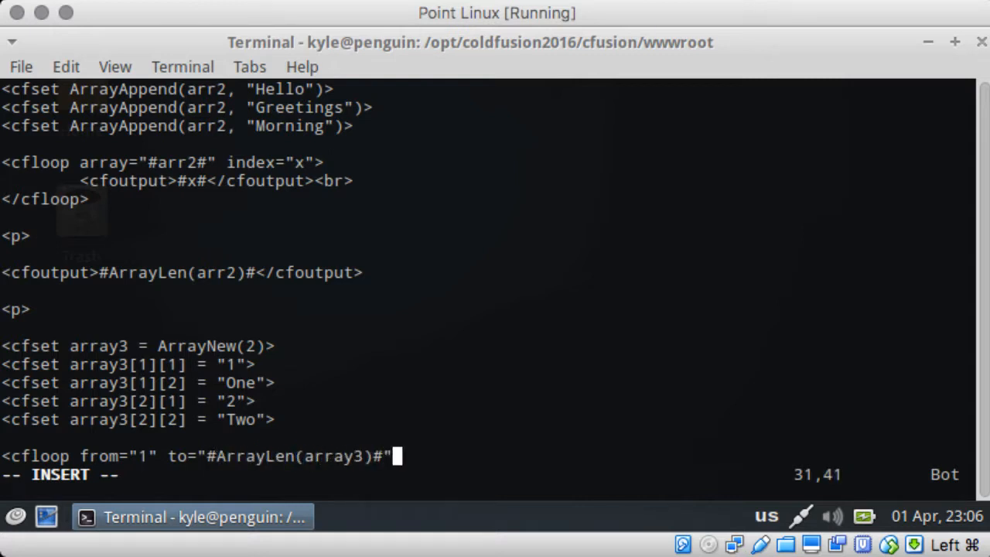
text(index="i">)
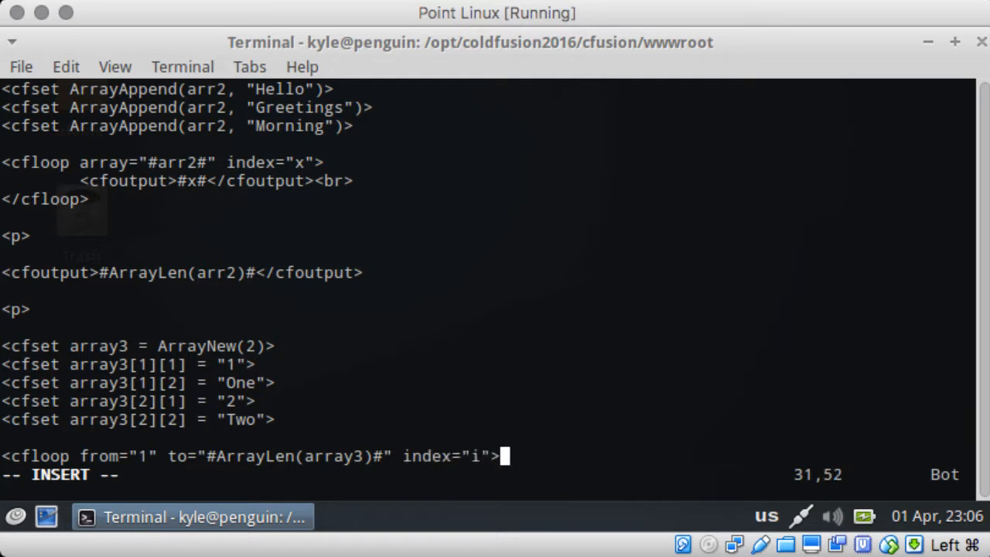
text(</cflop)
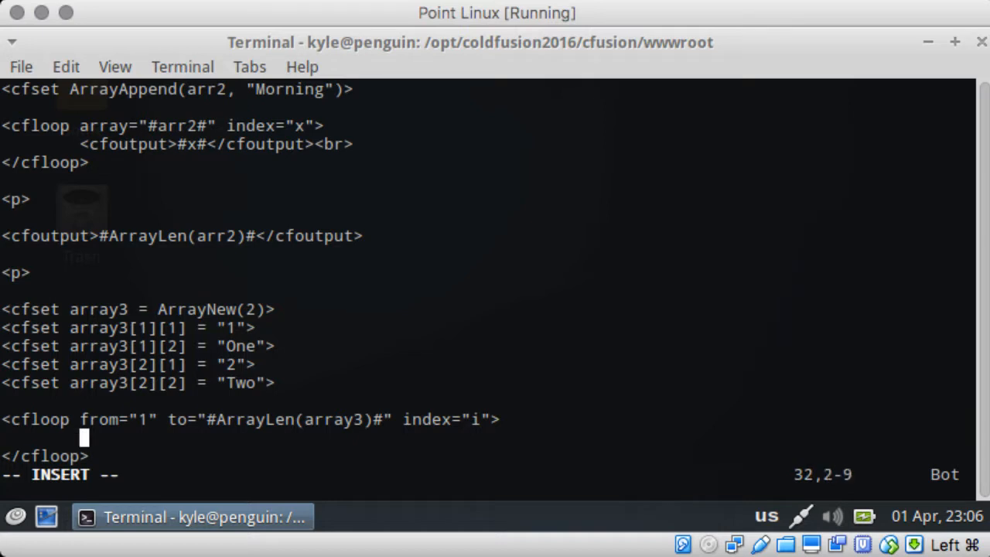
- Start the cfoutput line for array3[i], then erase the mistyped expression to redo it
text(<cfoutput>)
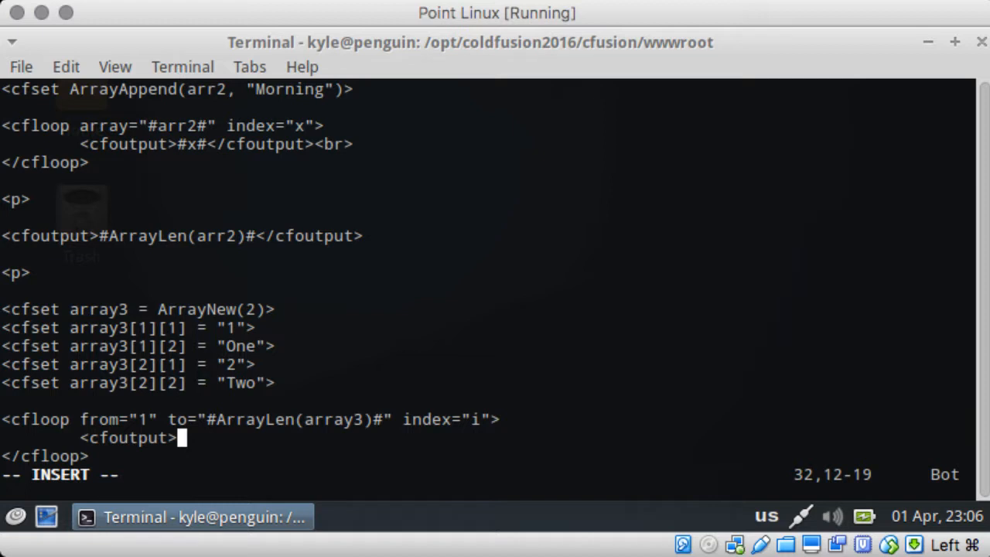
text(#array3)
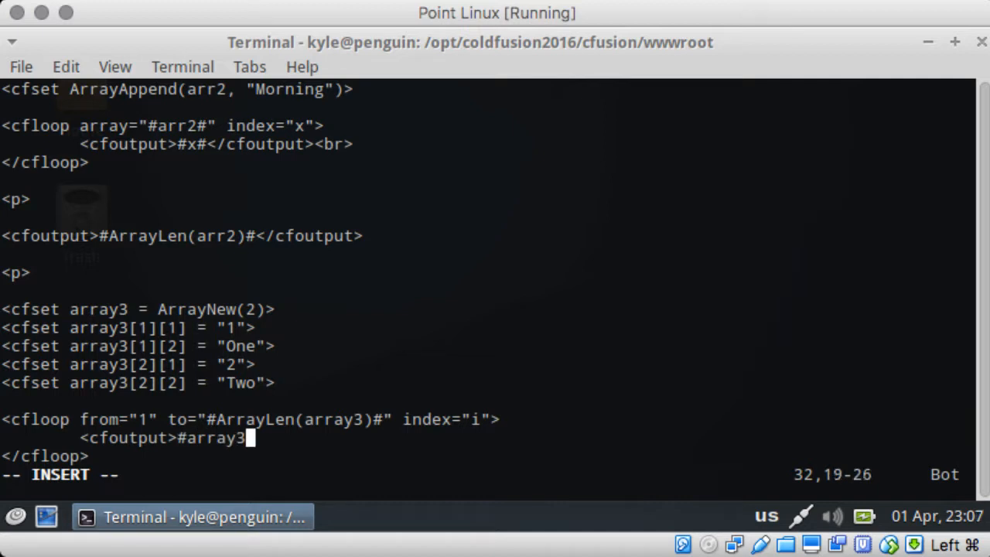
text([1)
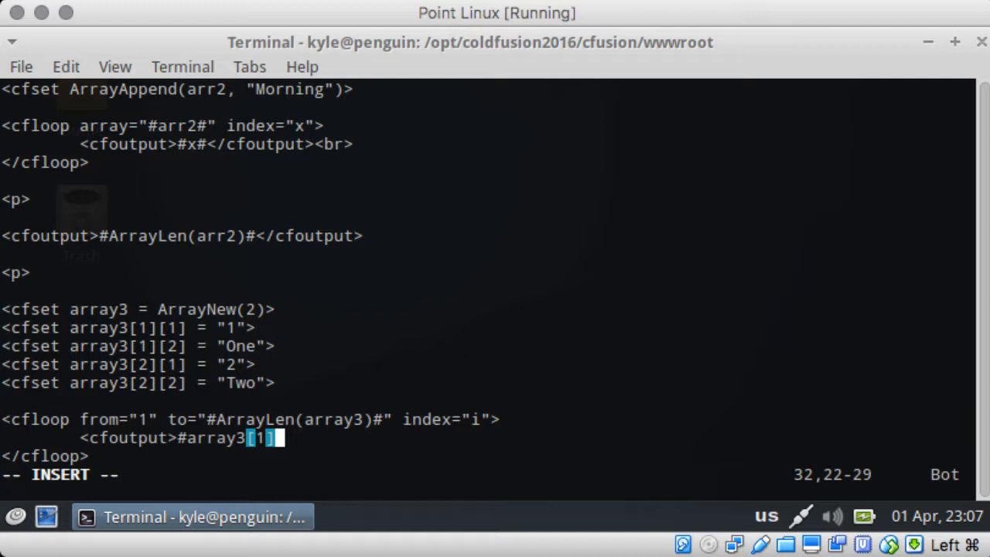
text(][#i)
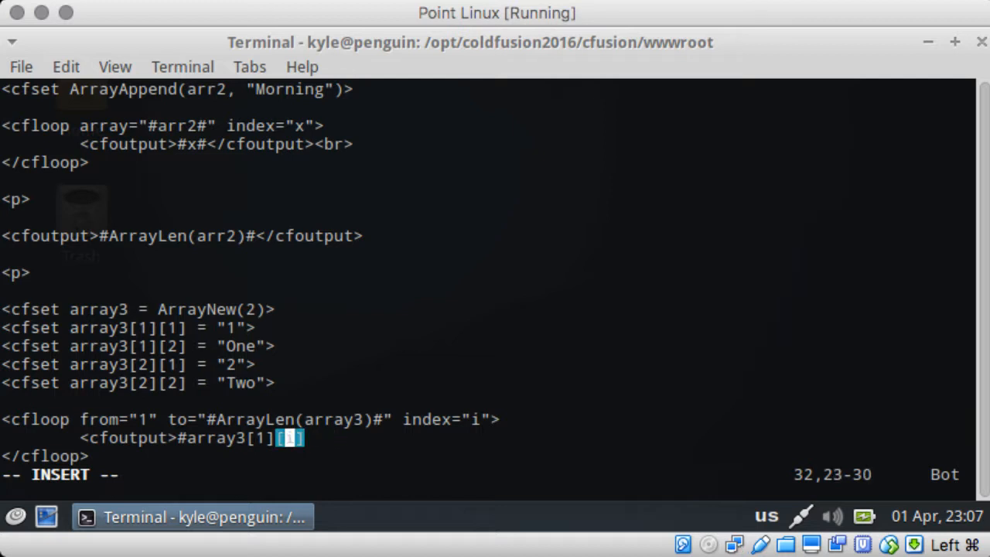
text([i]#</cf)
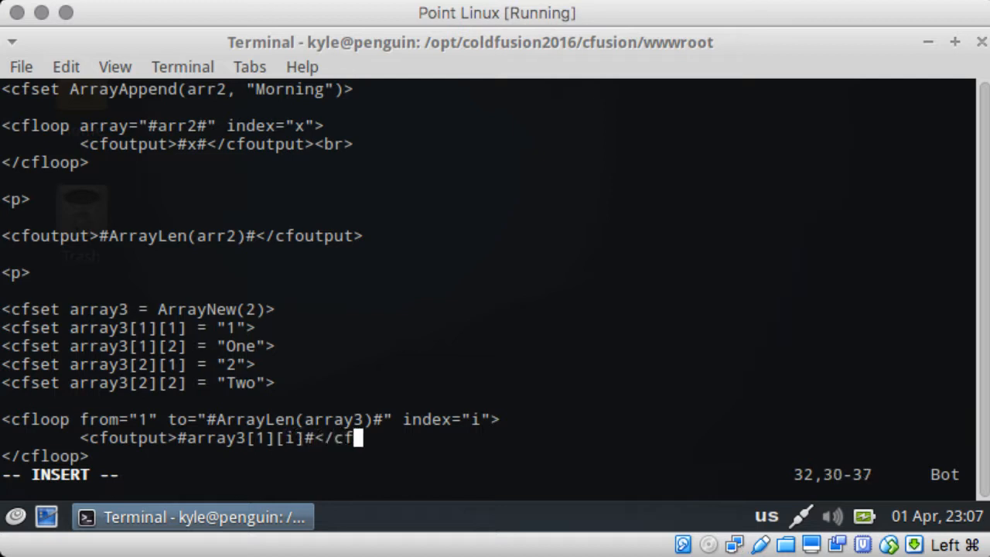
text(output>)
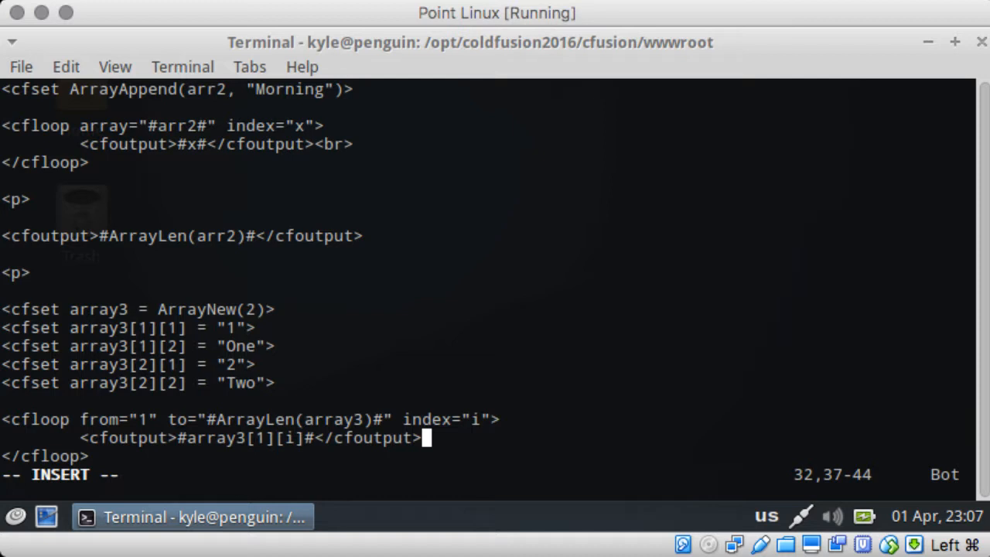
key(BackSpace)
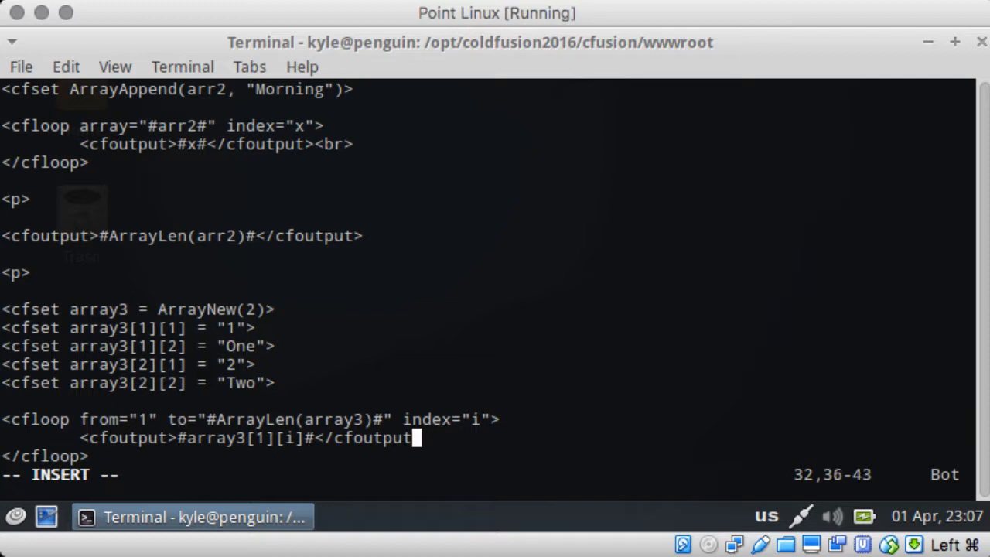
key(BackSpace)
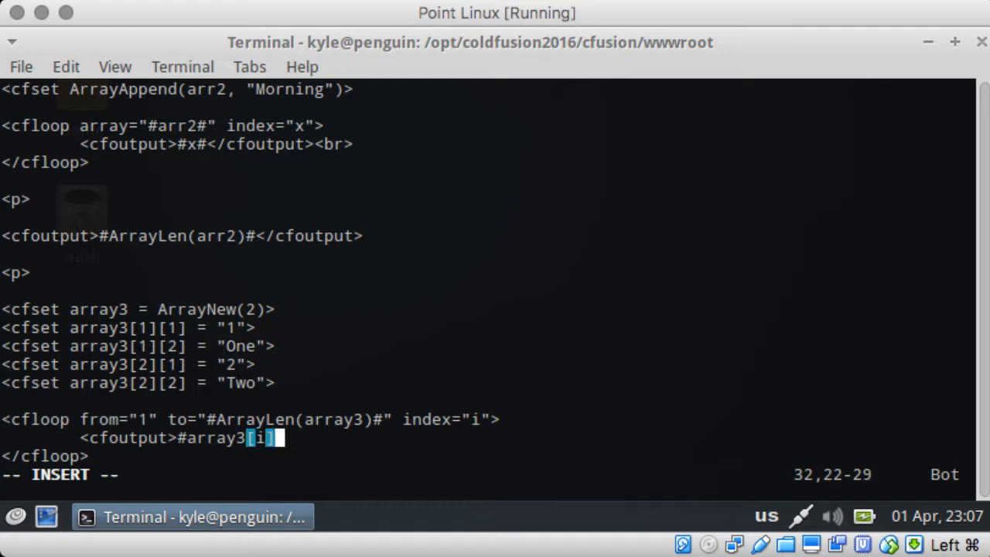
- Output #array3[i][1]# - #array3[i][2]# inside cfoutput followed by a <br> tag
text([1]# -)
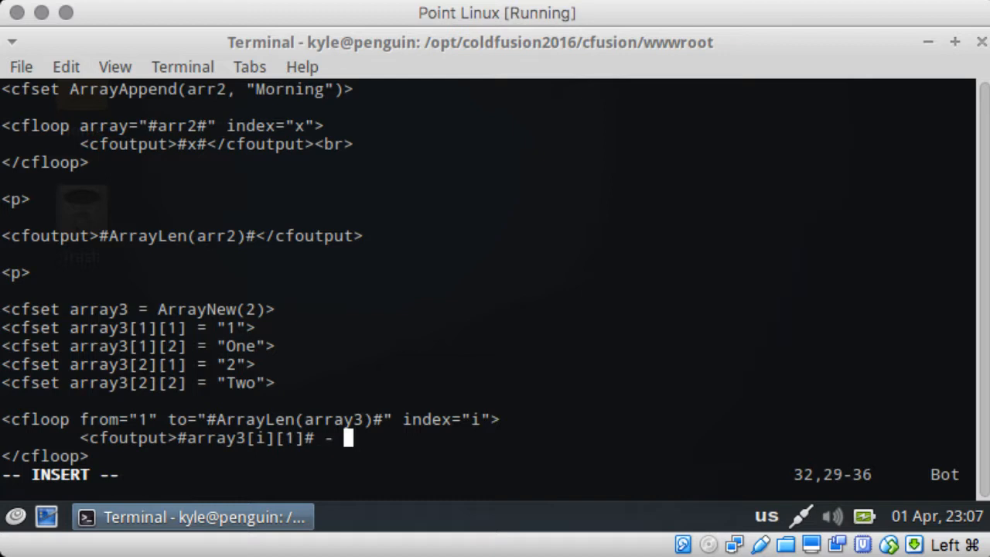
text(#array3)
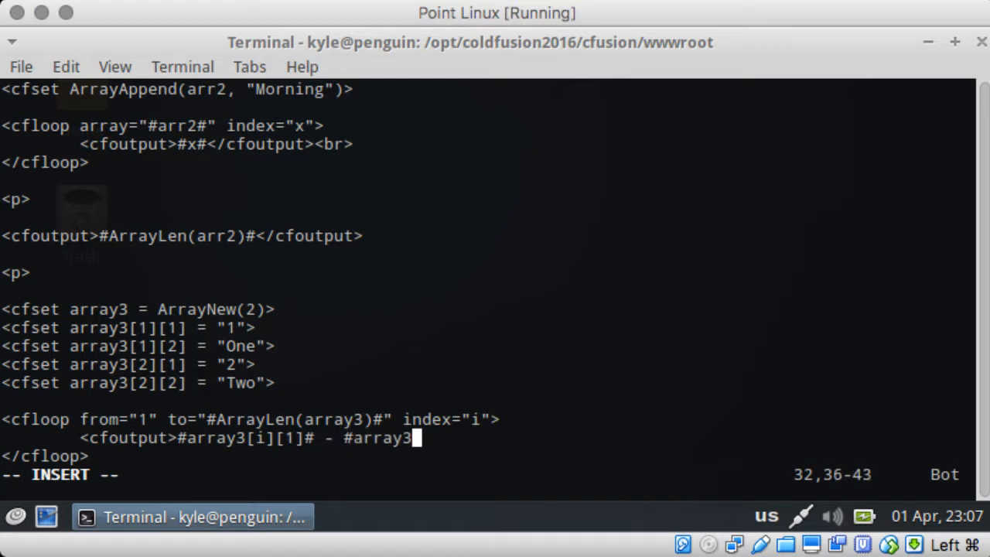
text([)
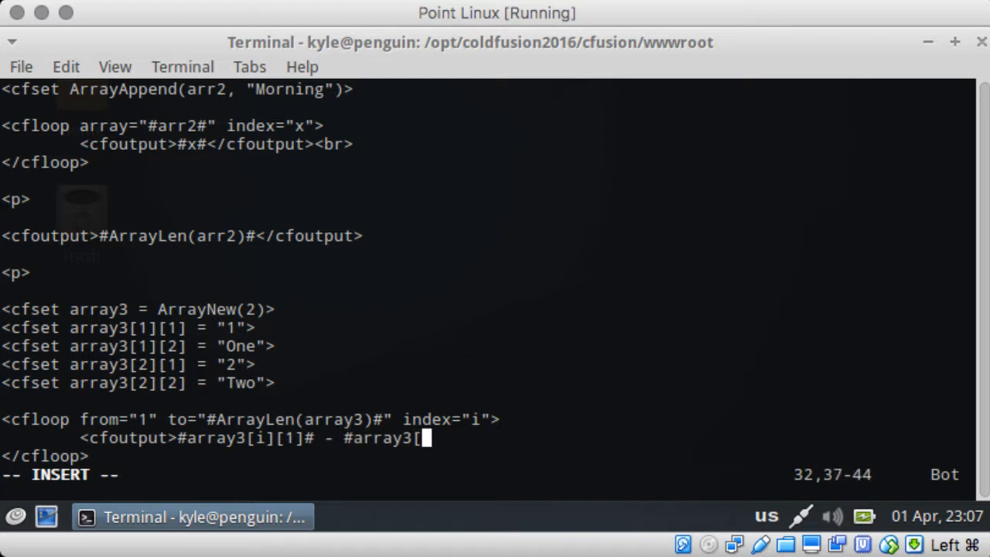
text(i][)
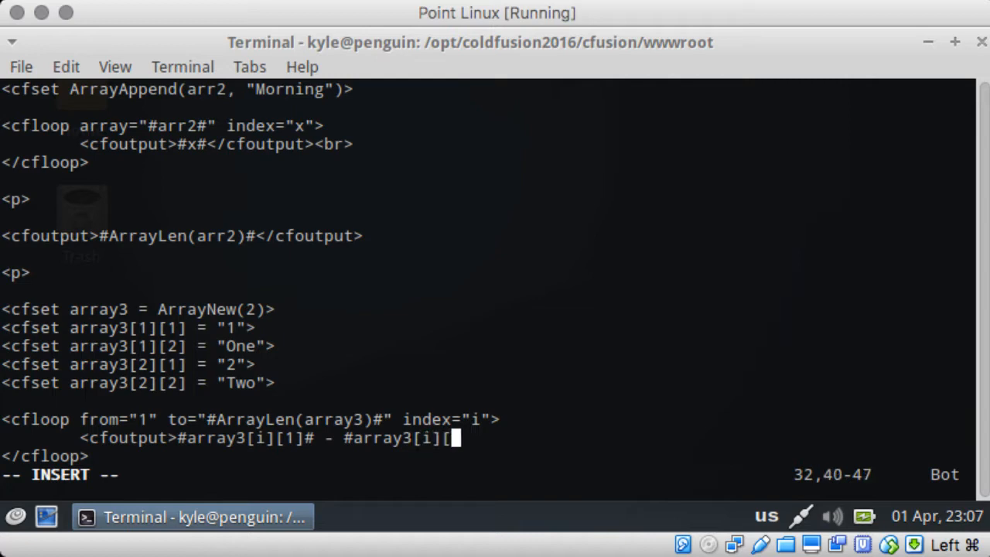
text(2]#</cfoutpu)
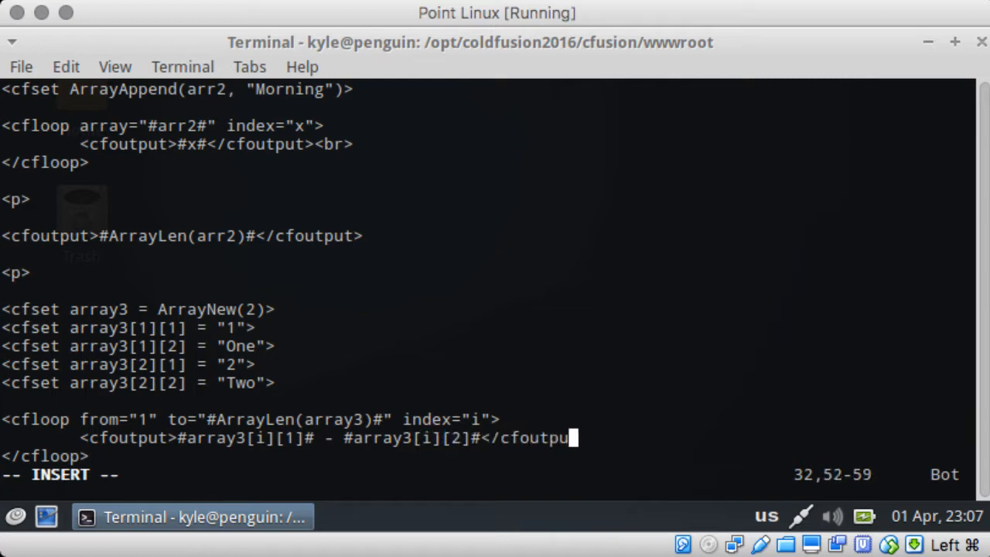
text(<br>)
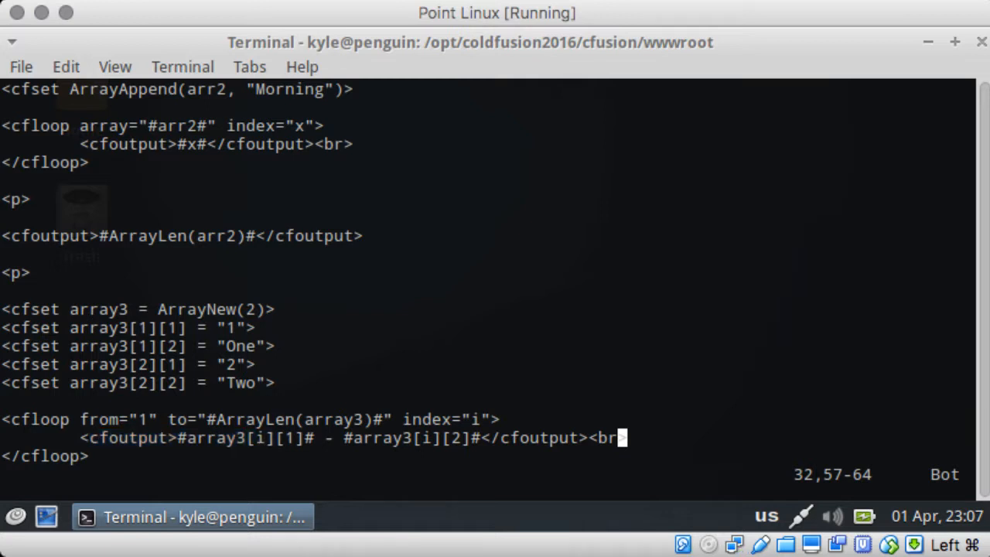
- Reload array.cfm to show 1 - One and 2 - Two, then switch to the fresh myArray file in vim
double_click(260, 438)
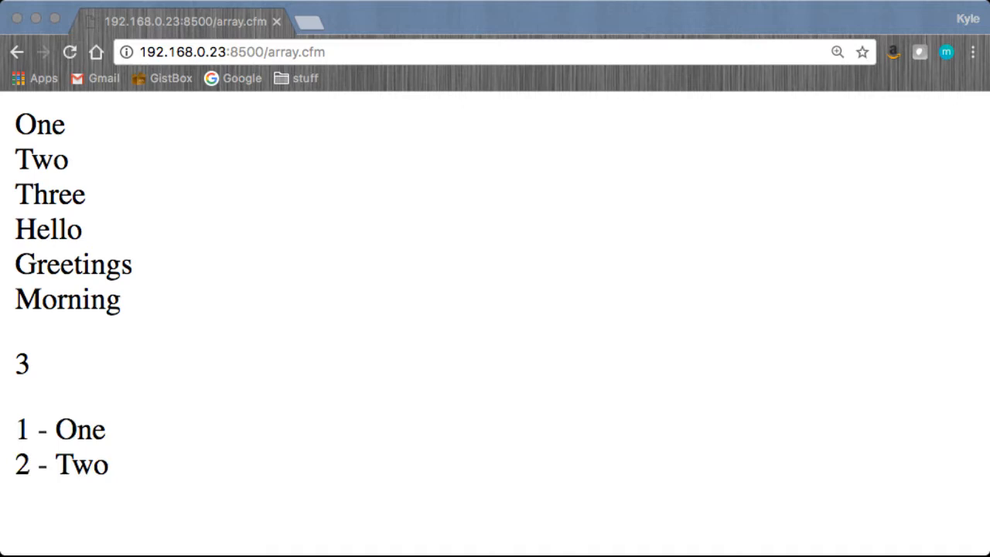
drag(15, 431, 108, 464)
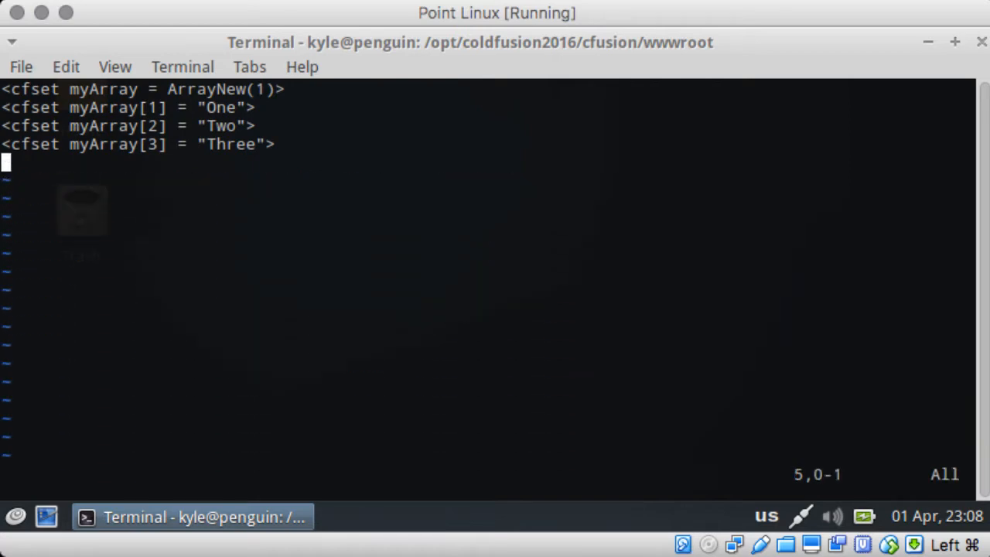
- Set list = ArrayToList(myArray) on a new cfset line below the myArray definitions
key(i)
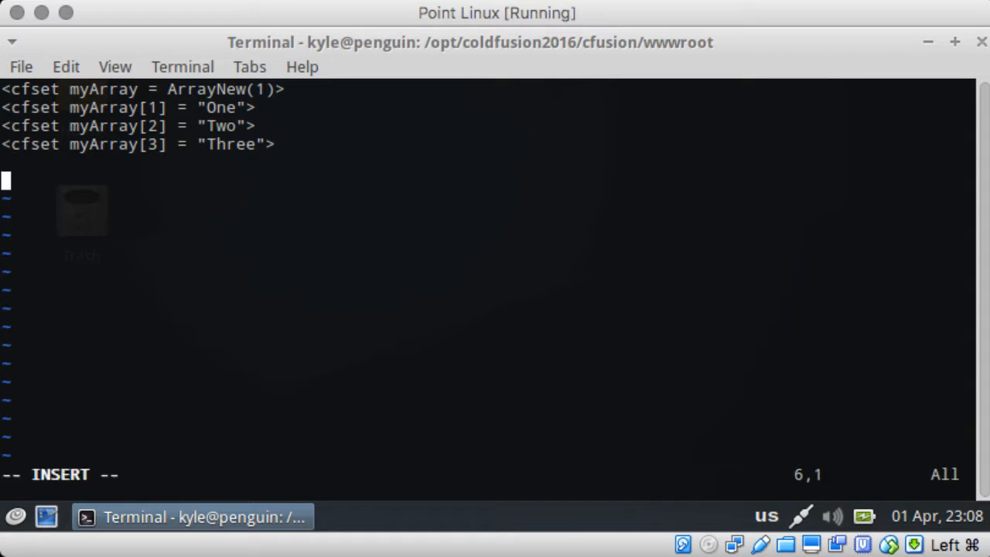
text(<cfset)
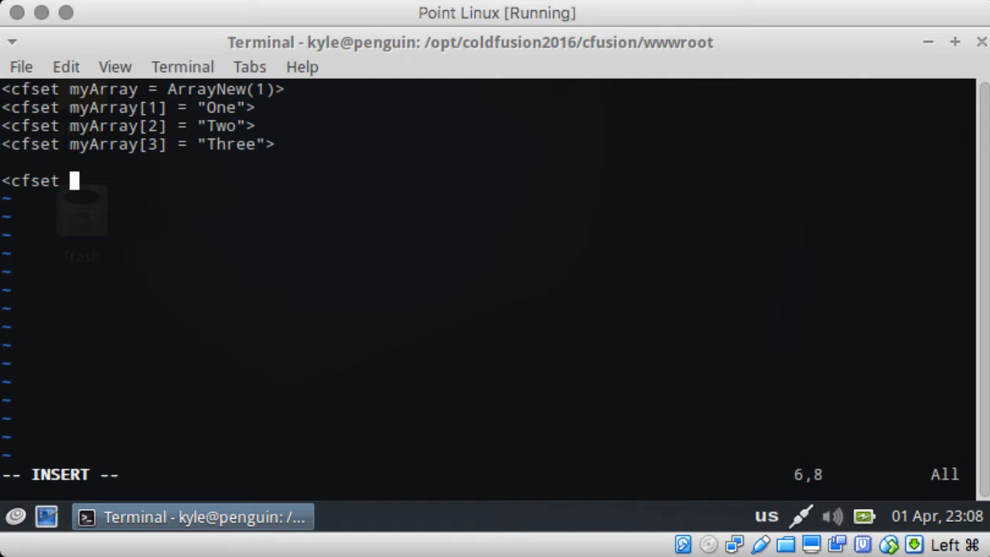
text(l)
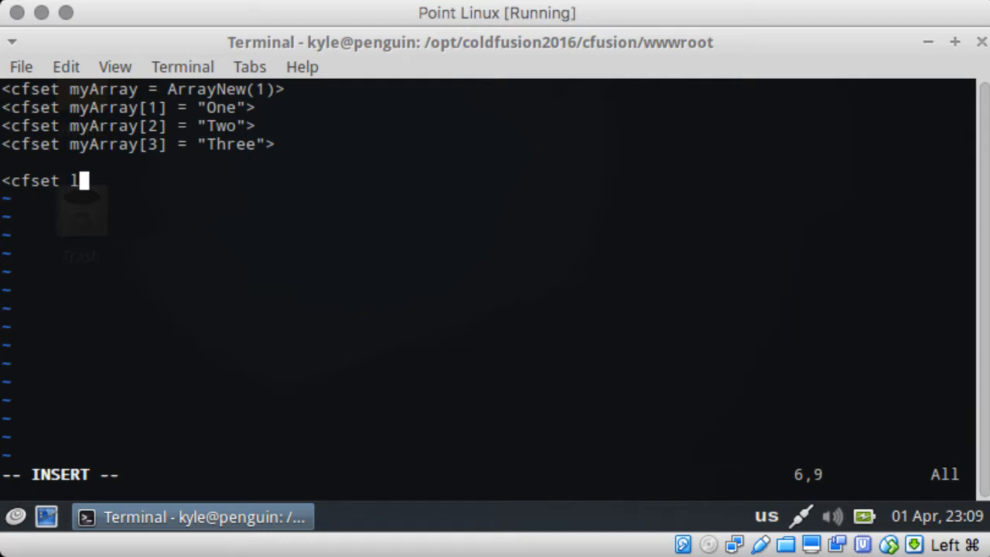
text(ist = Array)
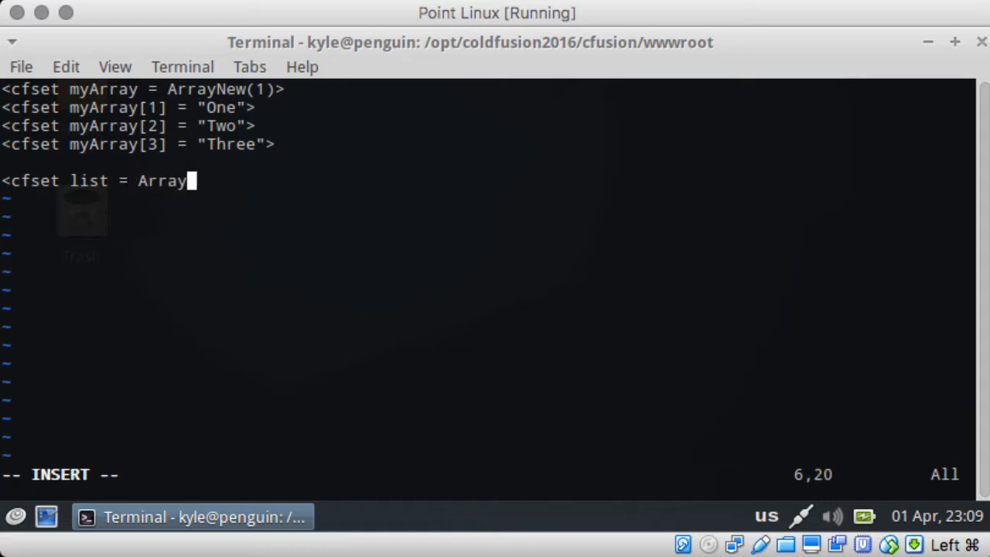
text(ToList(m)
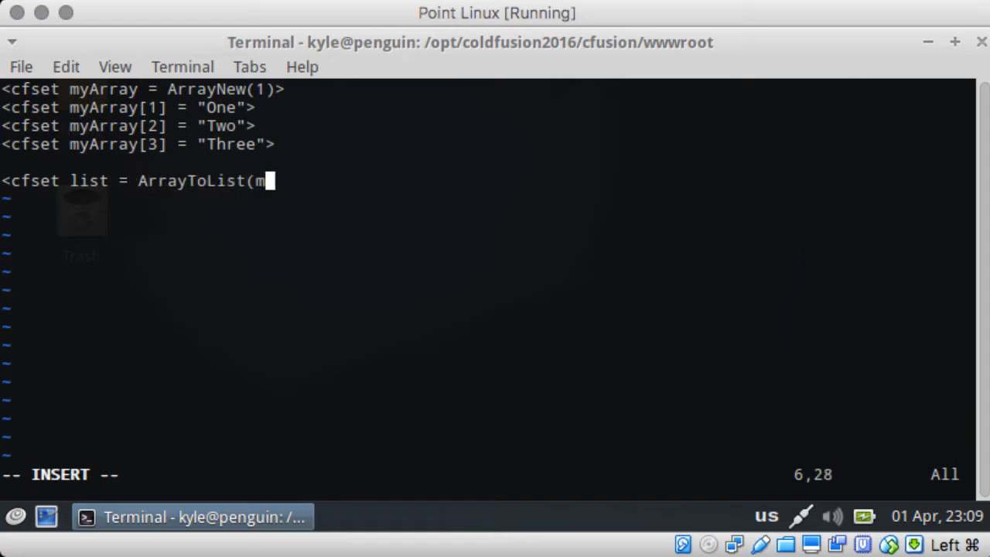
text(yarray)
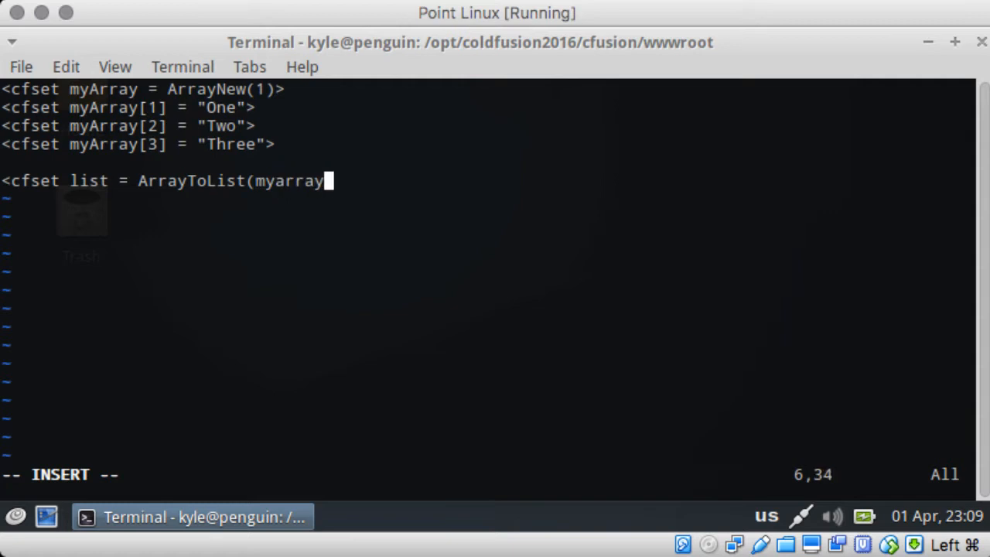
key(BackSpace)
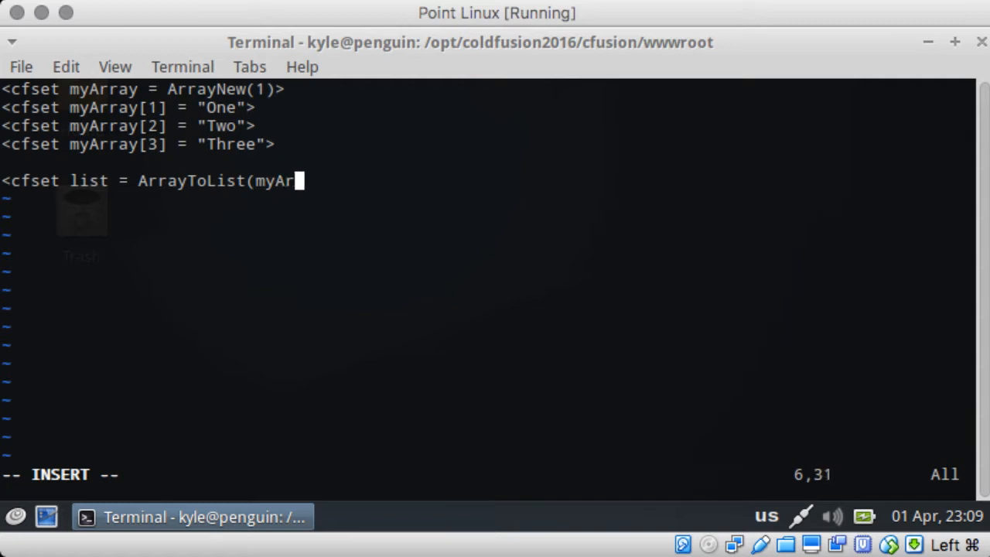
text(ay)>)
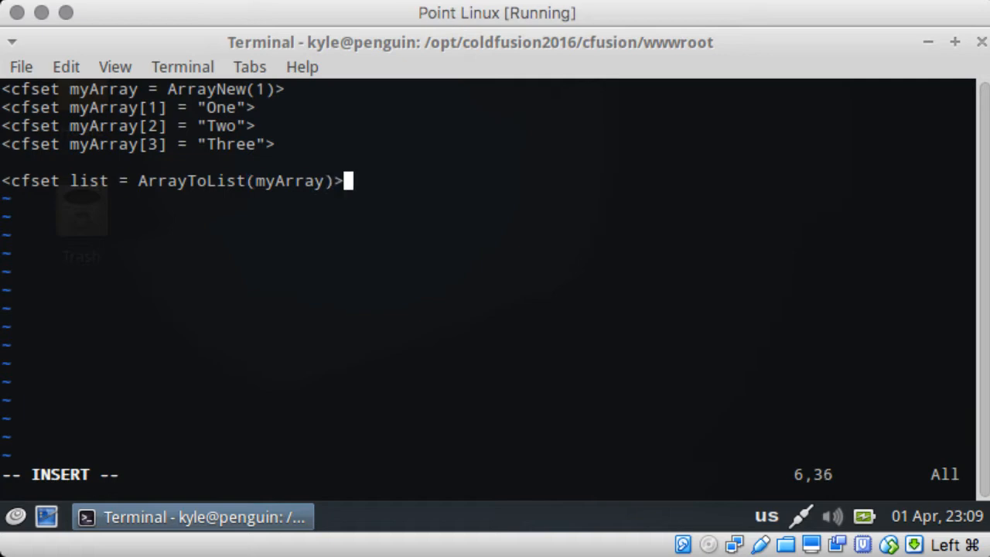
- Output #list# inside a cfoutput tag
text(<cfoutput>)
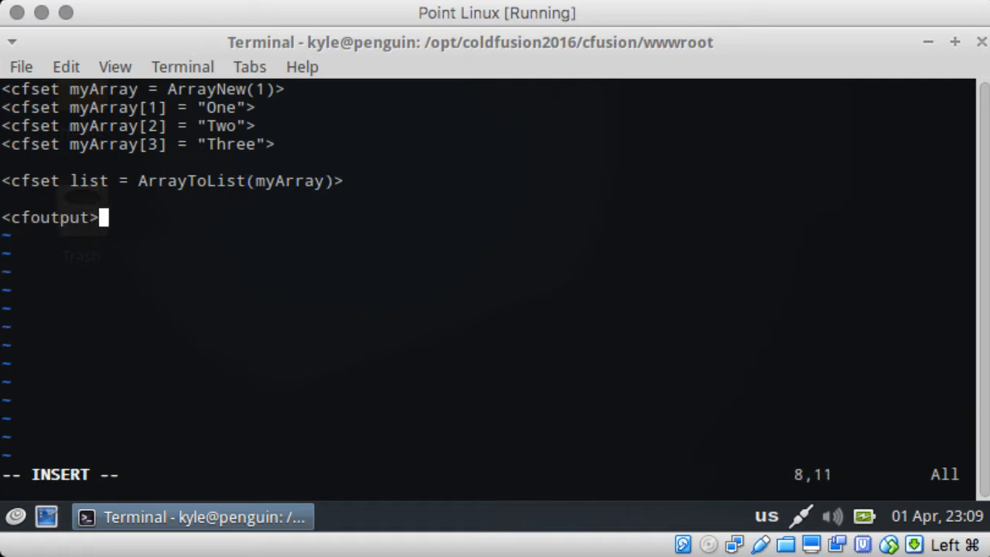
text(#list#</c)
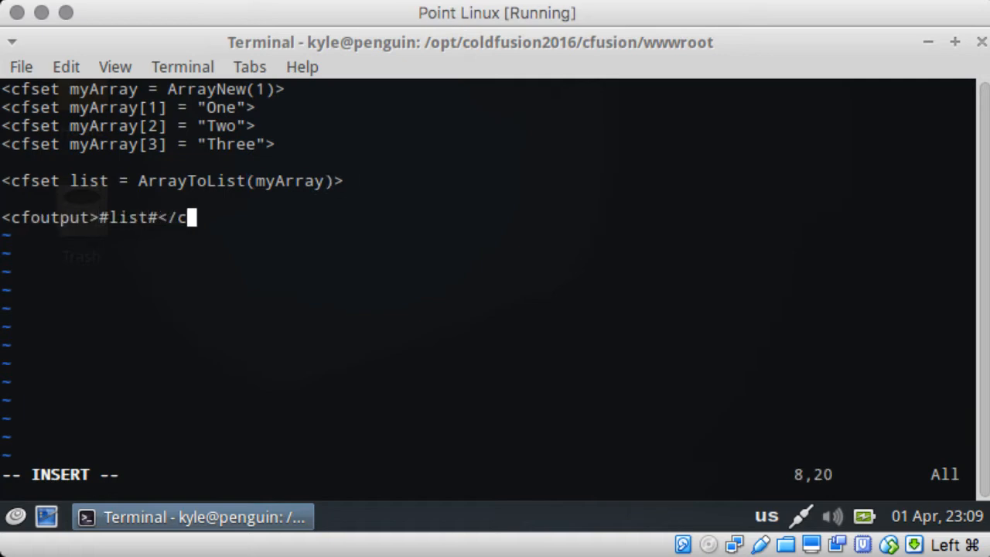
text(output>)
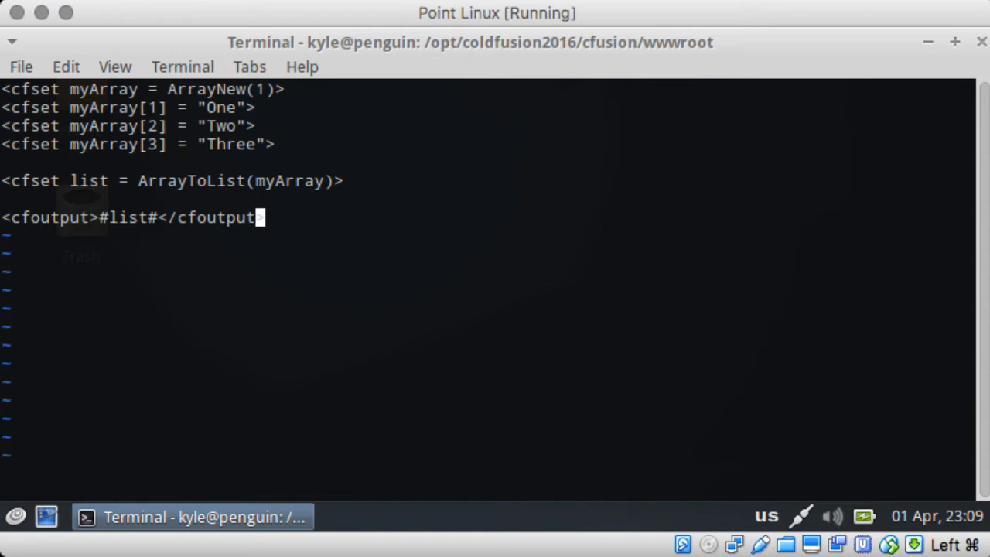